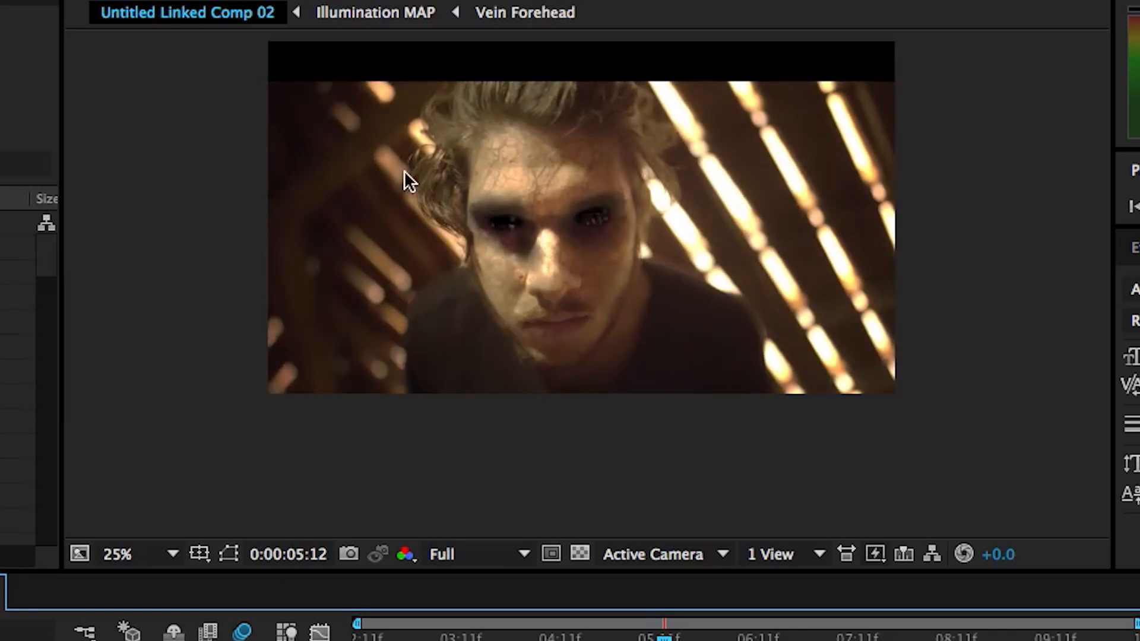
# Select the 00099.MTS clip in the Project panel footage list.
pyautogui.click(118, 555)
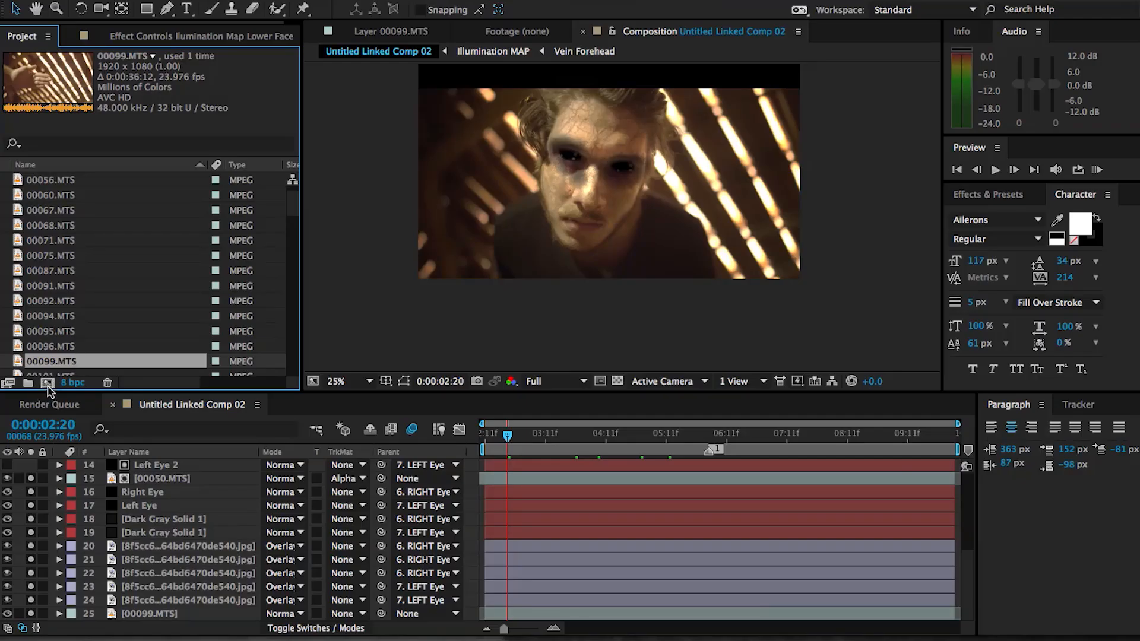
pyautogui.moveTo(49, 367)
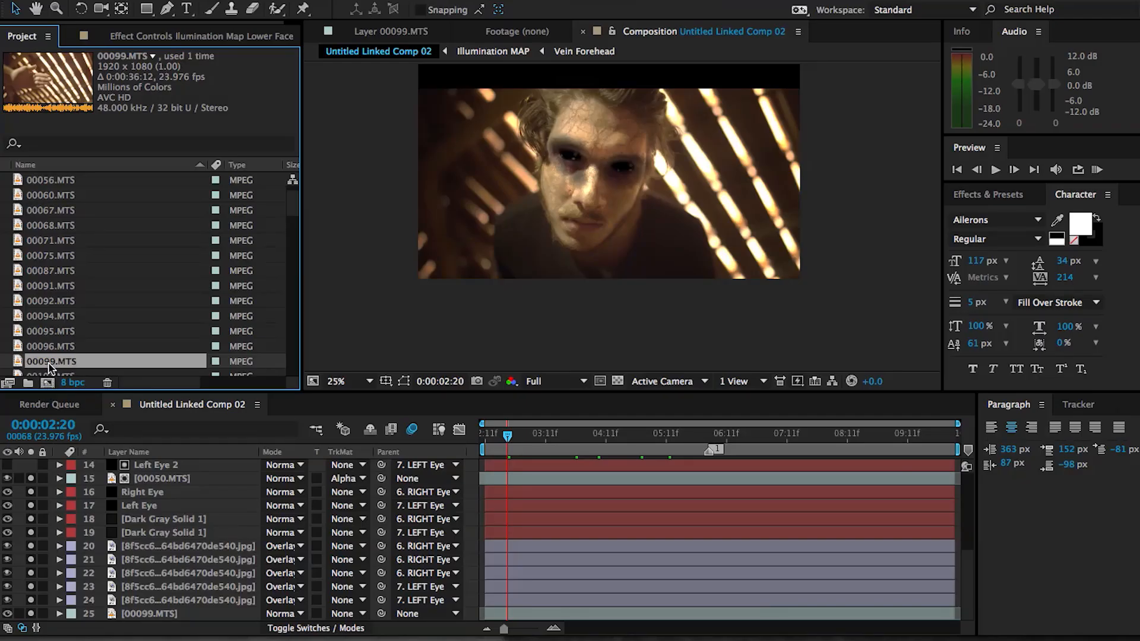
# Open the new 00099 composition, move to 0:00:10:21 and browse the Animation menu.
pyautogui.doubleClick(51, 361)
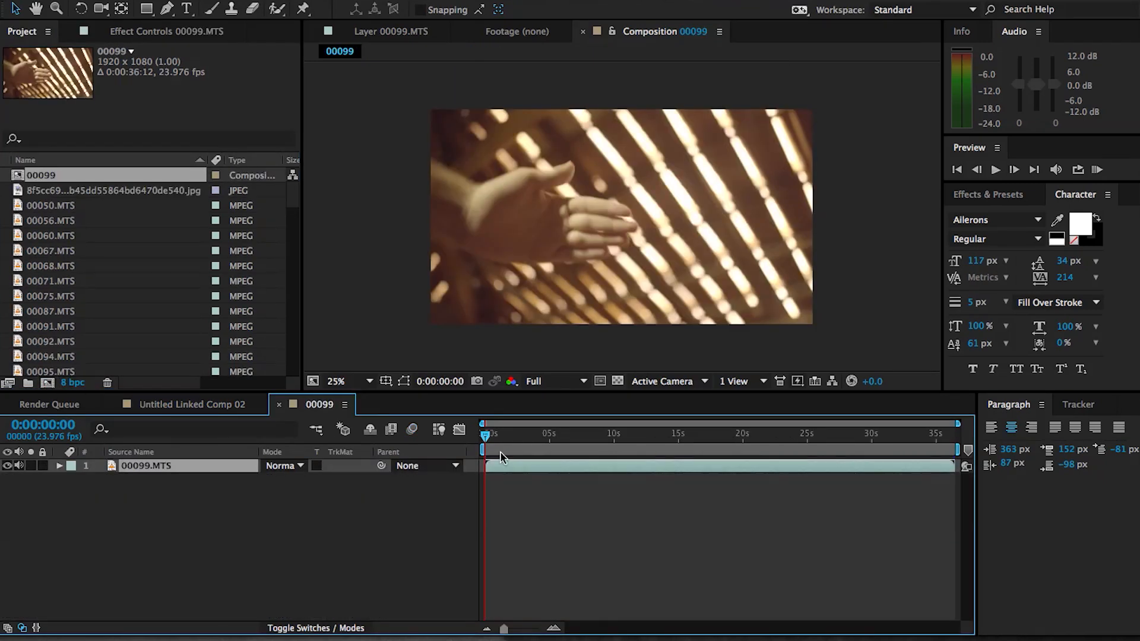
pyautogui.click(624, 435)
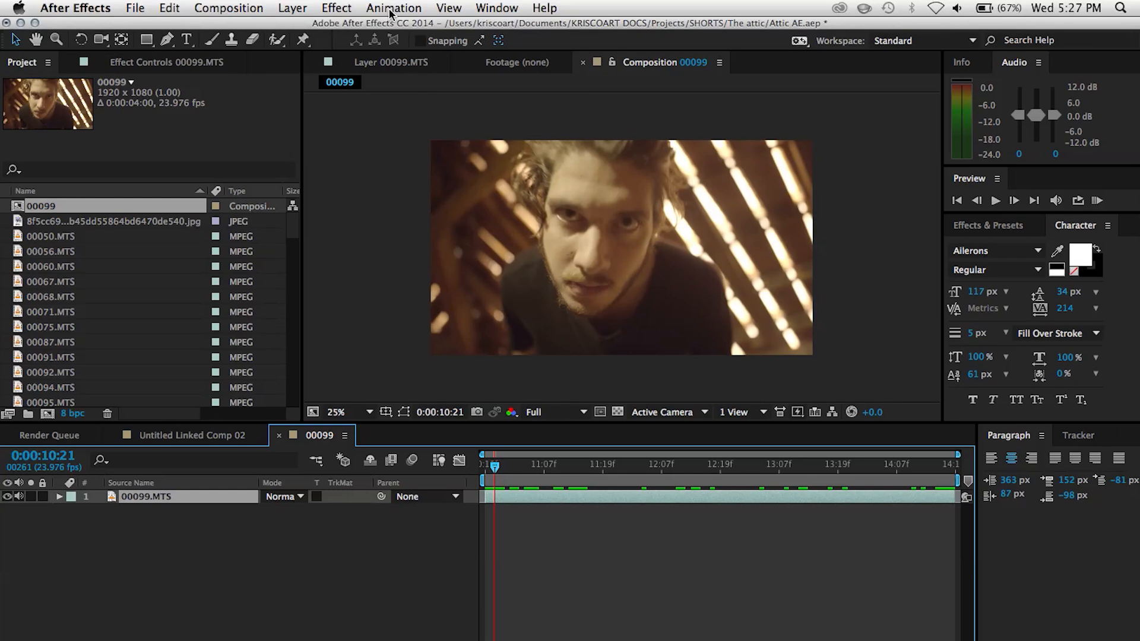
pyautogui.click(393, 9)
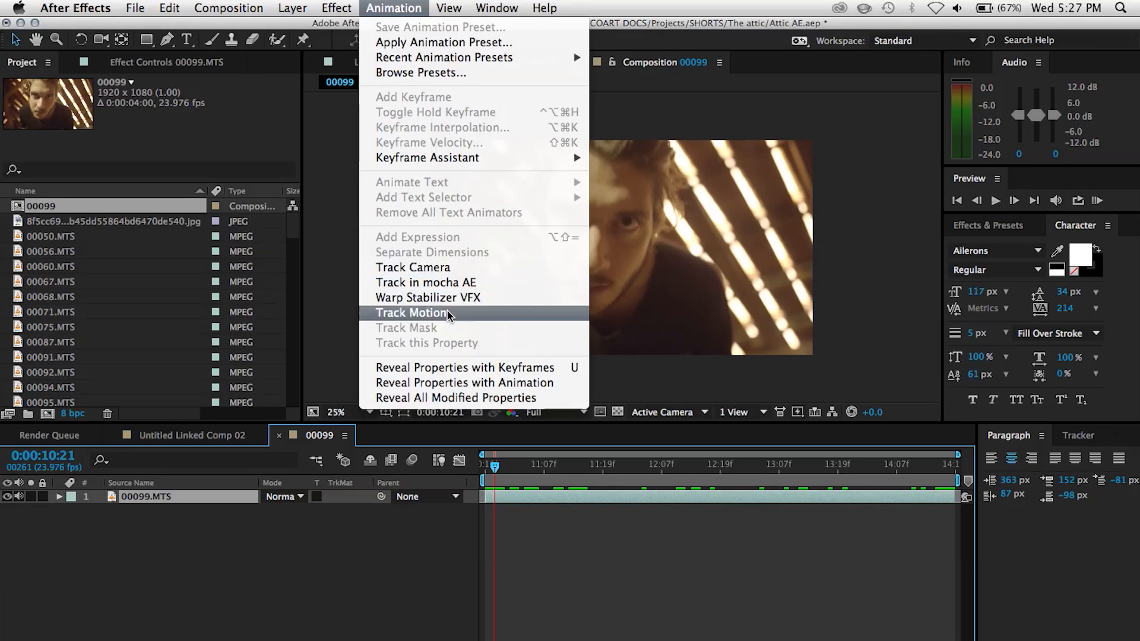
pyautogui.click(414, 313)
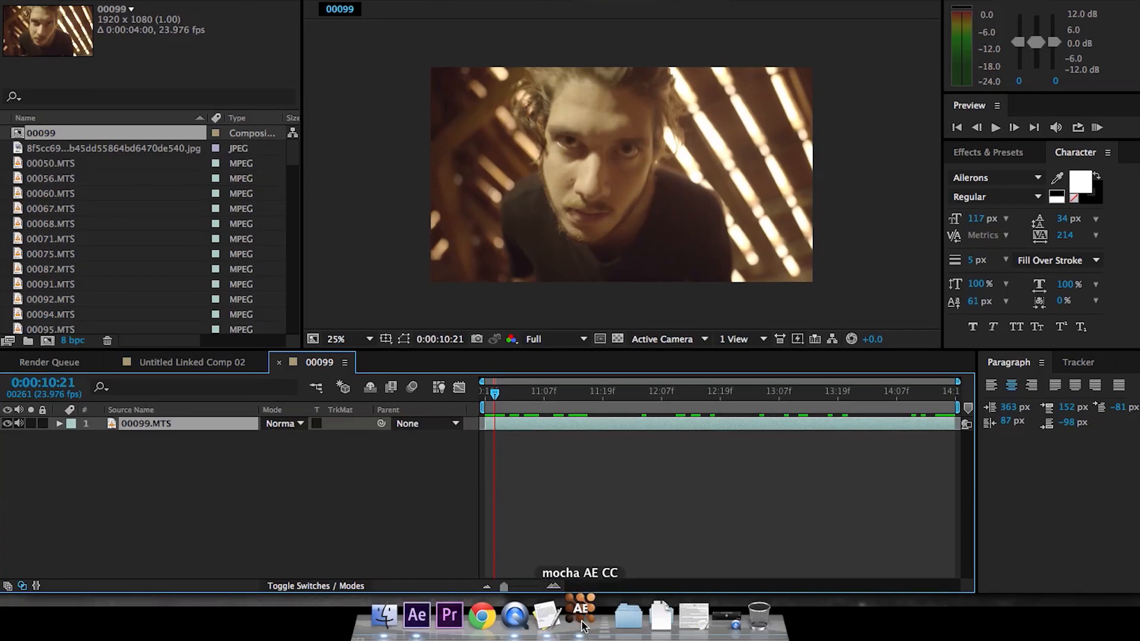
pyautogui.click(580, 607)
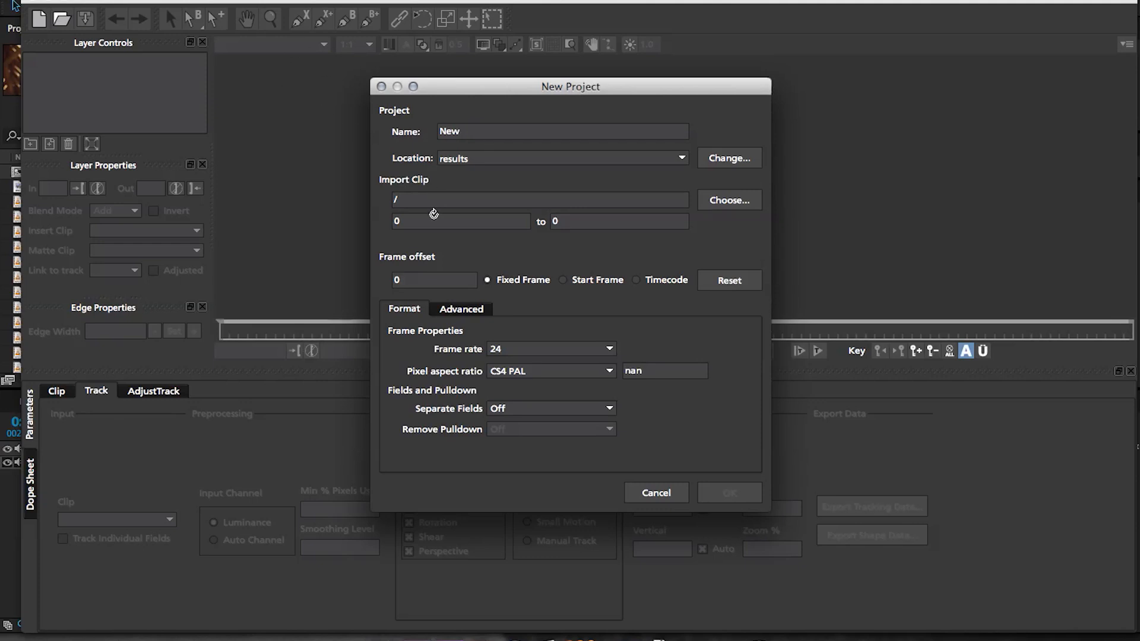
pyautogui.click(656, 492)
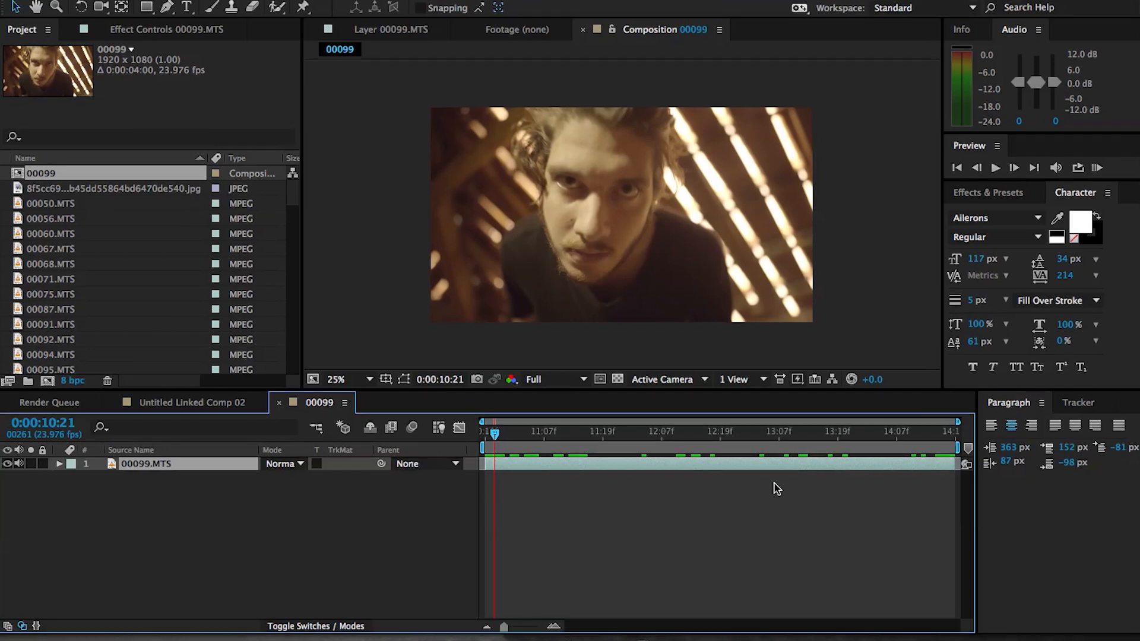
# Queue composition 00099 to render as an RGB TIFF Sequence output module.
pyautogui.click(136, 6)
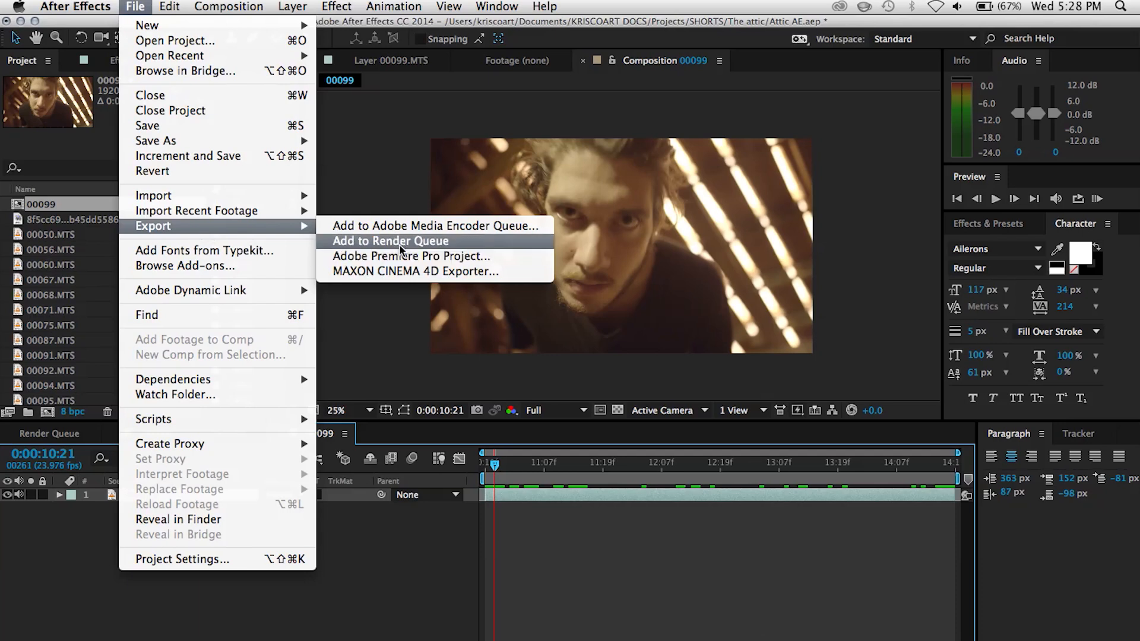
pyautogui.click(389, 241)
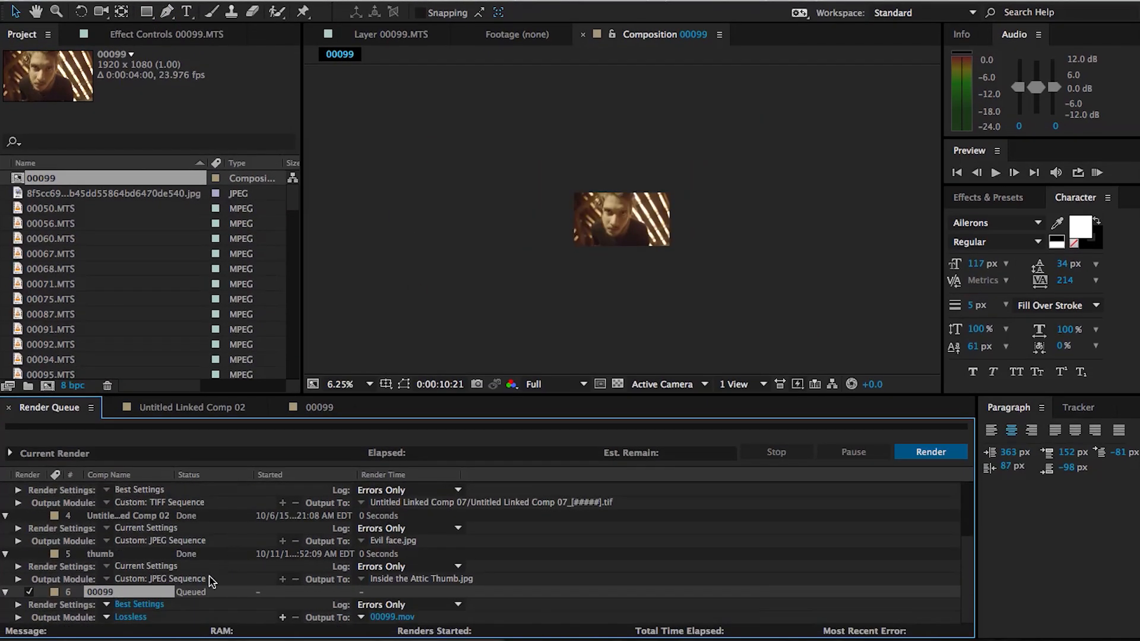
pyautogui.click(131, 616)
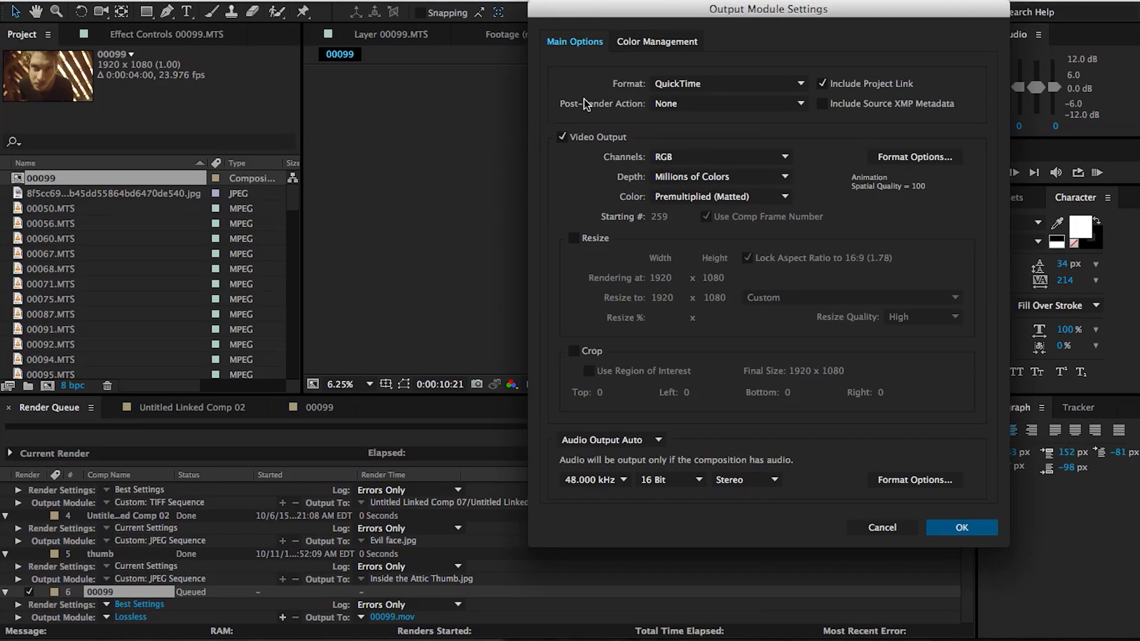
pyautogui.click(727, 83)
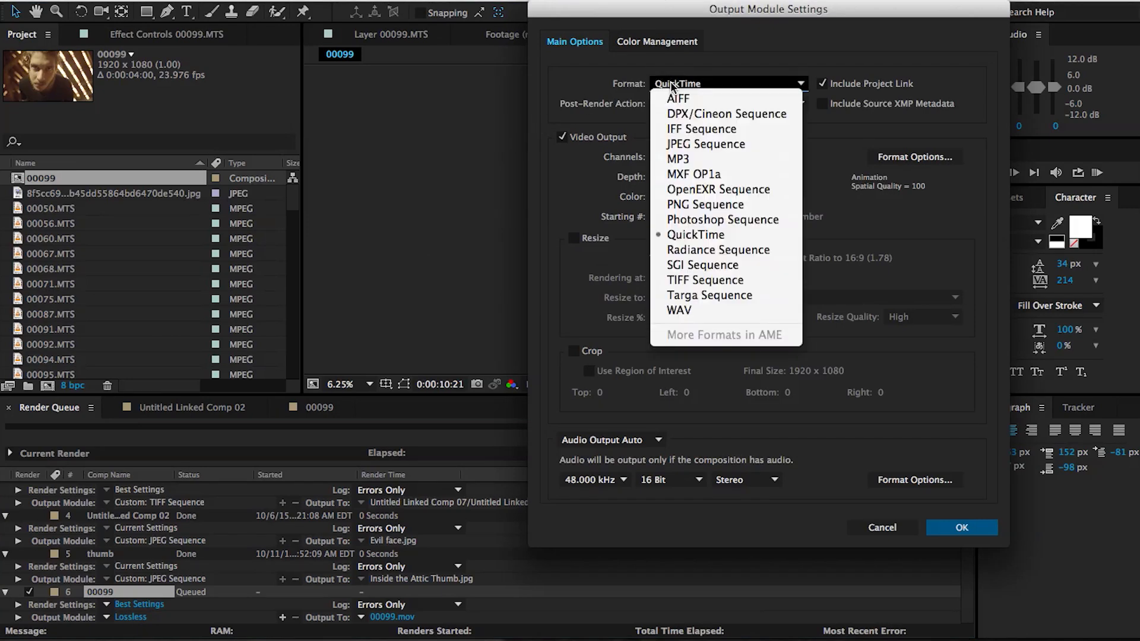
pyautogui.click(695, 234)
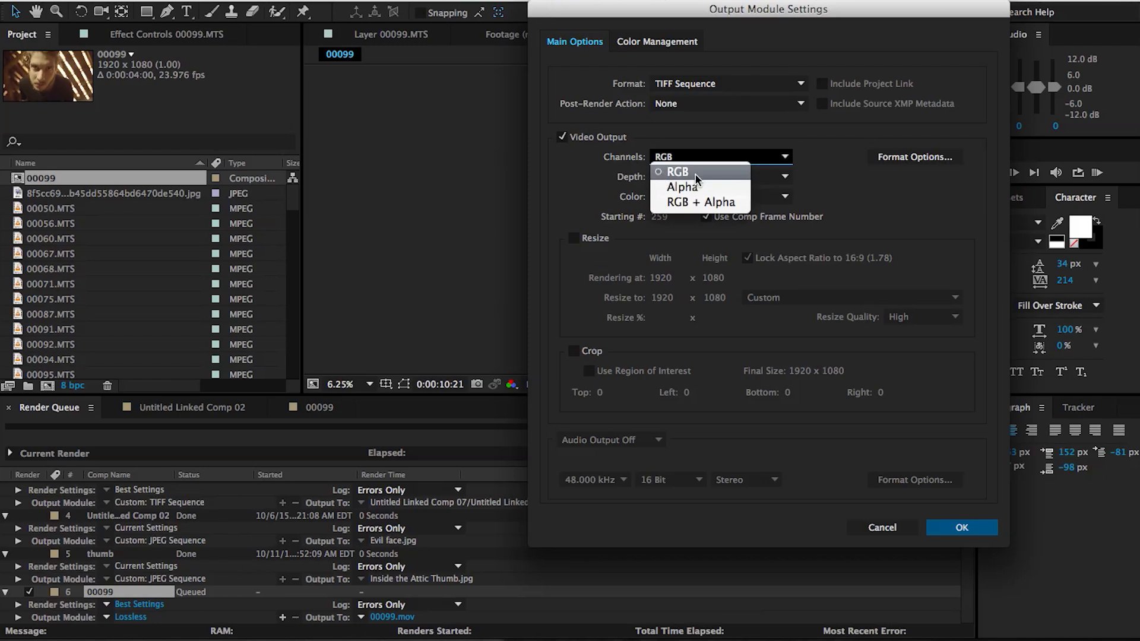
pyautogui.click(676, 171)
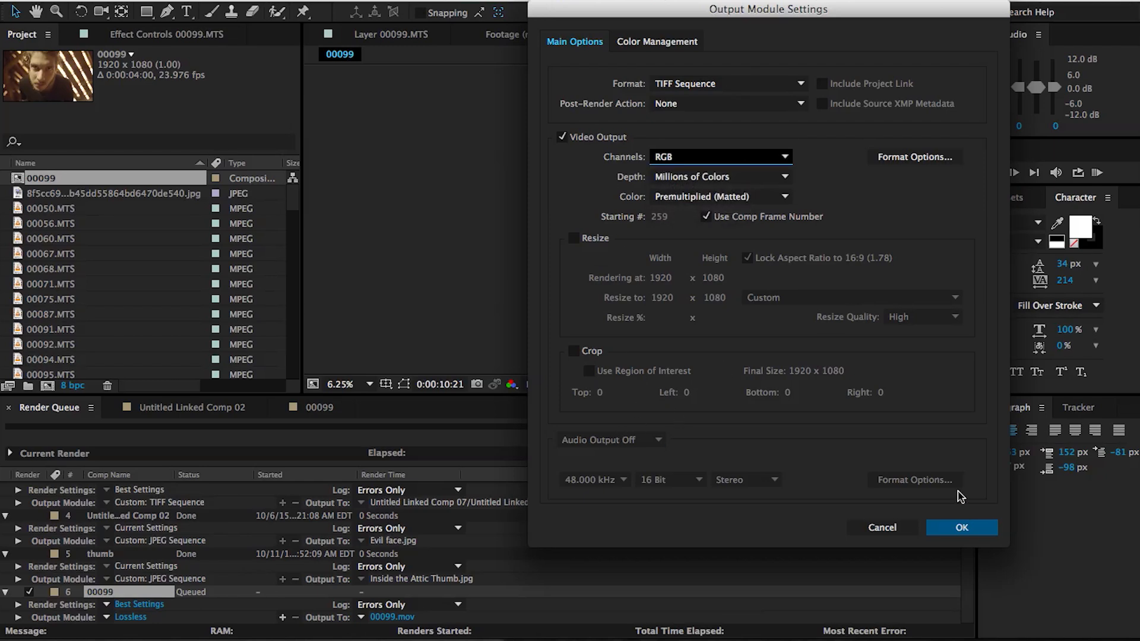
pyautogui.click(961, 528)
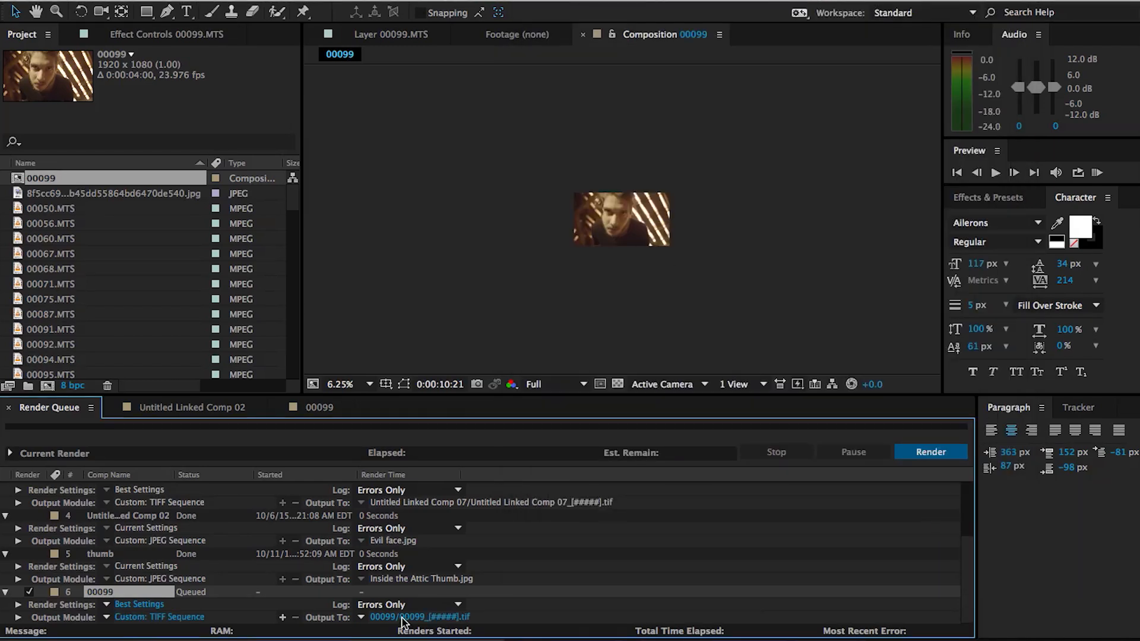
# Save the render into a new folder named 'Img Seq Eyes'.
pyautogui.click(419, 616)
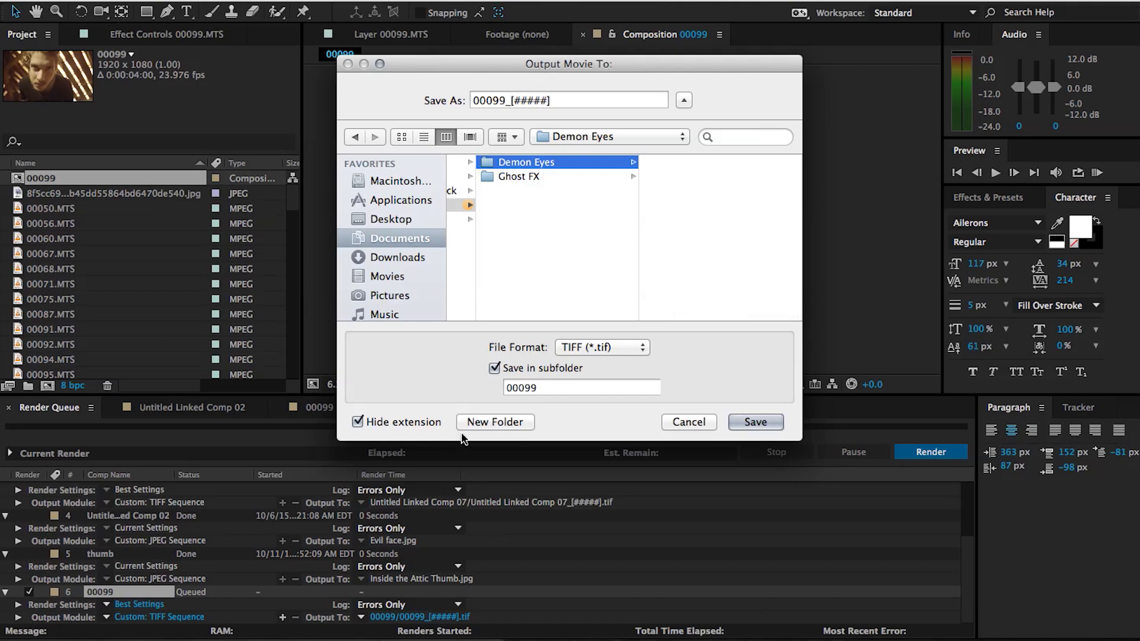
pyautogui.click(494, 421)
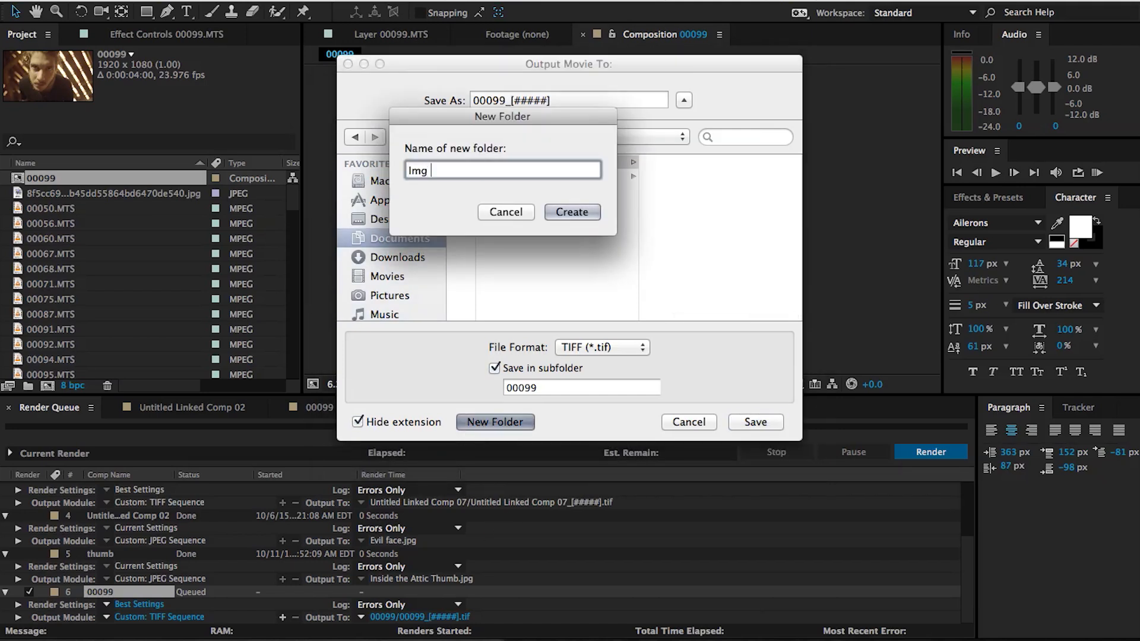
pyautogui.write('Seq')
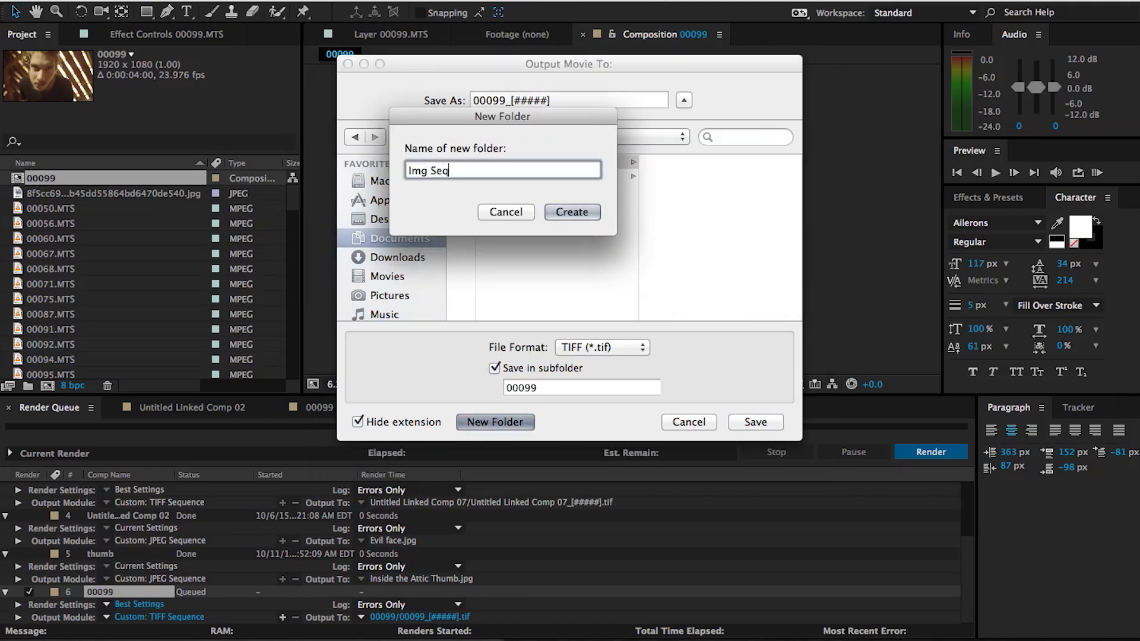
pyautogui.write('Eyes')
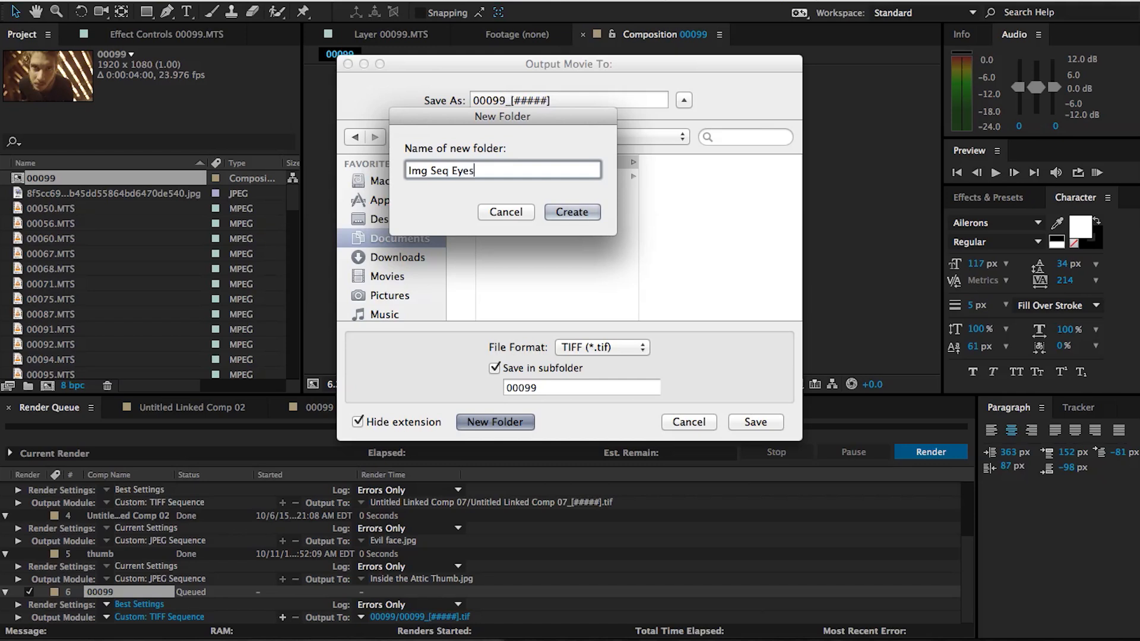
pyautogui.click(571, 212)
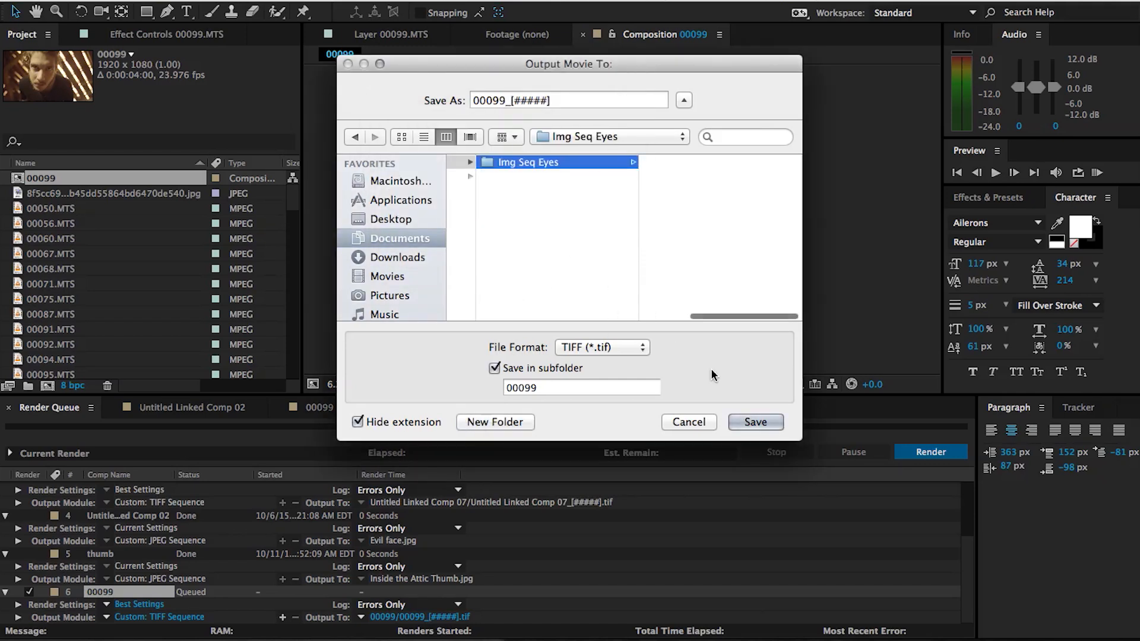
pyautogui.click(755, 422)
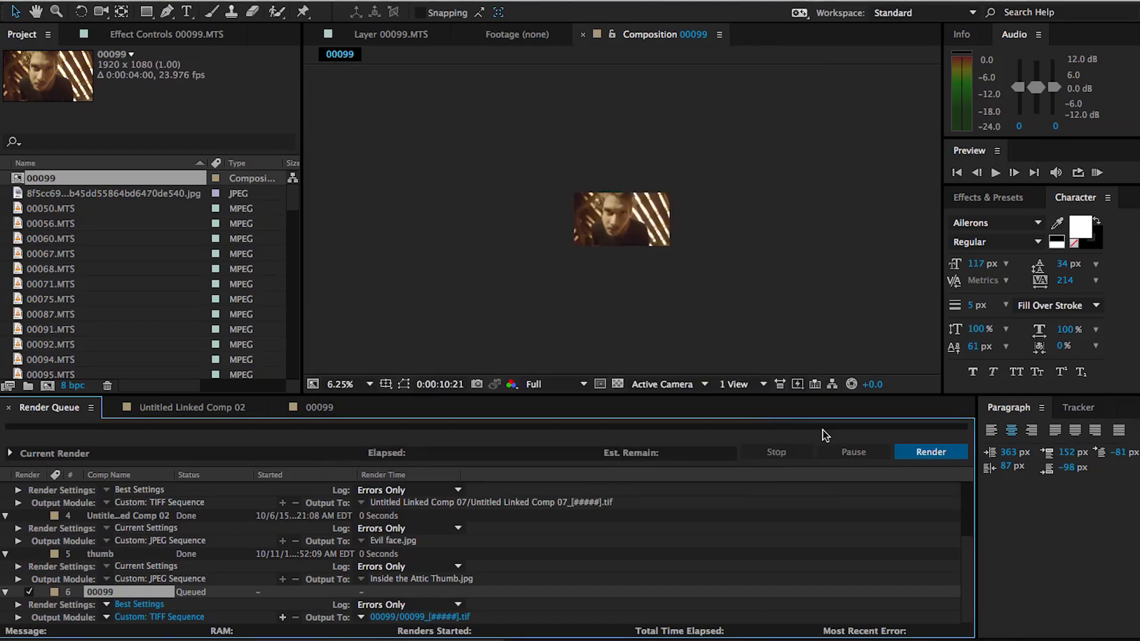
# Render the queue and review the 00099 TIFF frames in Img Seq Eyes/00099 in Finder.
pyautogui.click(930, 452)
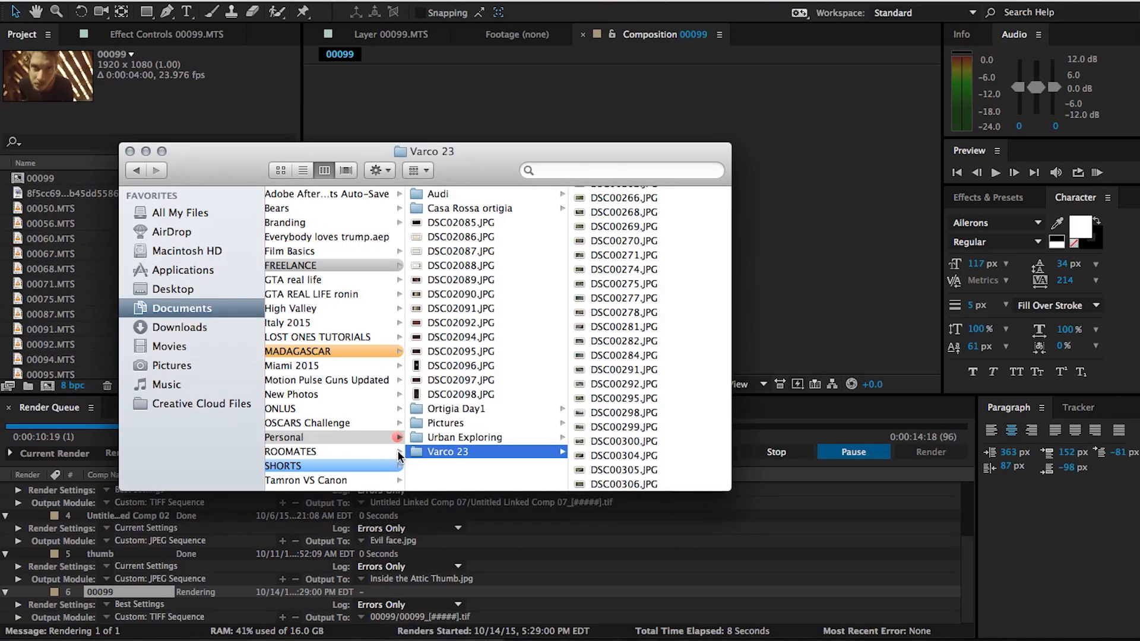
pyautogui.click(457, 194)
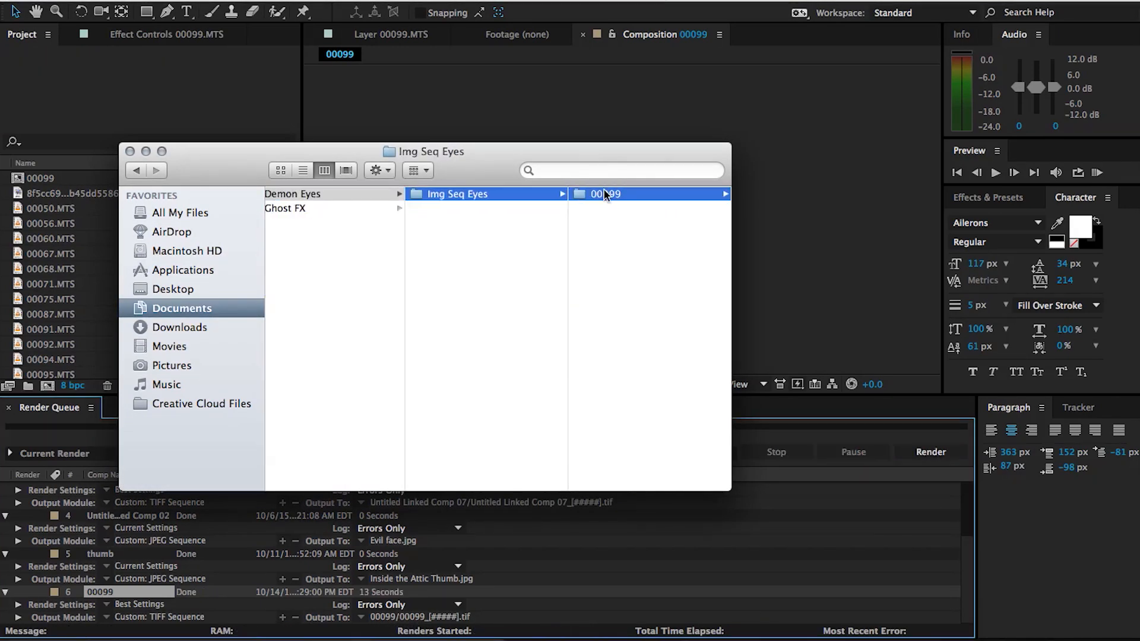
pyautogui.click(606, 194)
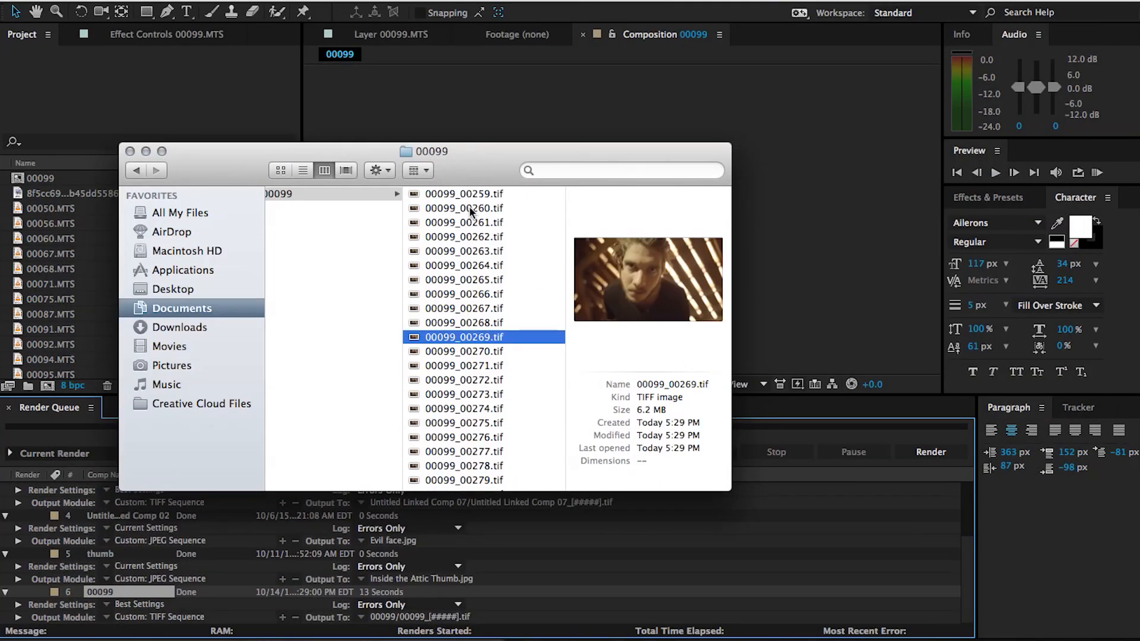
pyautogui.scroll(-3)
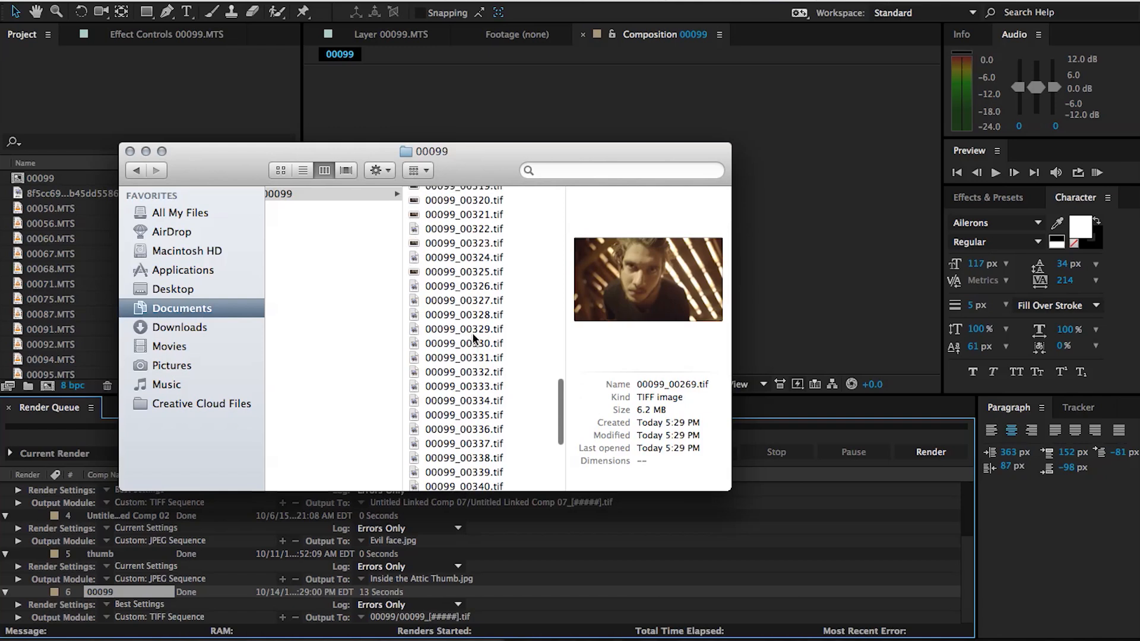
pyautogui.scroll(-3)
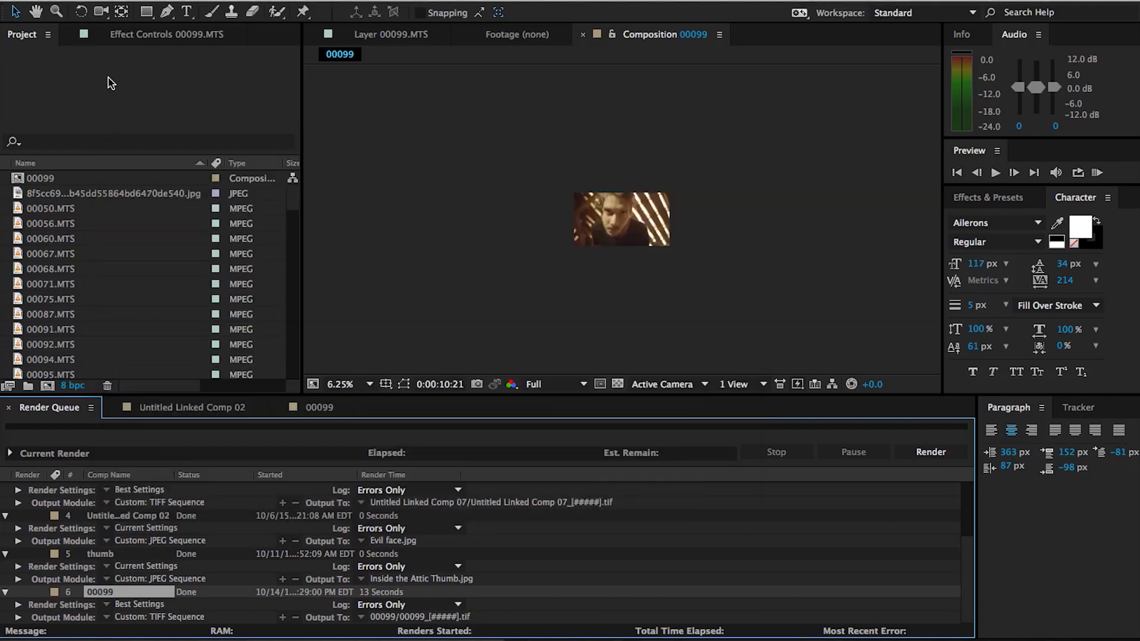
# Import the 00099 TIFF frames into the project as one TIFF sequence.
pyautogui.click(339, 384)
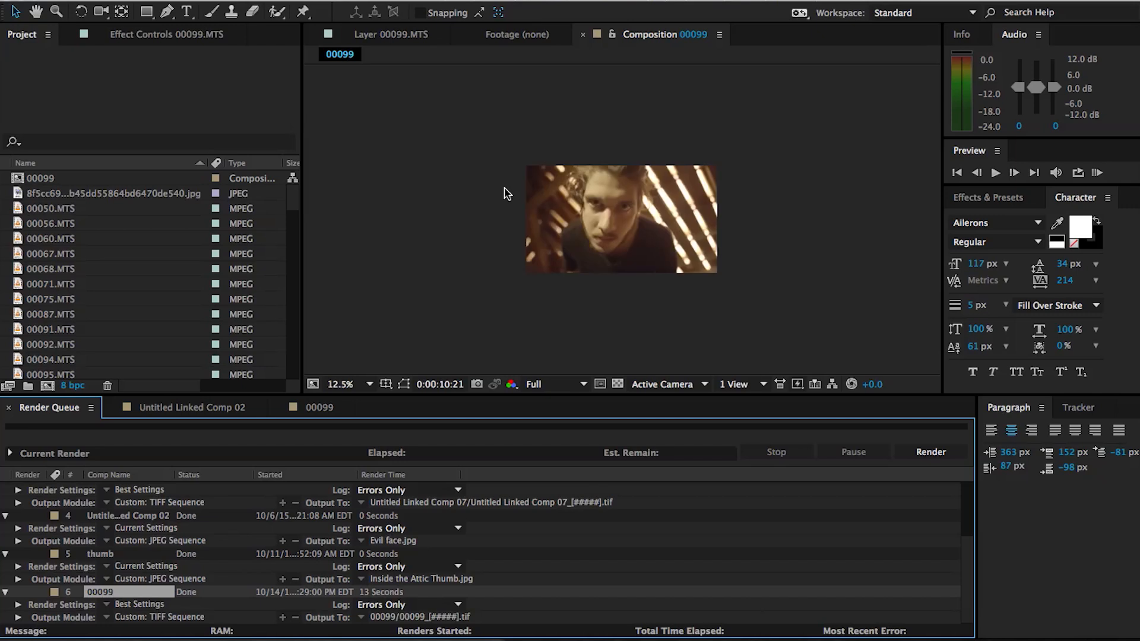
pyautogui.click(135, 9)
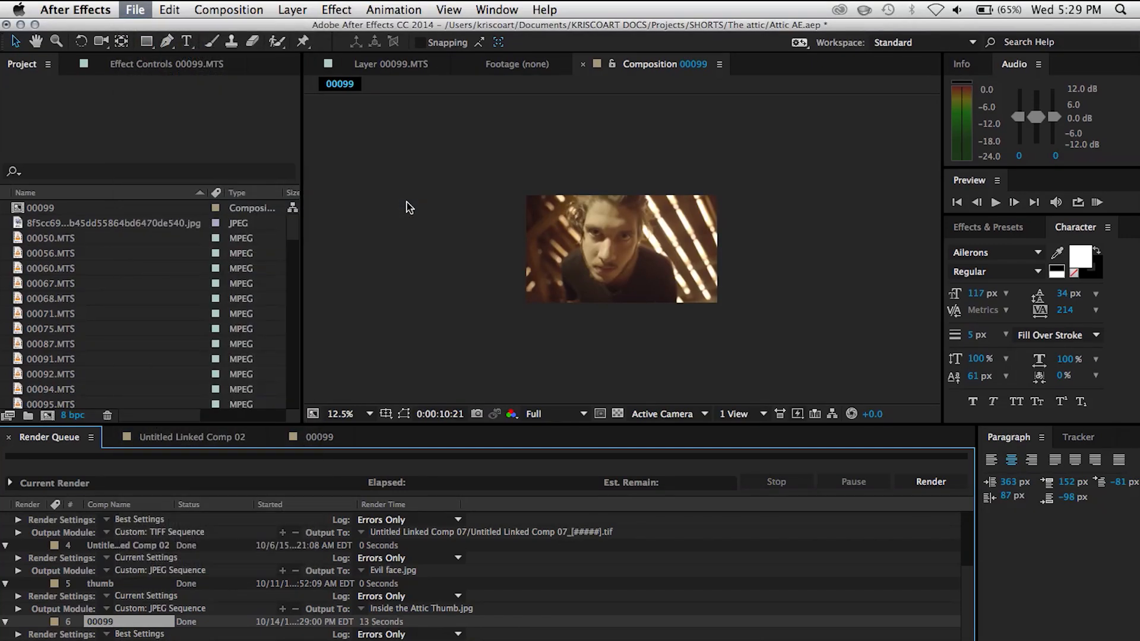
pyautogui.click(136, 10)
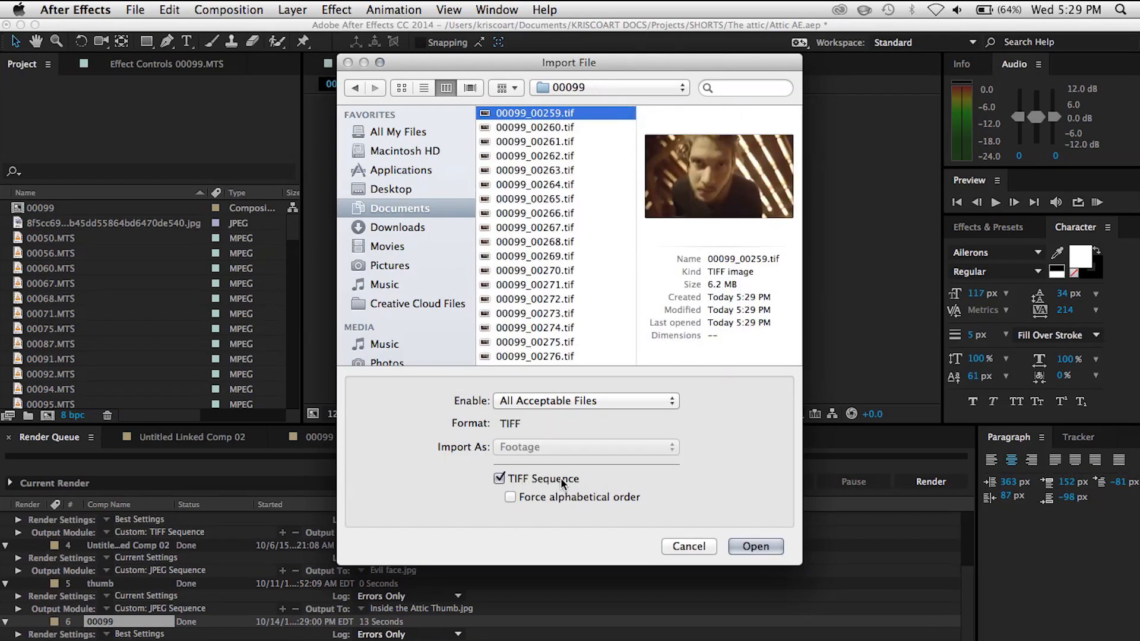
pyautogui.moveTo(527, 111)
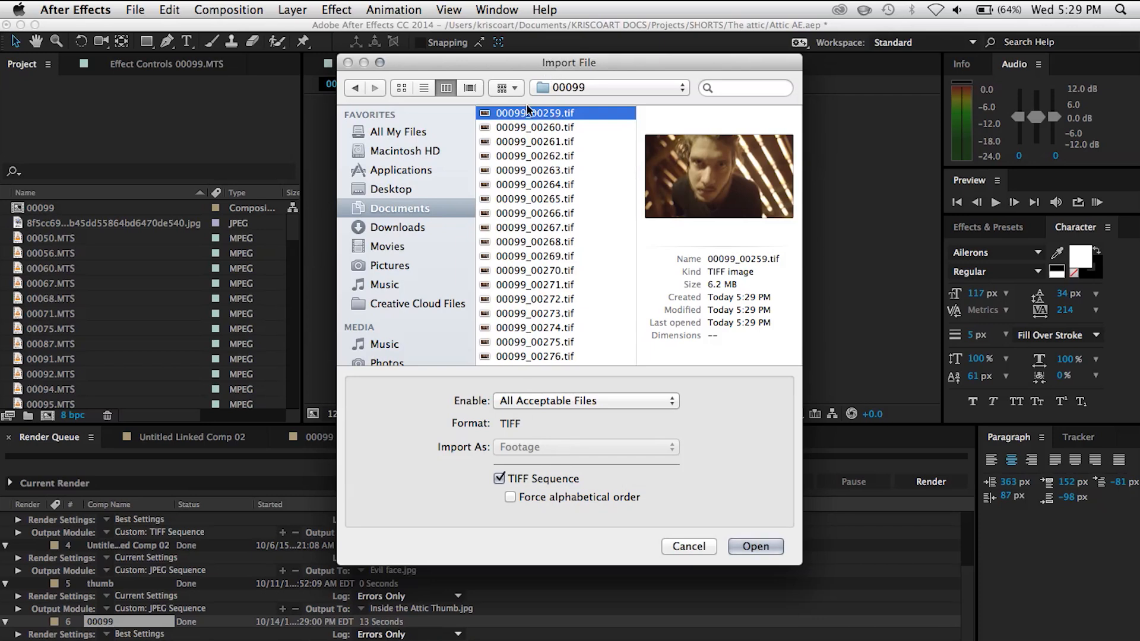
pyautogui.moveTo(670, 328)
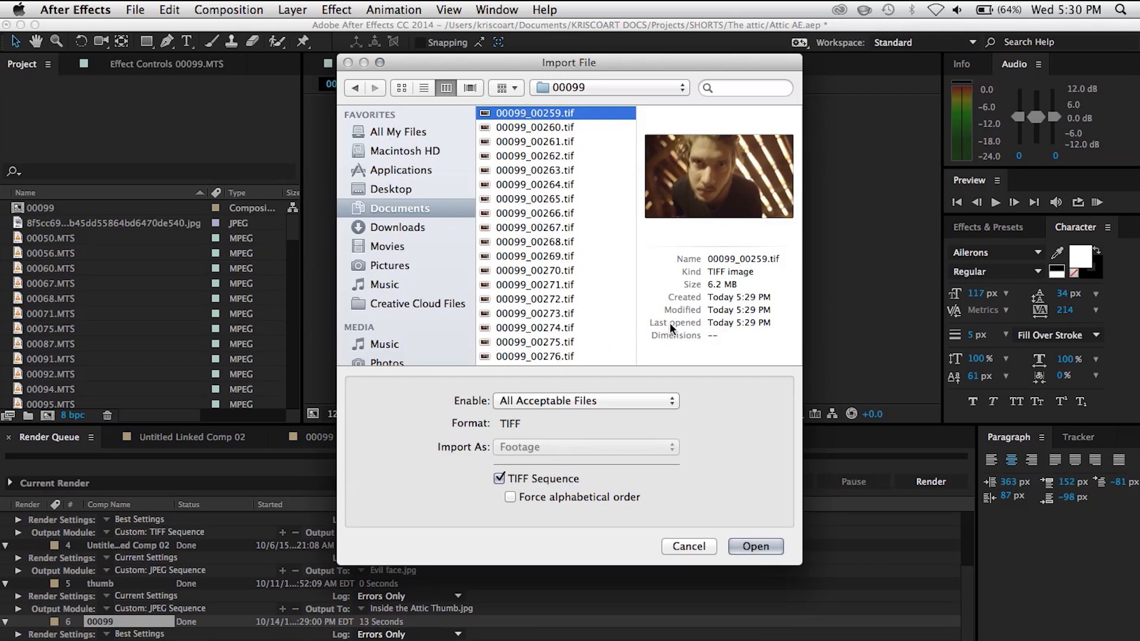
pyautogui.click(756, 546)
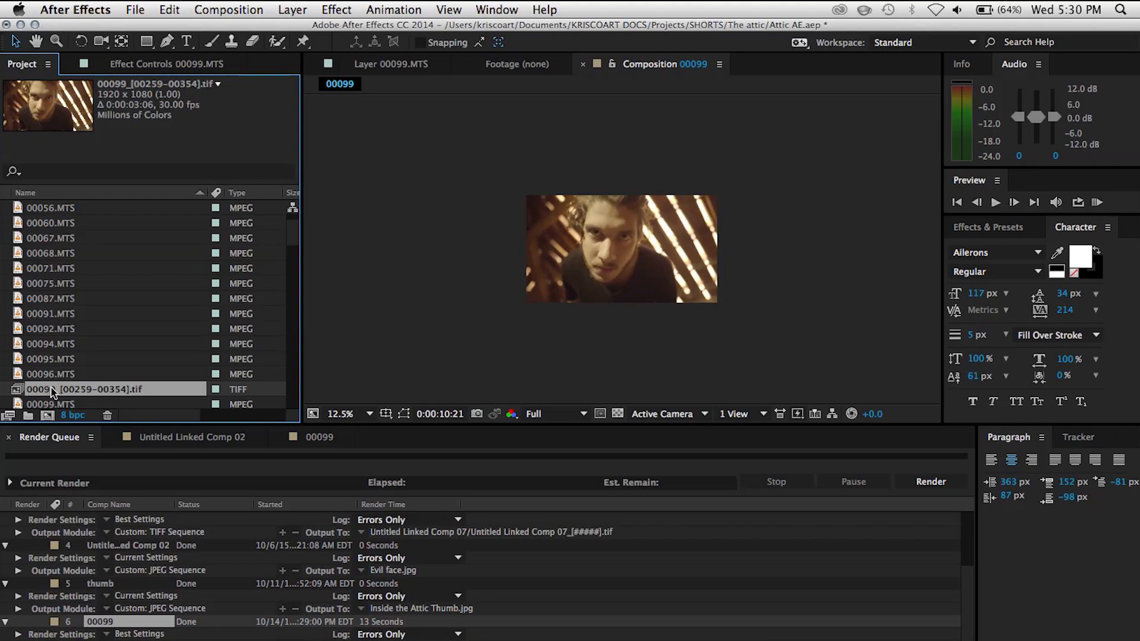
# Compare the frame rates of the original 00099.MTS clip and the imported TIFF sequence.
pyautogui.scroll(-3)
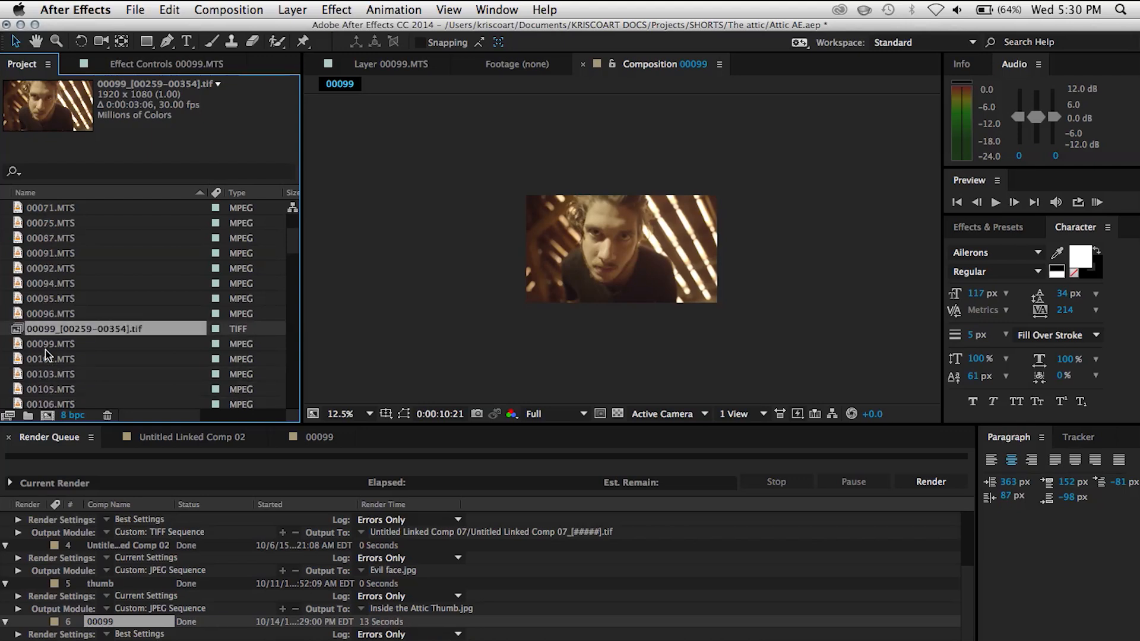
pyautogui.click(50, 343)
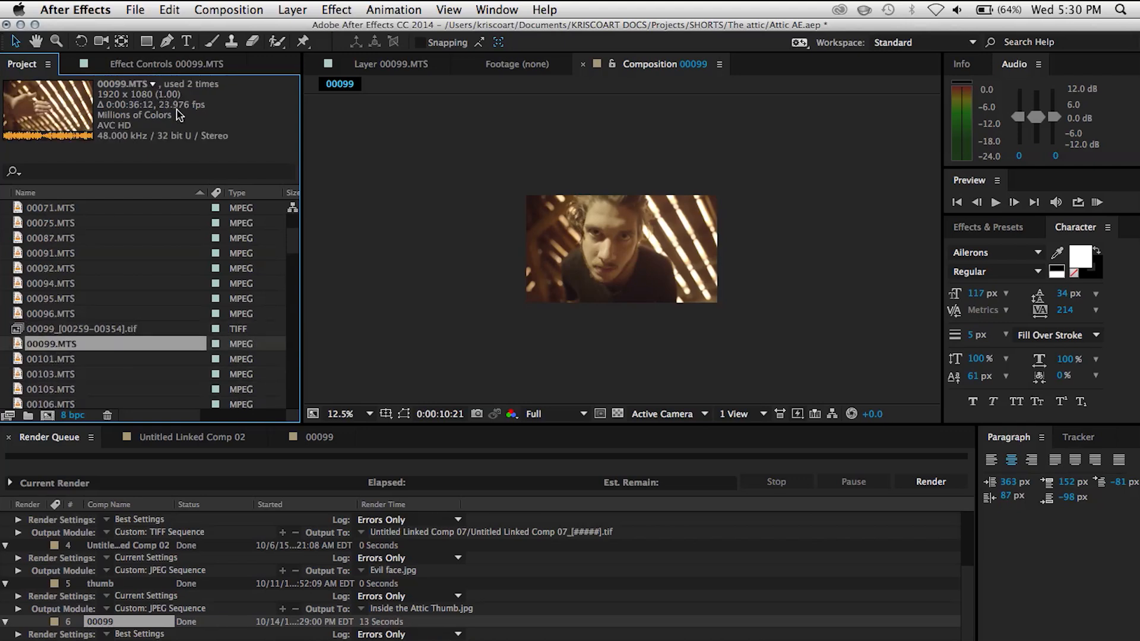
pyautogui.moveTo(198, 110)
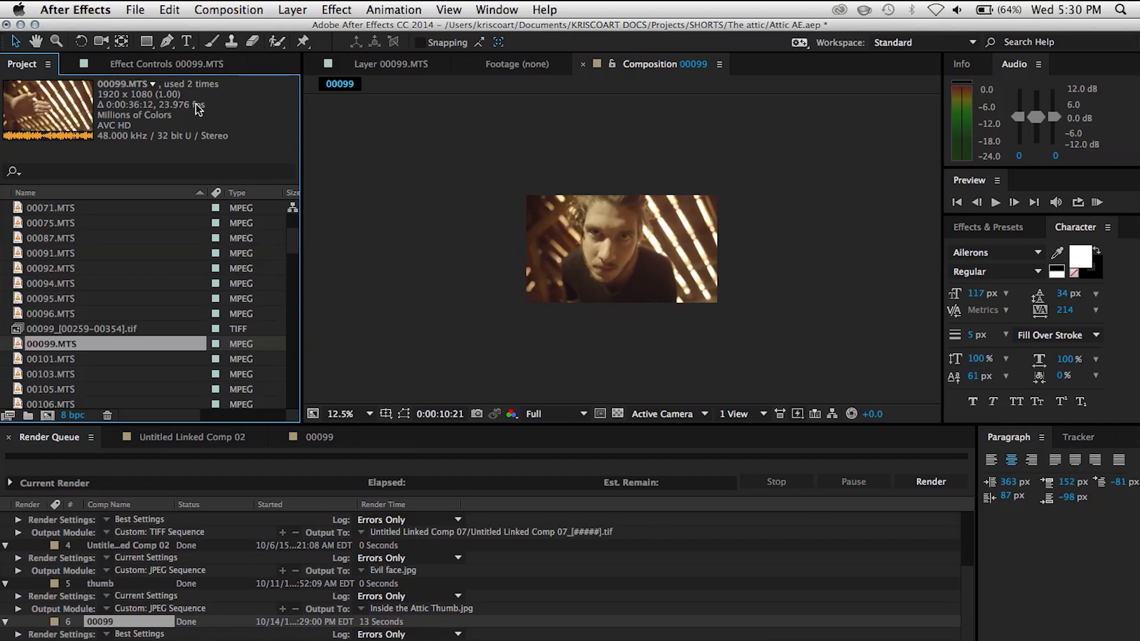
pyautogui.click(83, 329)
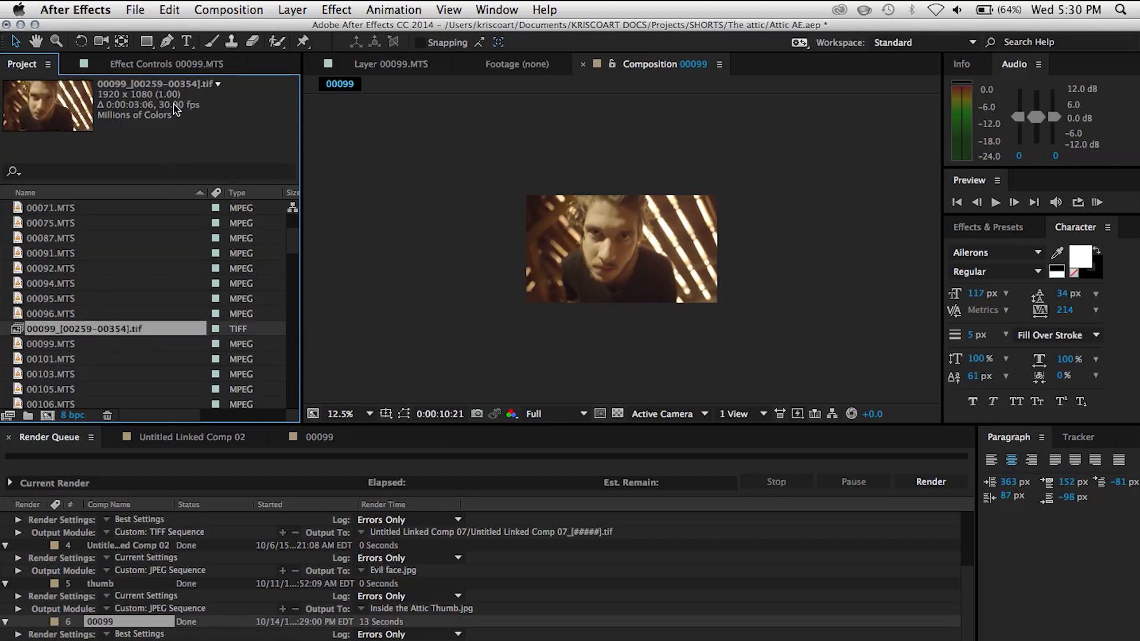
pyautogui.moveTo(186, 112)
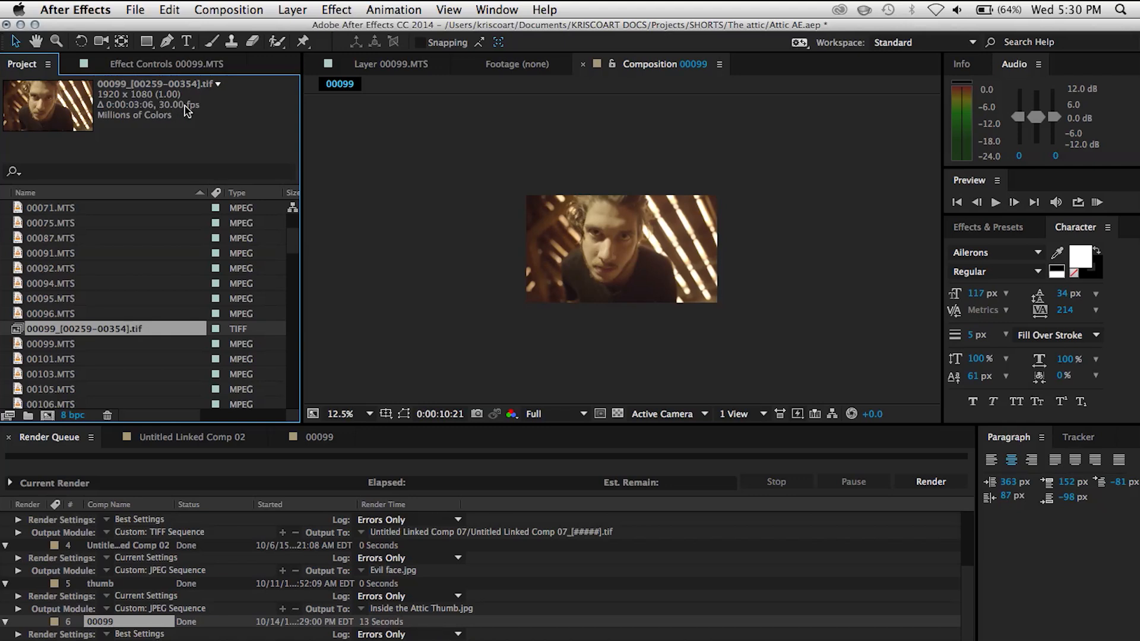
pyautogui.moveTo(59, 356)
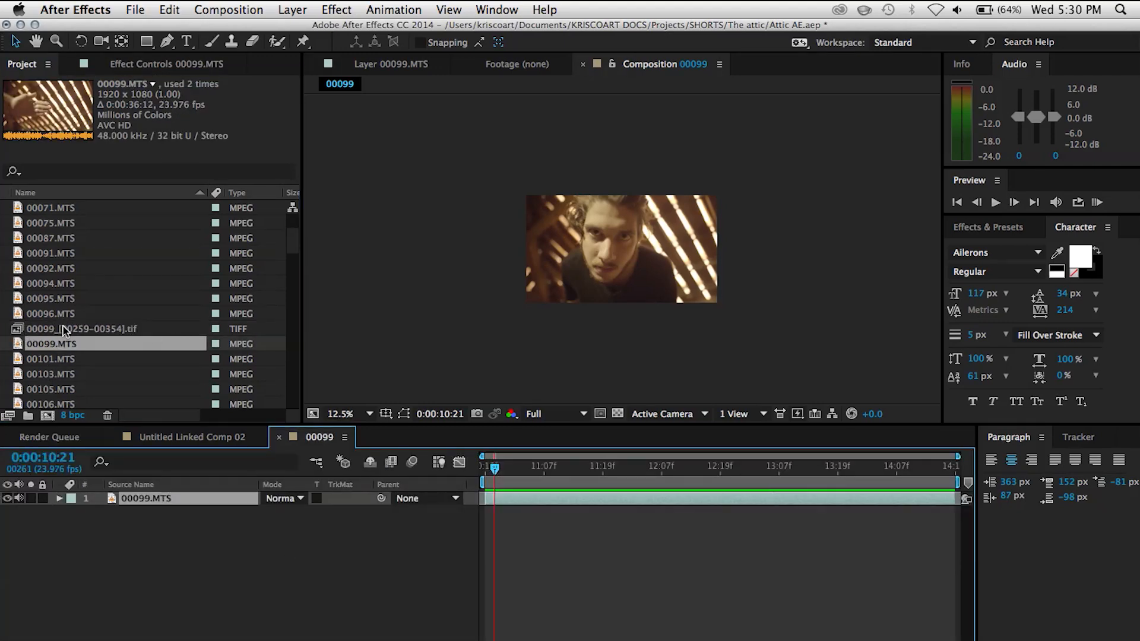
# Interpret the TIFF sequence footage at an assumed frame rate of 23.976 fps.
pyautogui.rightClick(80, 329)
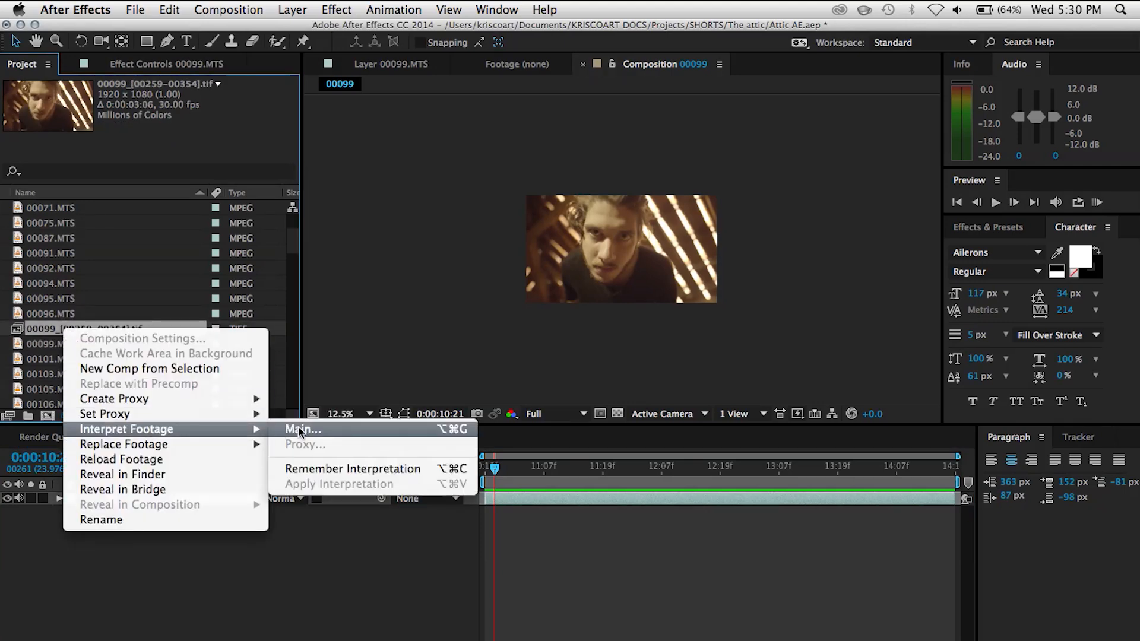
pyautogui.click(303, 429)
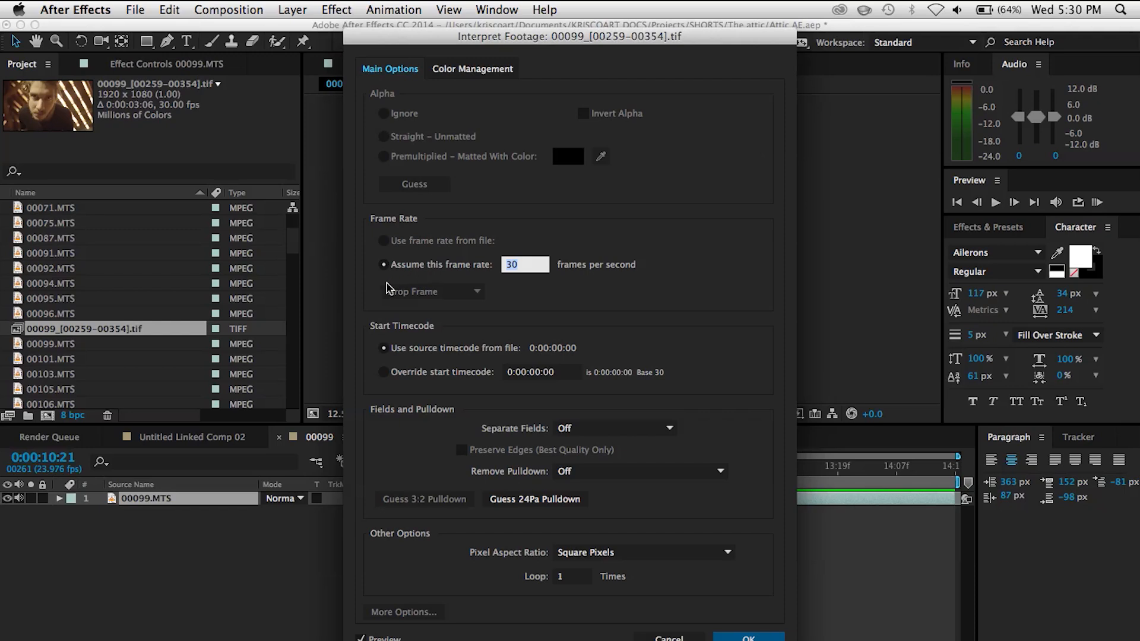
pyautogui.click(525, 264)
pyautogui.write('23.976')
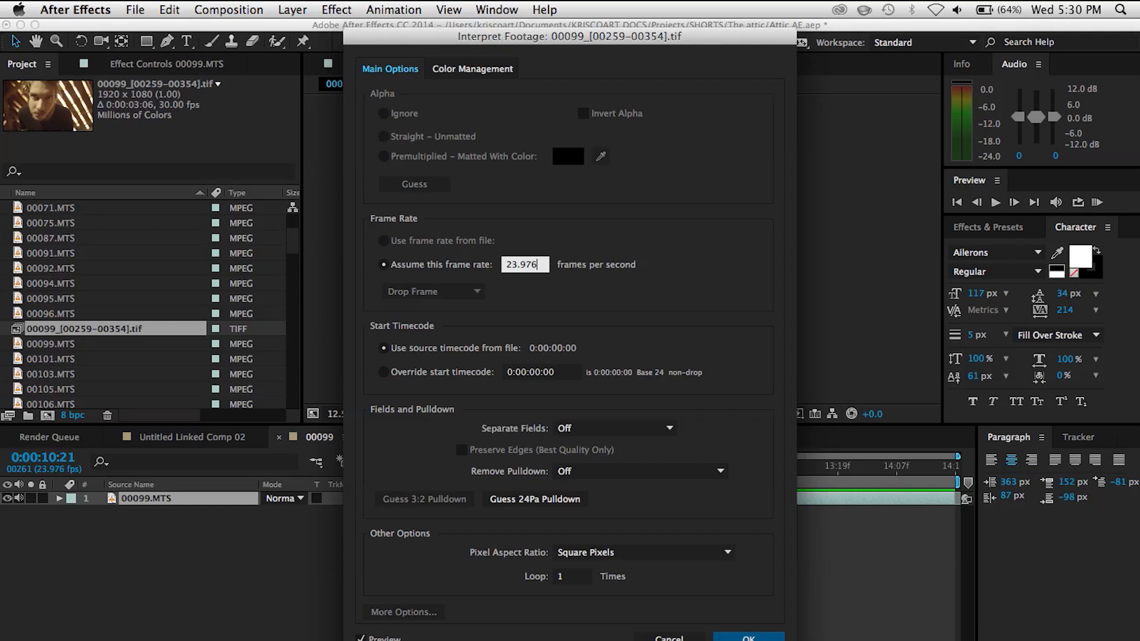
pyautogui.moveTo(731, 629)
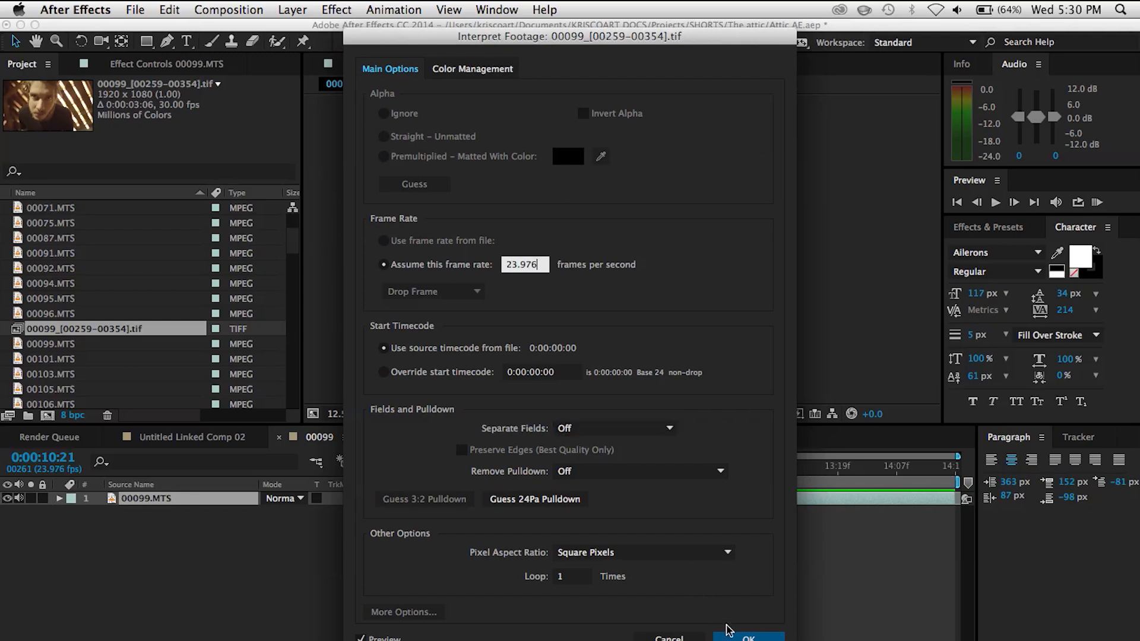
pyautogui.click(747, 638)
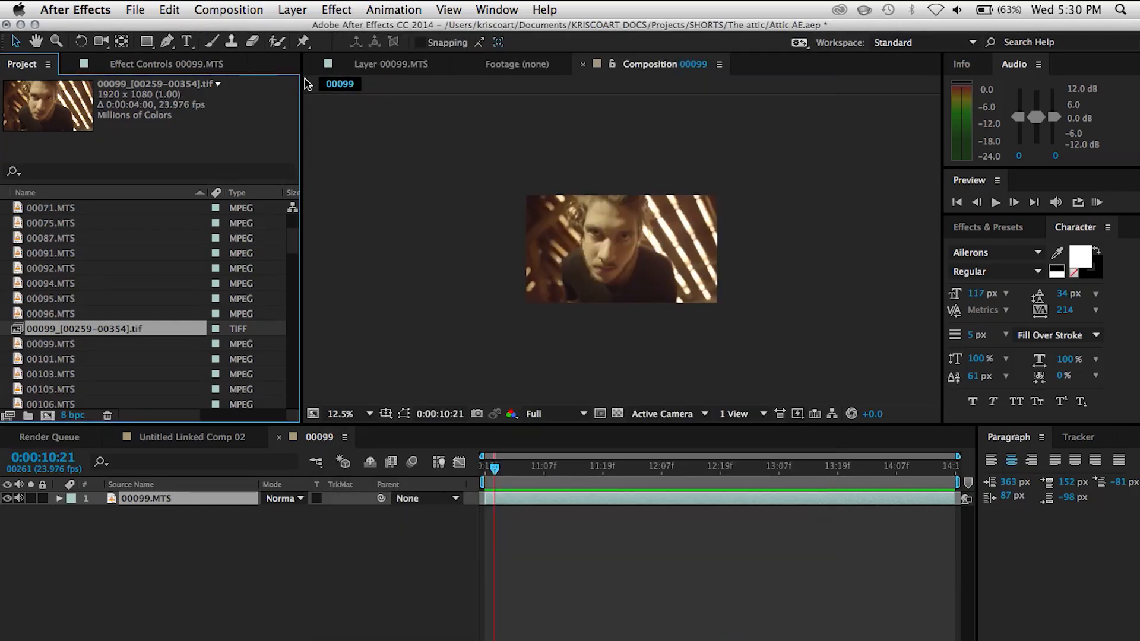
# Create composition 00100 from the TIFF sequence and compare it with the 00099 comp.
pyautogui.click(51, 343)
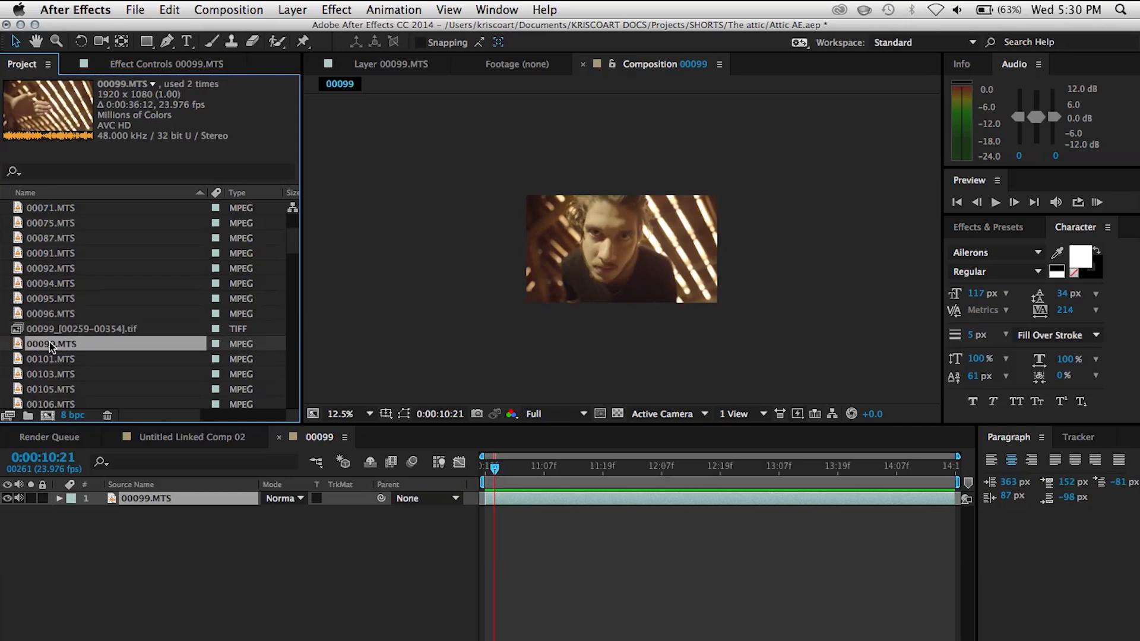
pyautogui.click(82, 329)
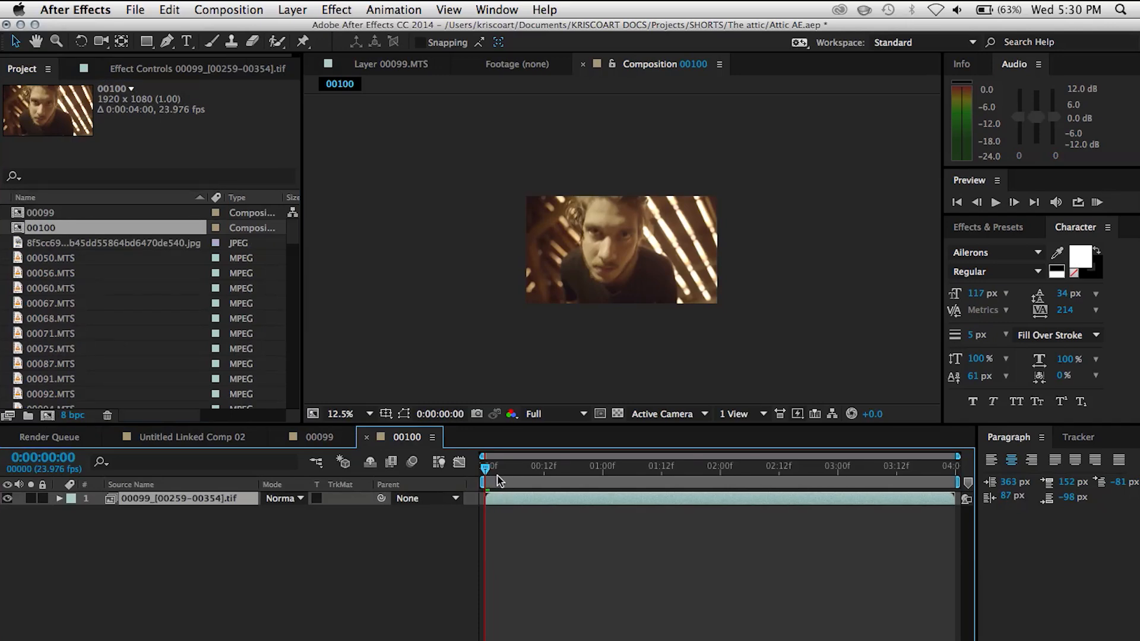
pyautogui.click(819, 484)
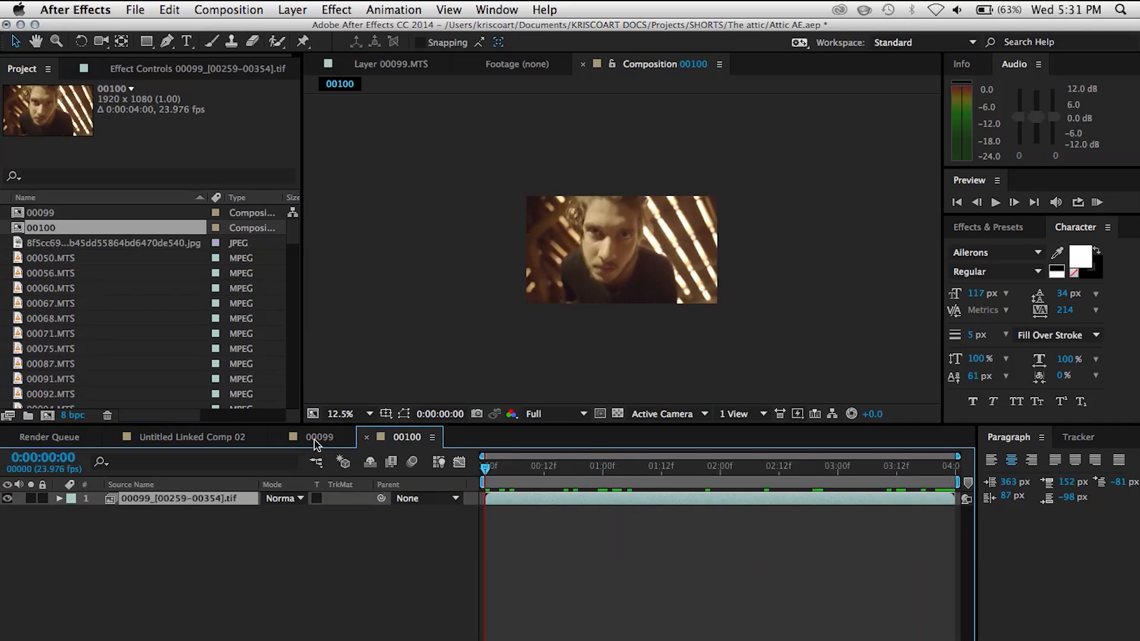
pyautogui.click(318, 437)
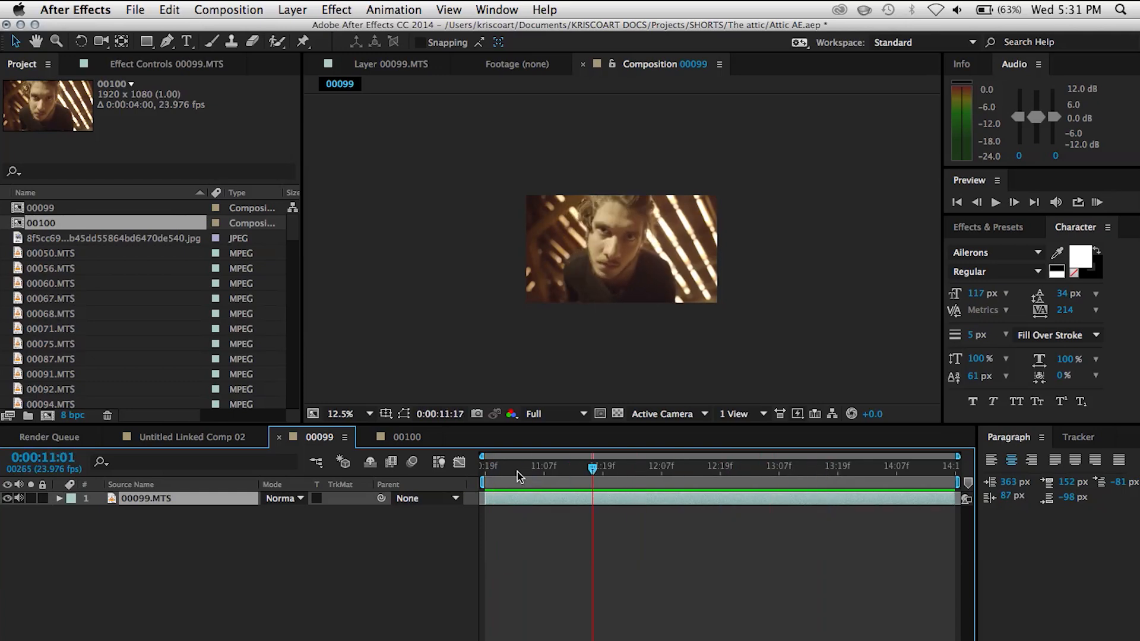
pyautogui.click(408, 437)
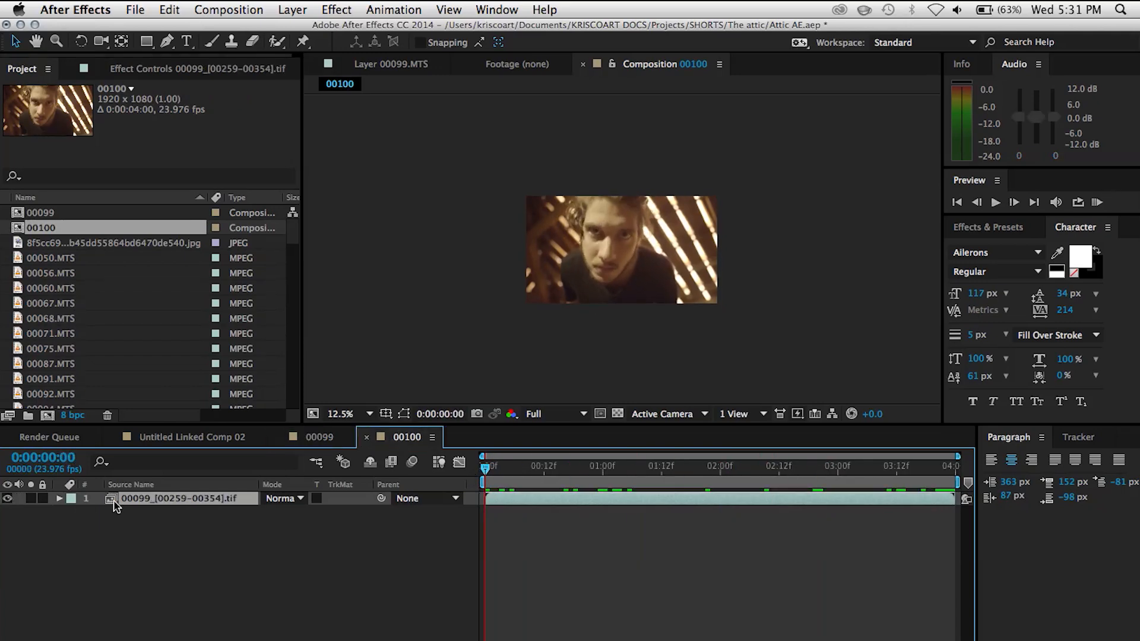
# Send the sequence to mocha AE CC and create project 00099 starting at frame 0.
pyautogui.click(393, 10)
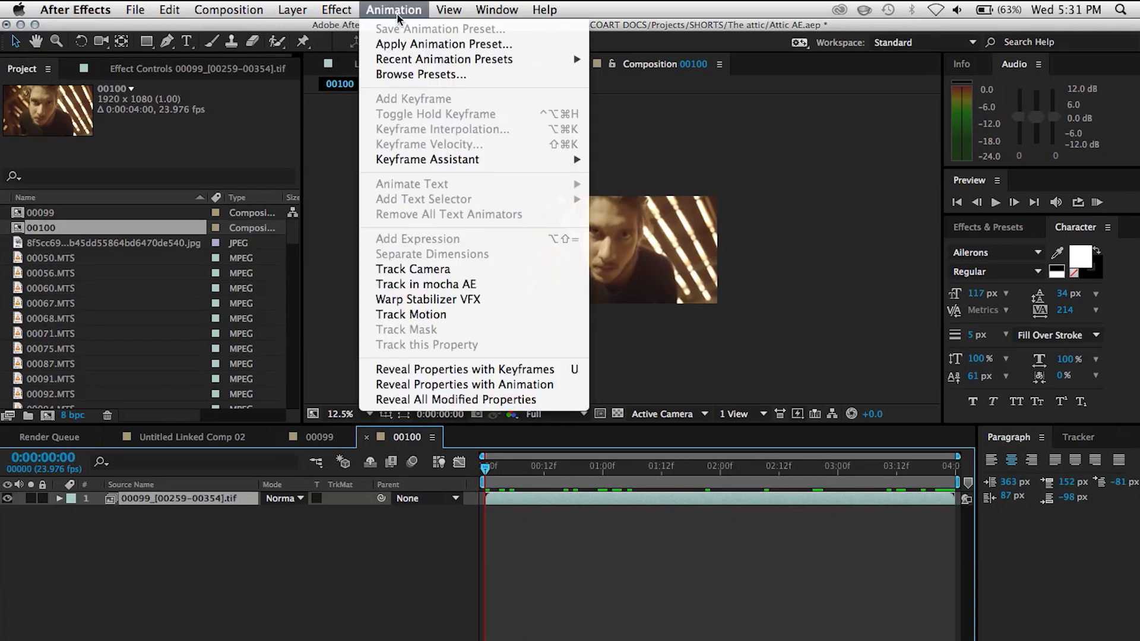
pyautogui.moveTo(426, 284)
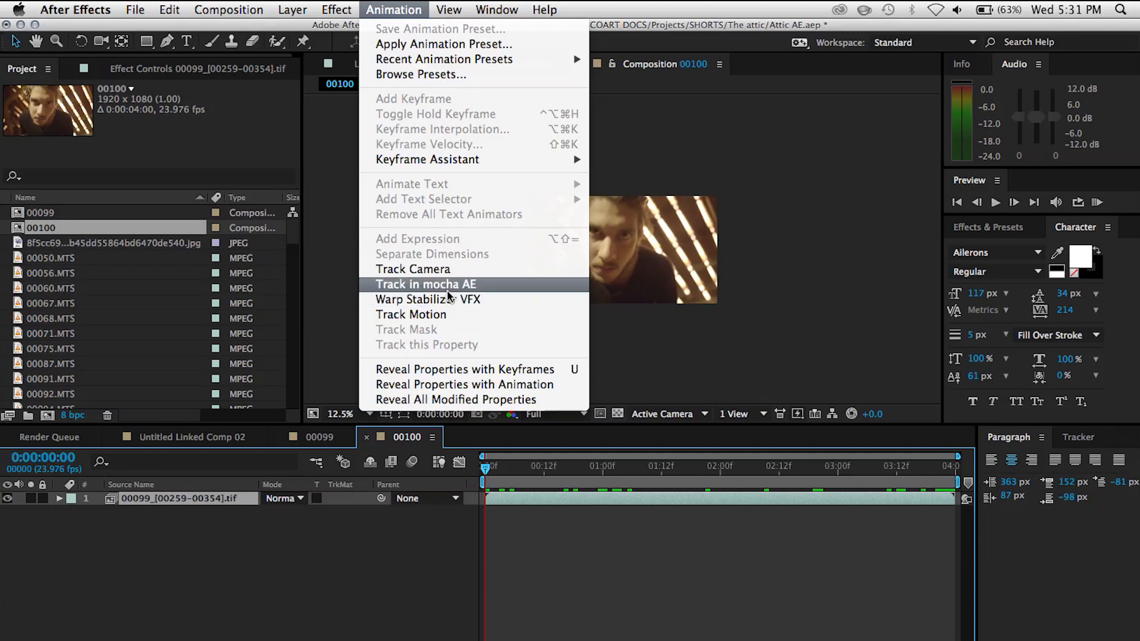
pyautogui.click(425, 284)
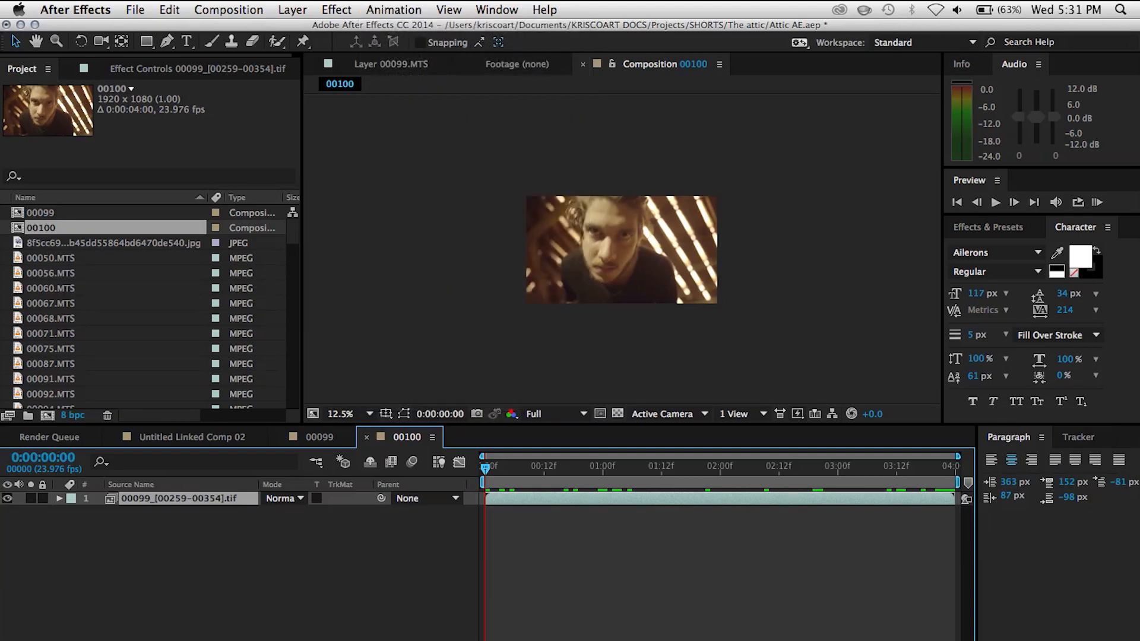
pyautogui.moveTo(581, 602)
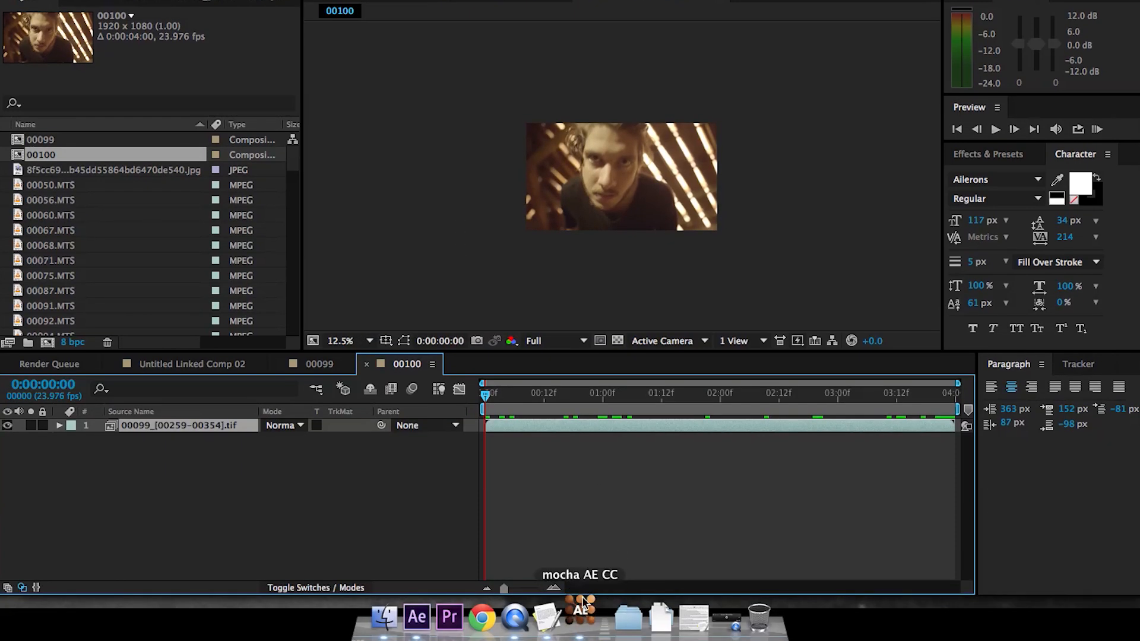
pyautogui.click(581, 601)
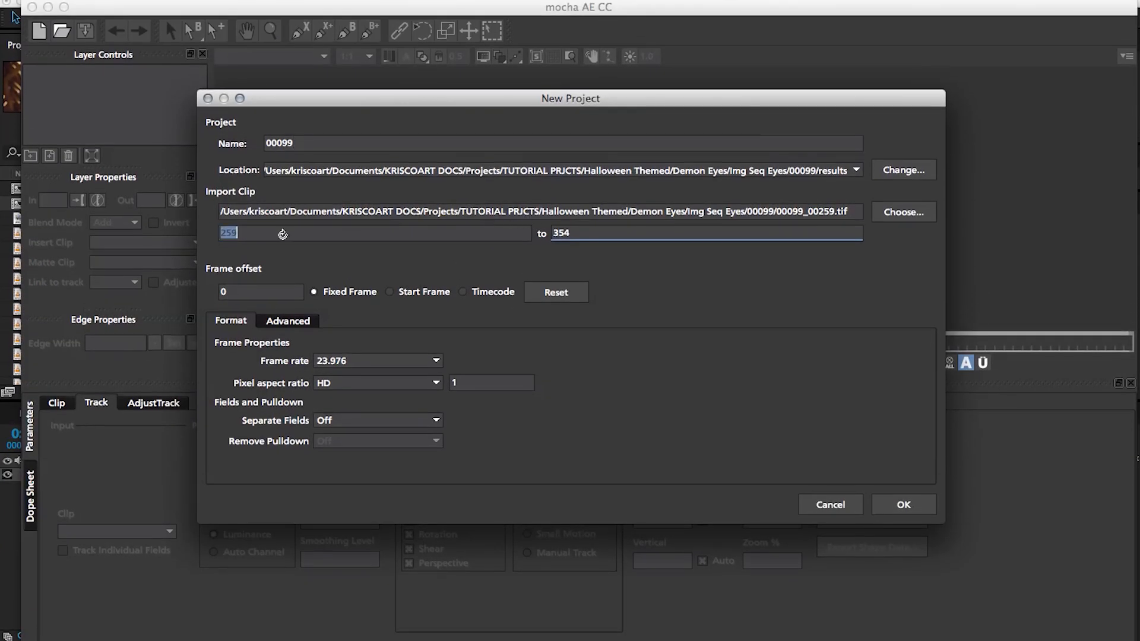
pyautogui.write('0')
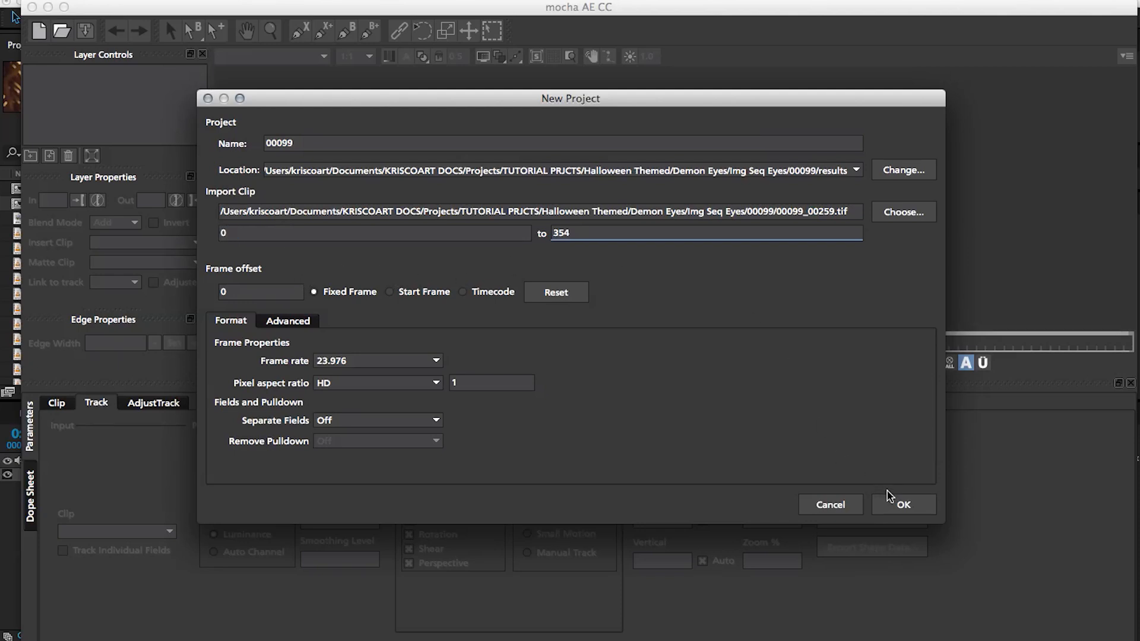
pyautogui.click(904, 505)
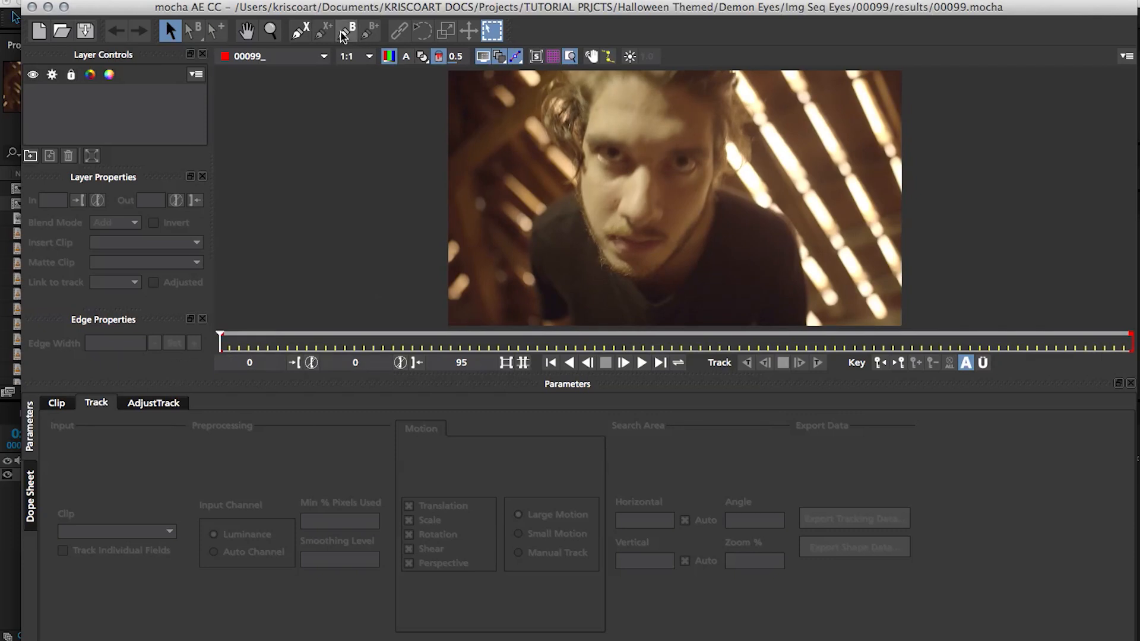
# Zoom to the eyes, outline the left eye with an X-spline and track it forward.
pyautogui.click(269, 29)
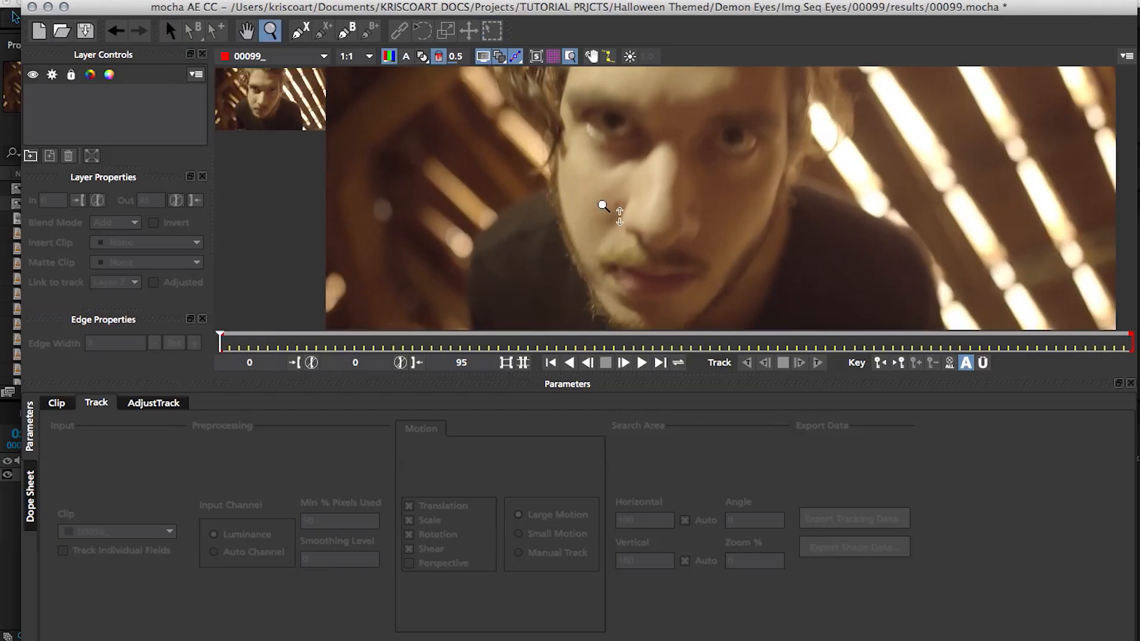
pyautogui.click(247, 31)
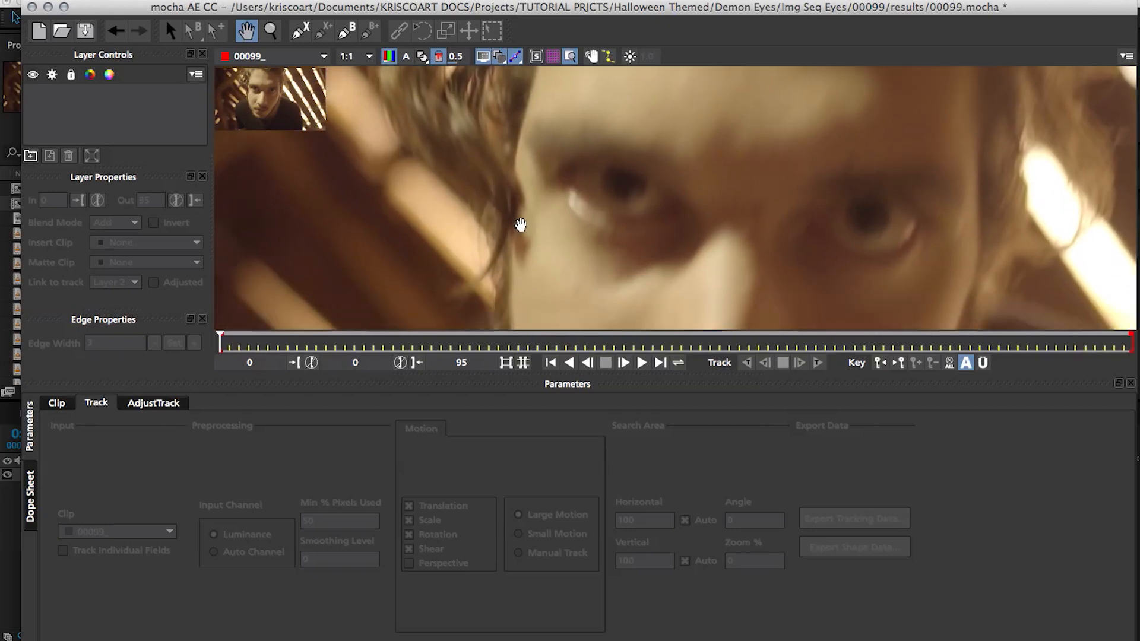
pyautogui.click(348, 29)
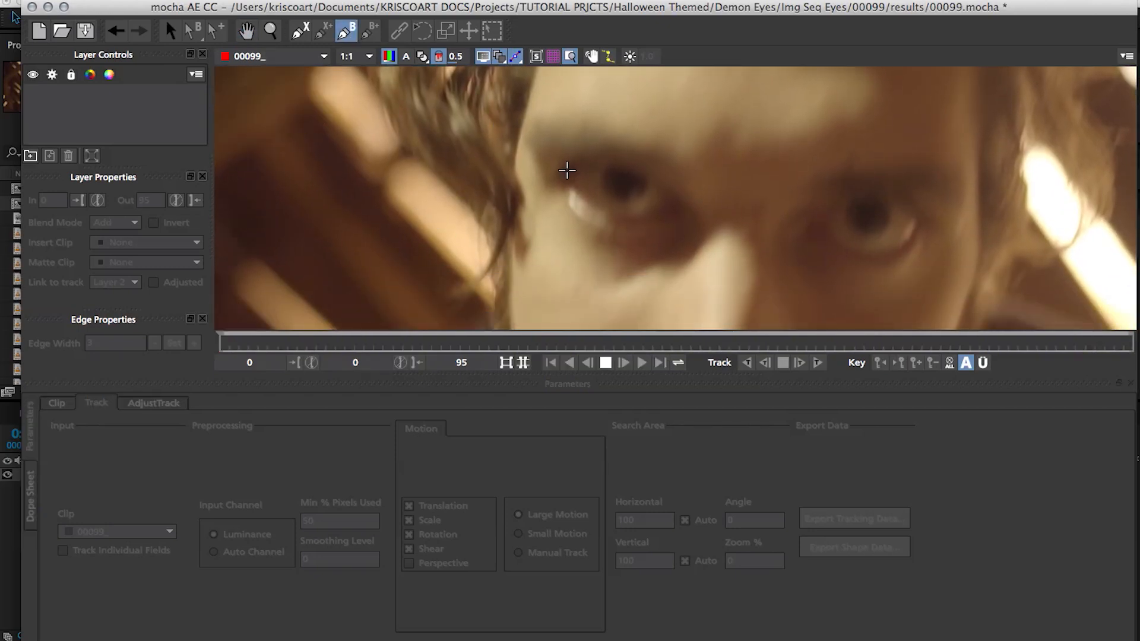
pyautogui.click(670, 201)
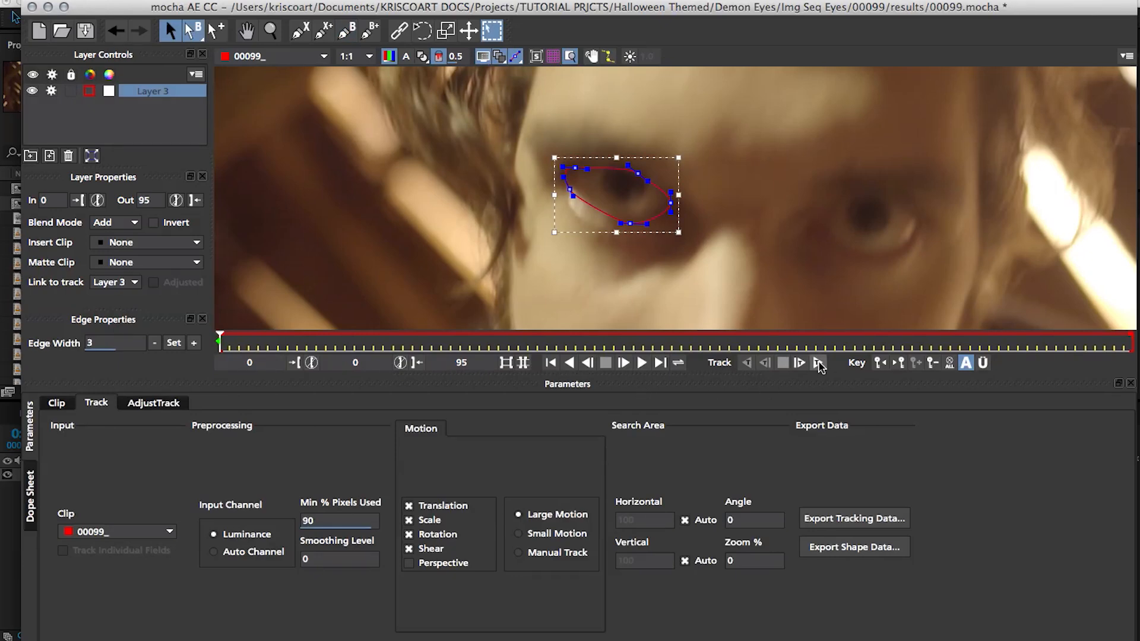
pyautogui.click(819, 362)
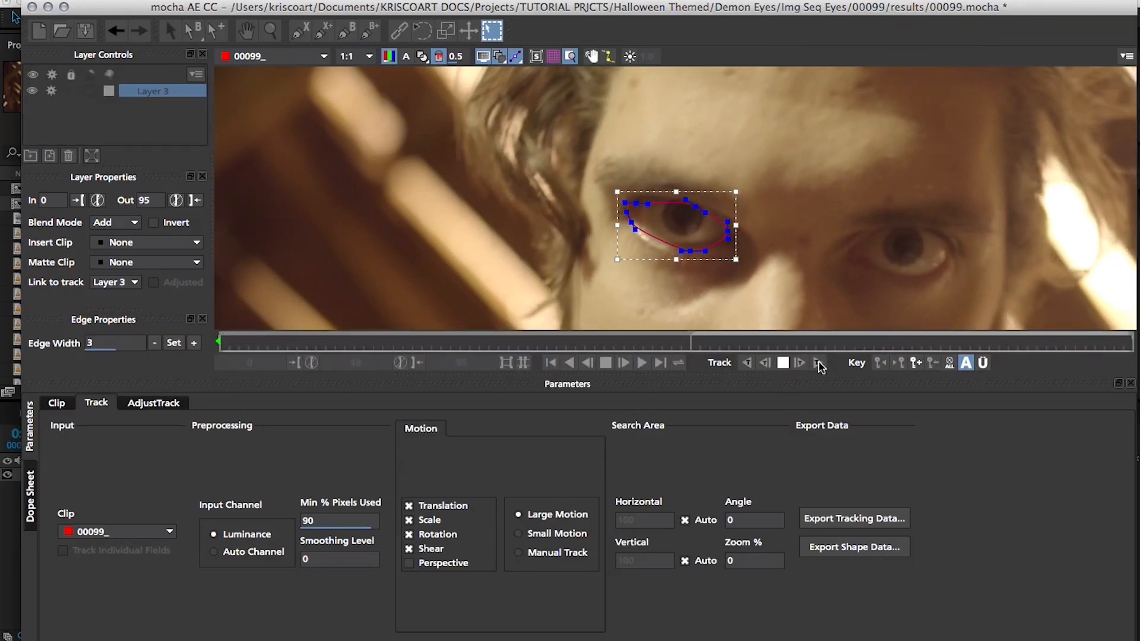
pyautogui.click(624, 362)
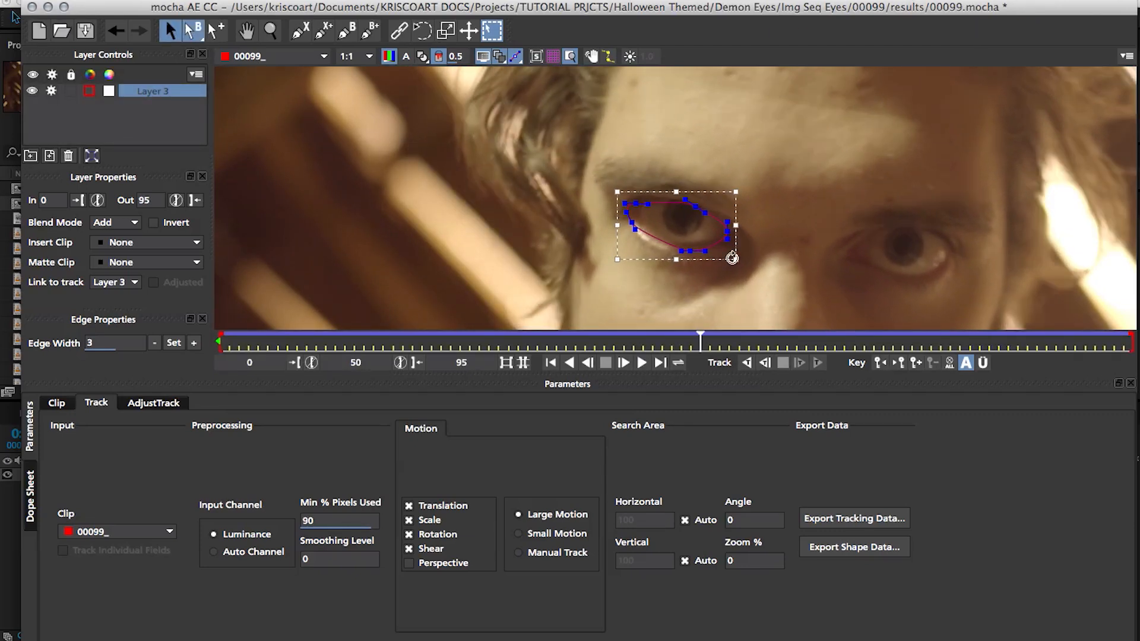
pyautogui.moveTo(840, 518)
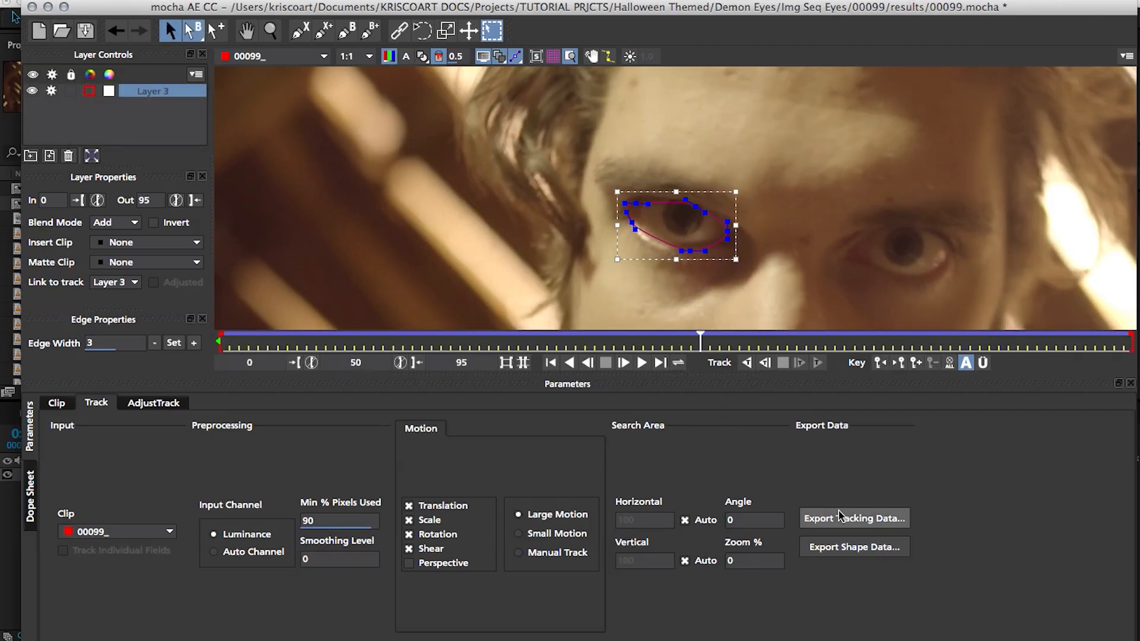
# Export the eye track as After Effects Transform Data (position, scale, rotation).
pyautogui.click(854, 519)
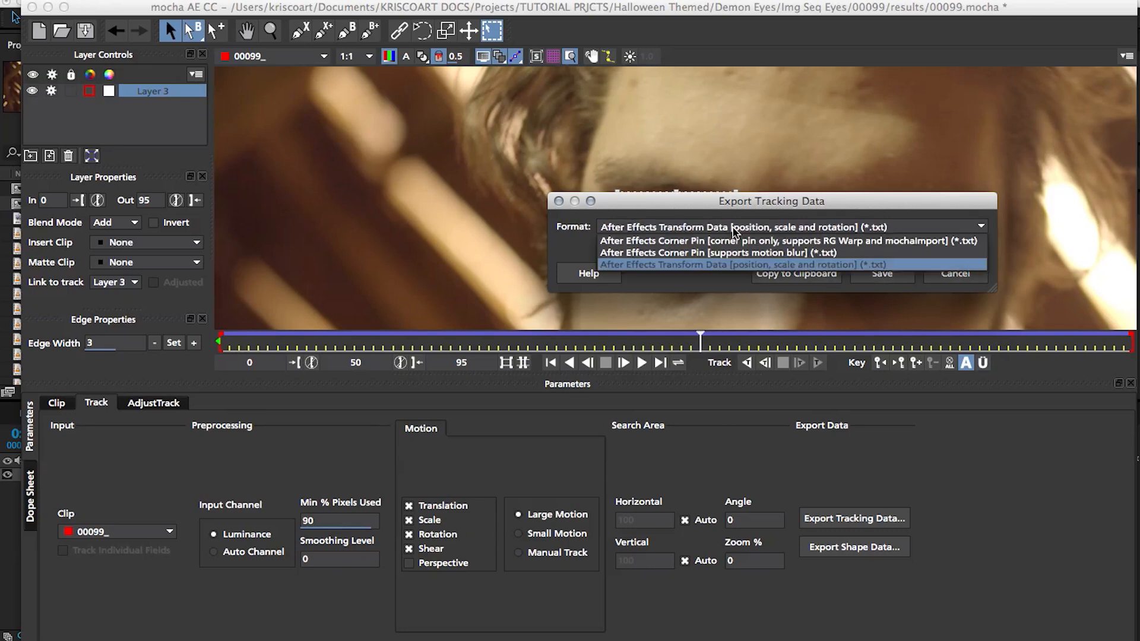
pyautogui.moveTo(750, 251)
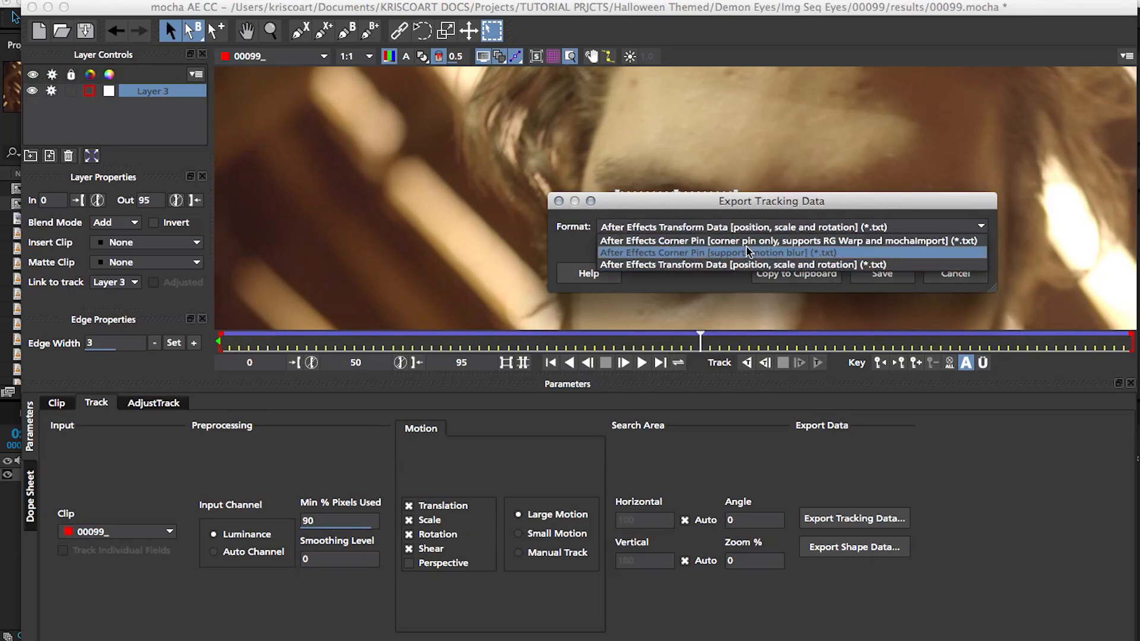
pyautogui.moveTo(740, 265)
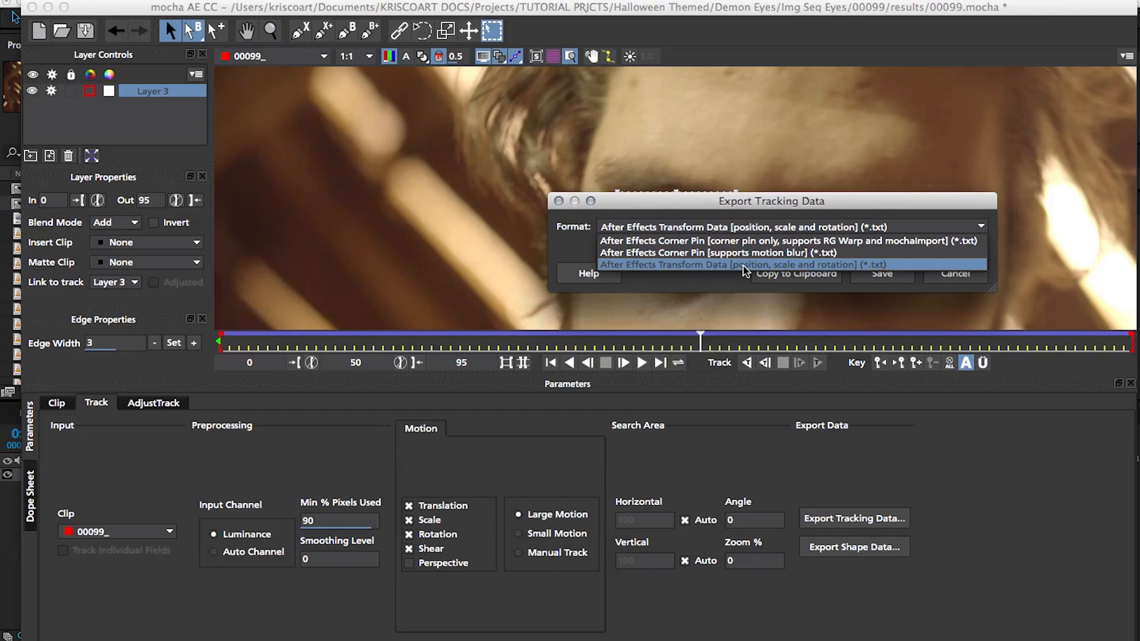
pyautogui.moveTo(746, 252)
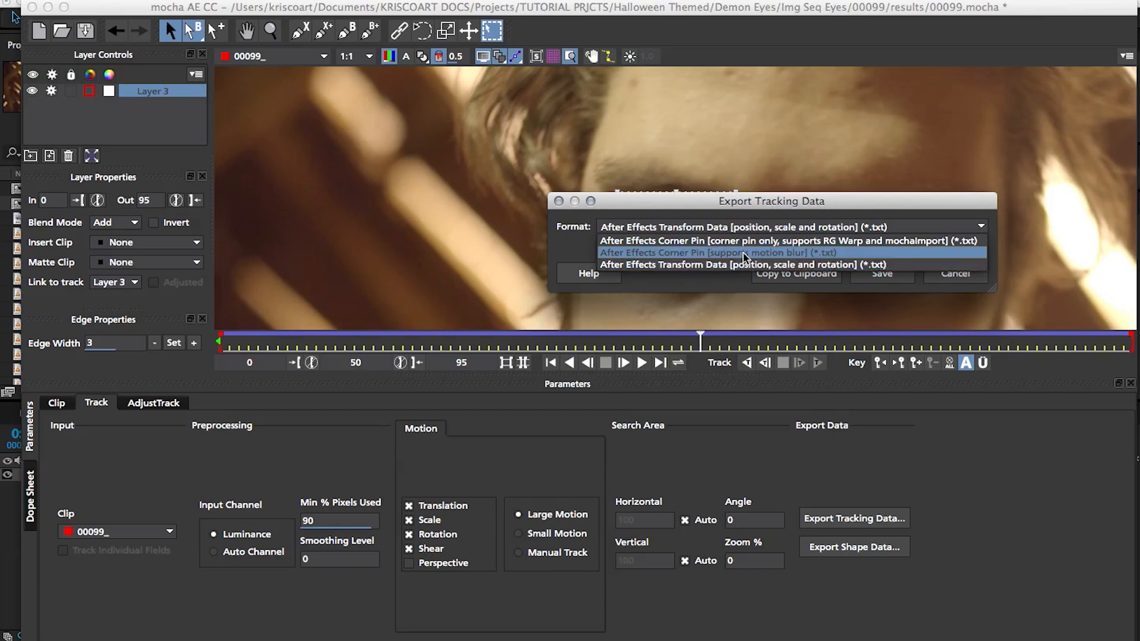
pyautogui.moveTo(744, 264)
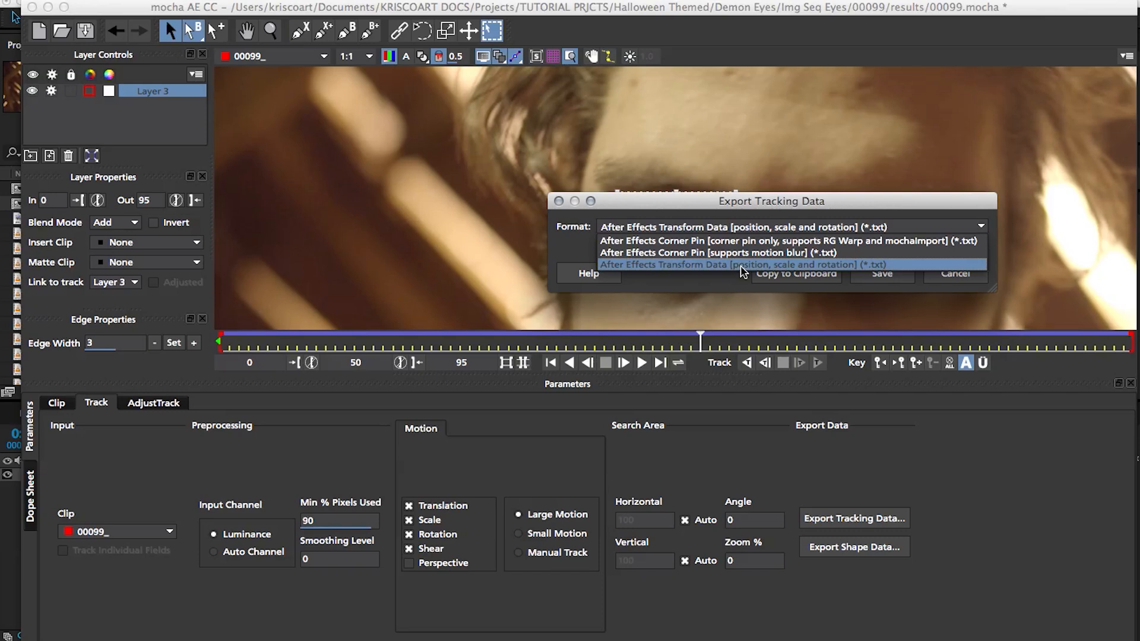
pyautogui.click(740, 264)
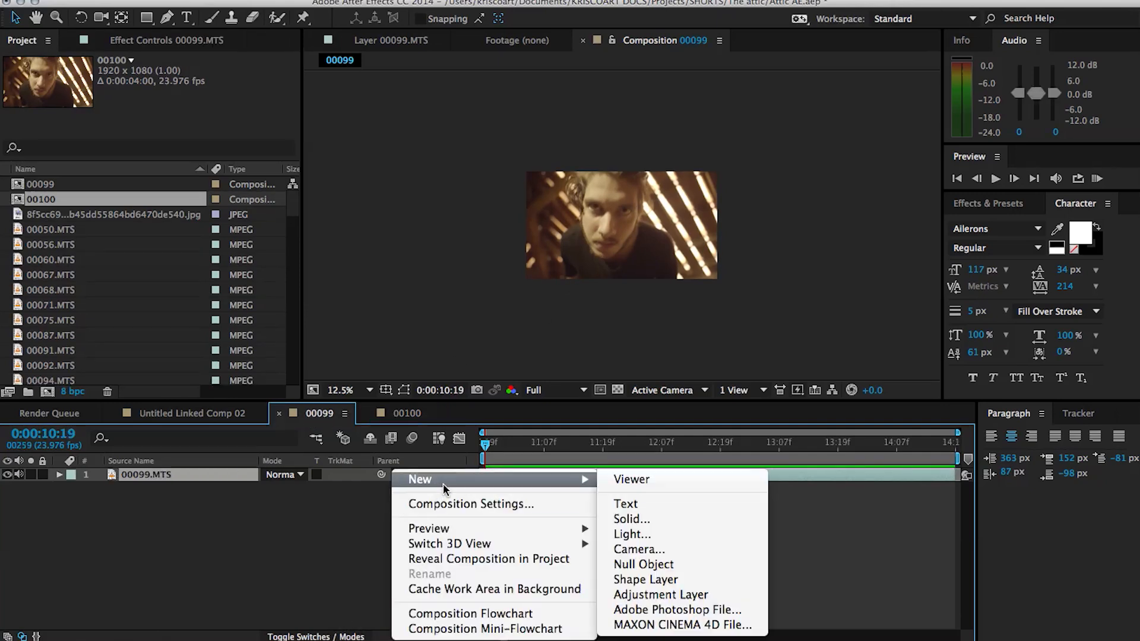
# Add a Null 19 layer above 00099.MTS and paste the mocha eye tracking keyframes onto it.
pyautogui.click(643, 564)
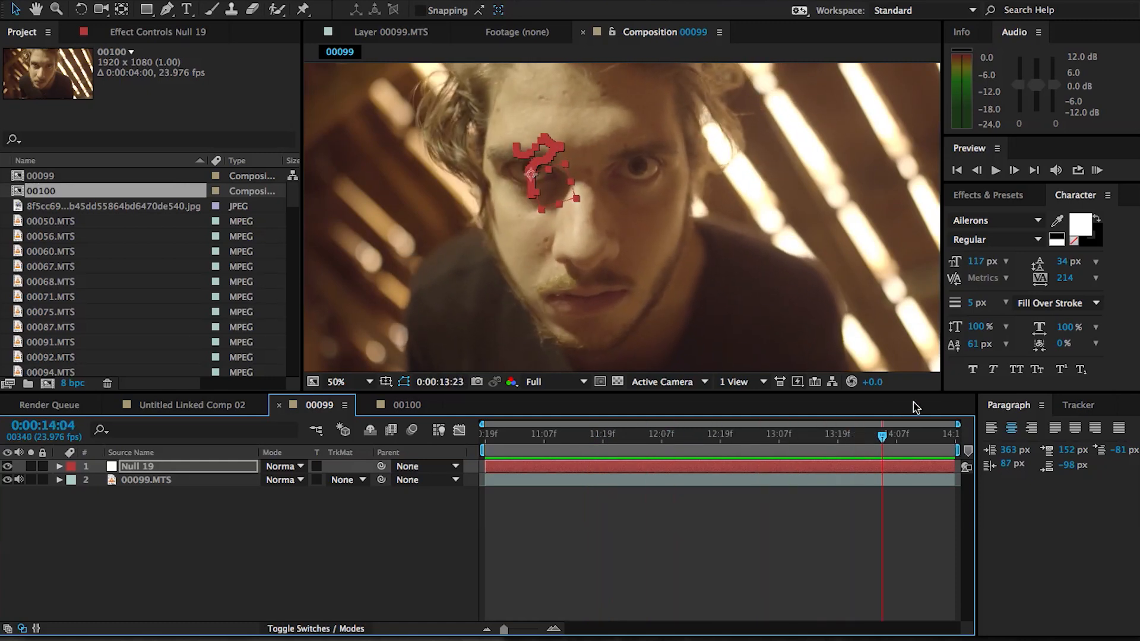
pyautogui.click(603, 435)
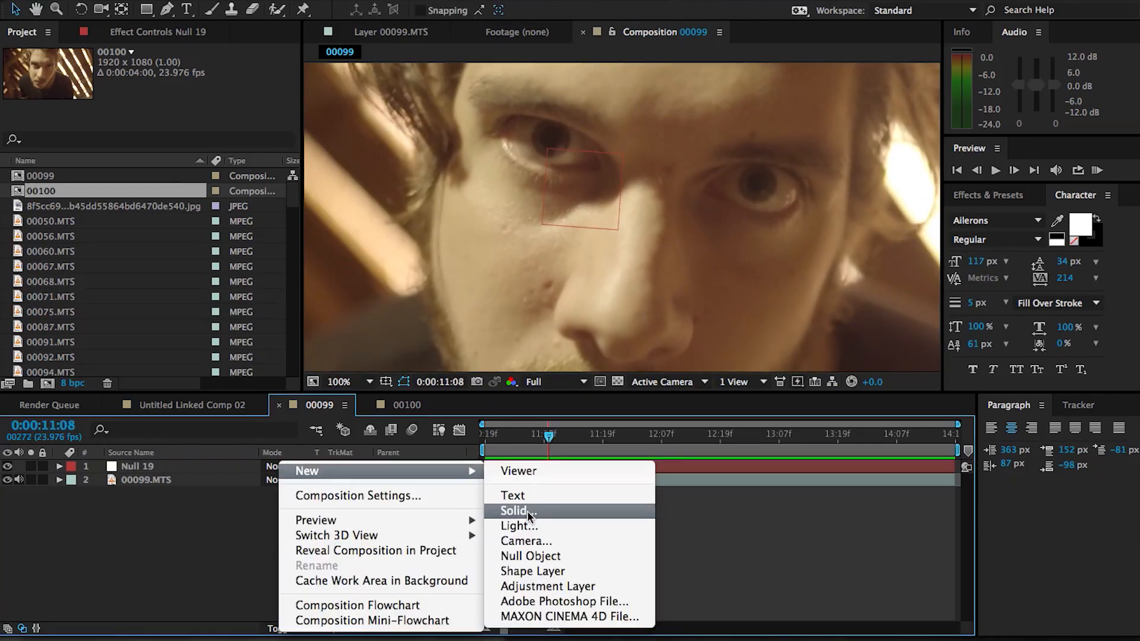
# Add a black solid and close a RotoBezier mask around the left eye.
pyautogui.click(517, 511)
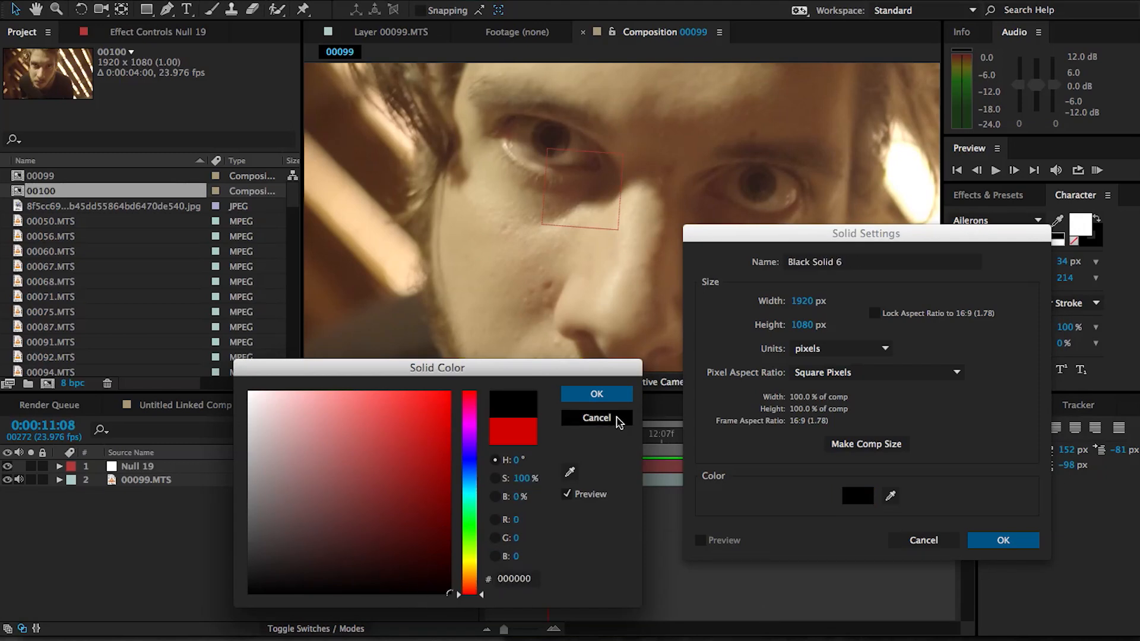
pyautogui.click(595, 393)
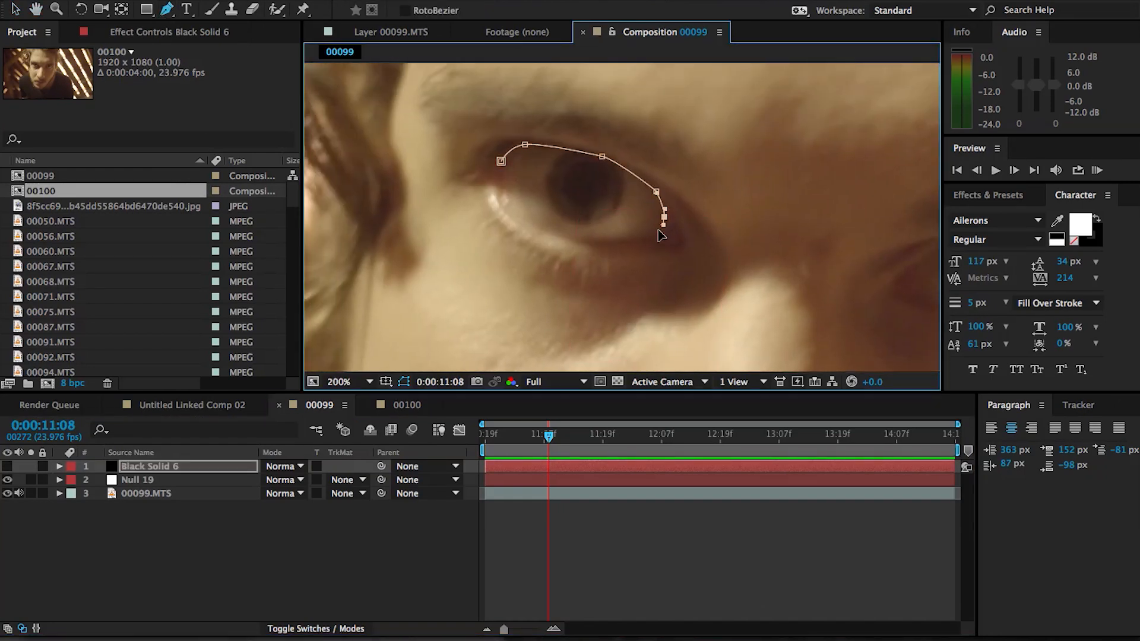
pyautogui.click(501, 161)
pyautogui.write('Left')
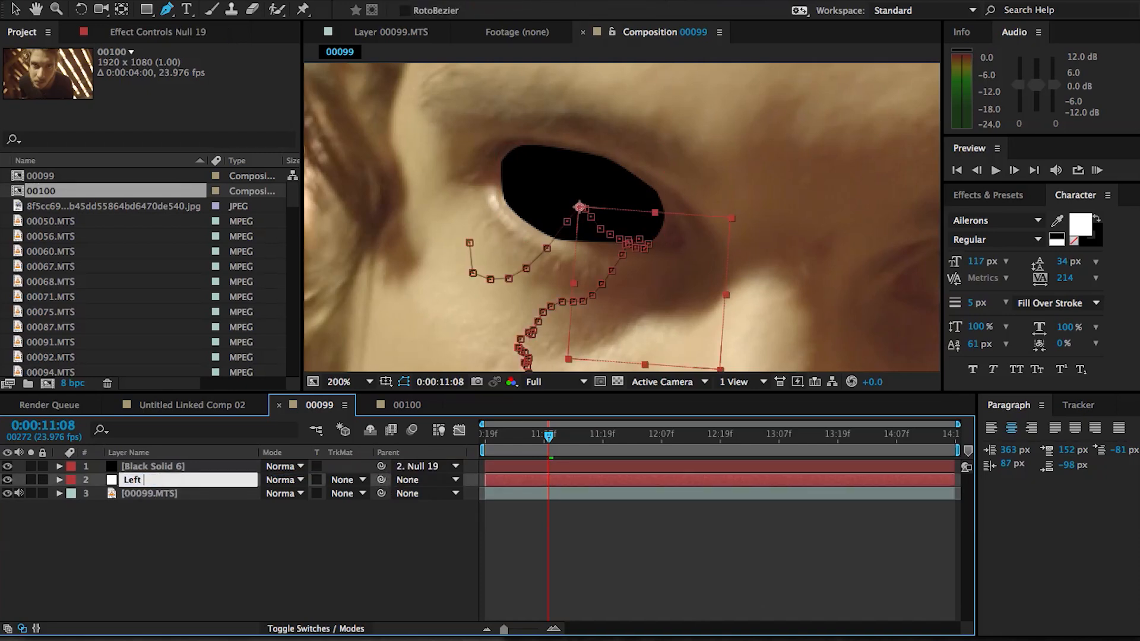
# Rename the layers Left Eye and Left Eye Tracker and parent the solid to the null.
pyautogui.write('Eye Tracker')
pyautogui.click(189, 466)
pyautogui.write('Left Eye')
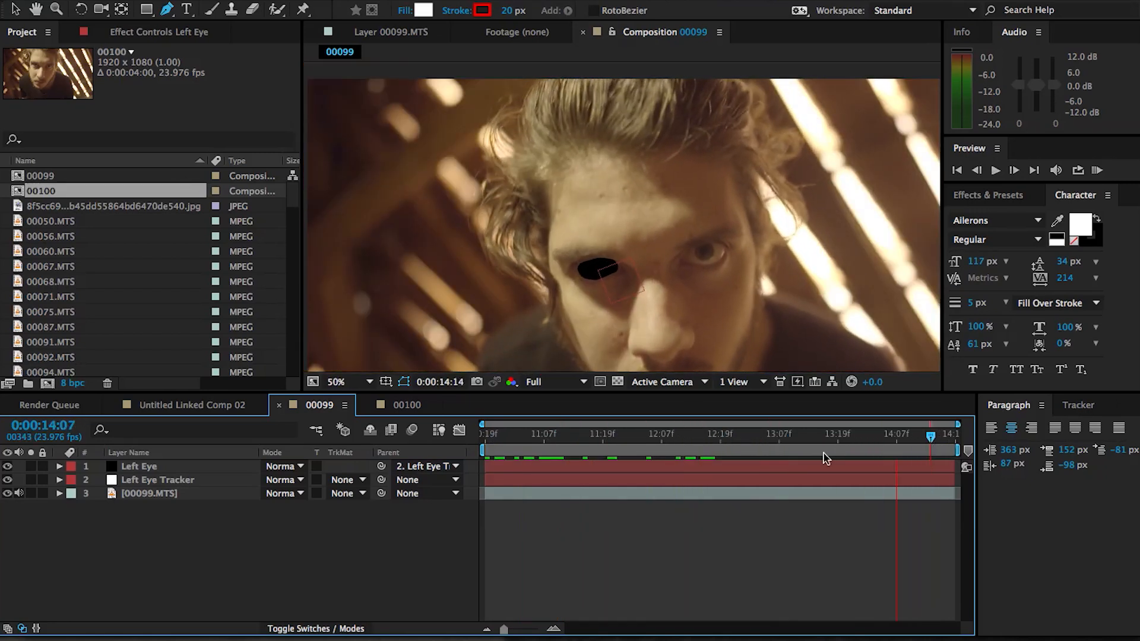
pyautogui.click(57, 465)
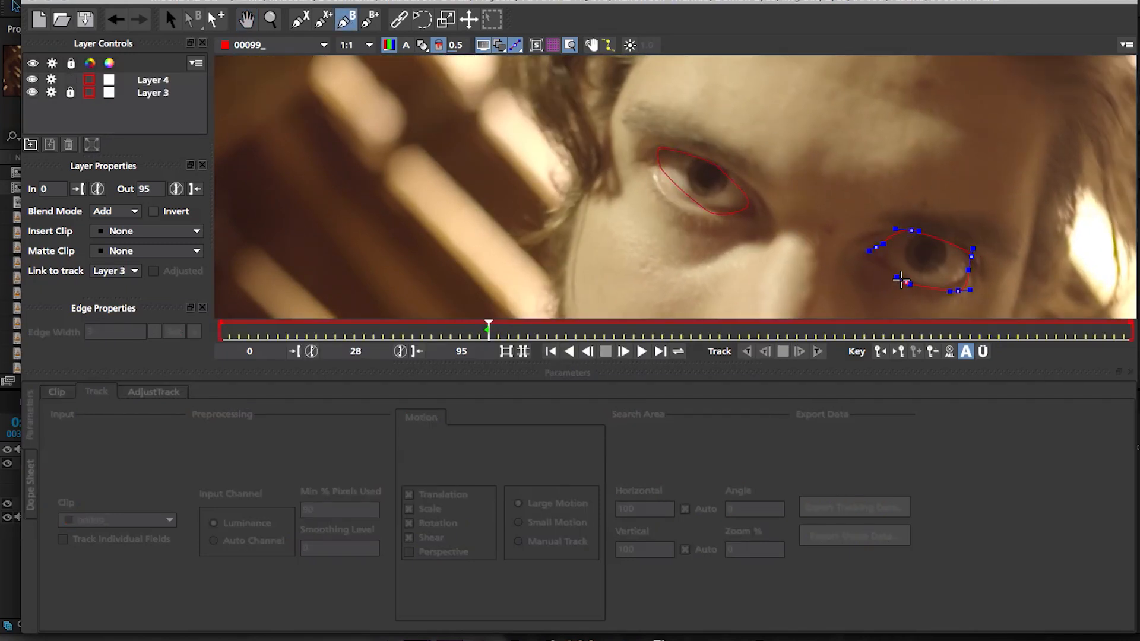
# Finish the right-eye X-spline, track it backward and forward, and bring up Export Tracking Data.
pyautogui.click(153, 80)
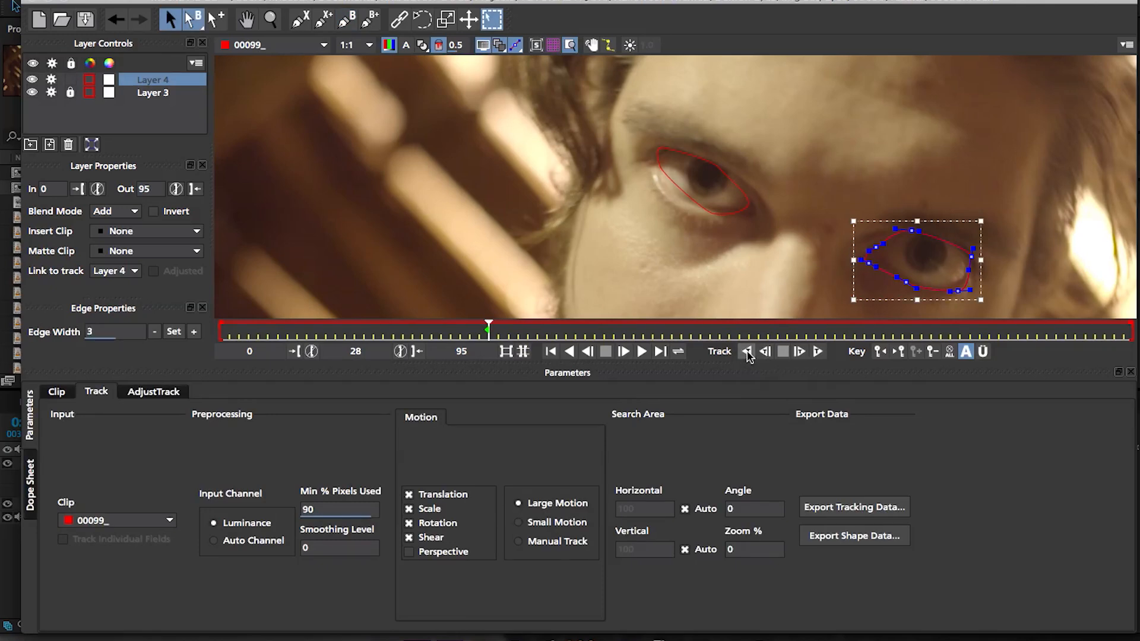
pyautogui.click(748, 352)
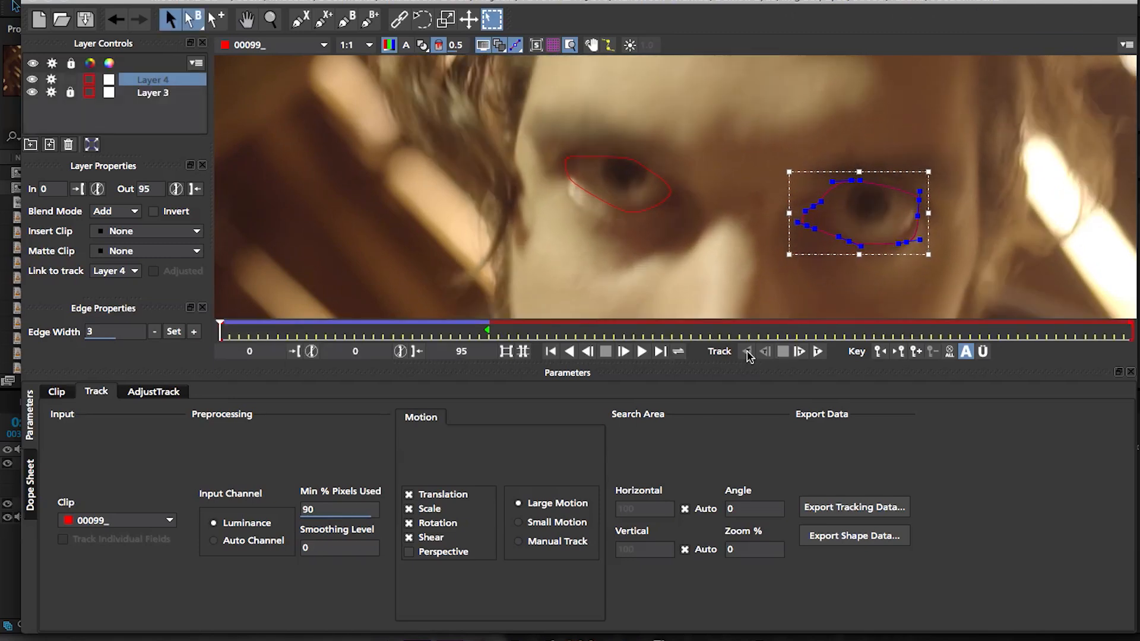
pyautogui.click(642, 352)
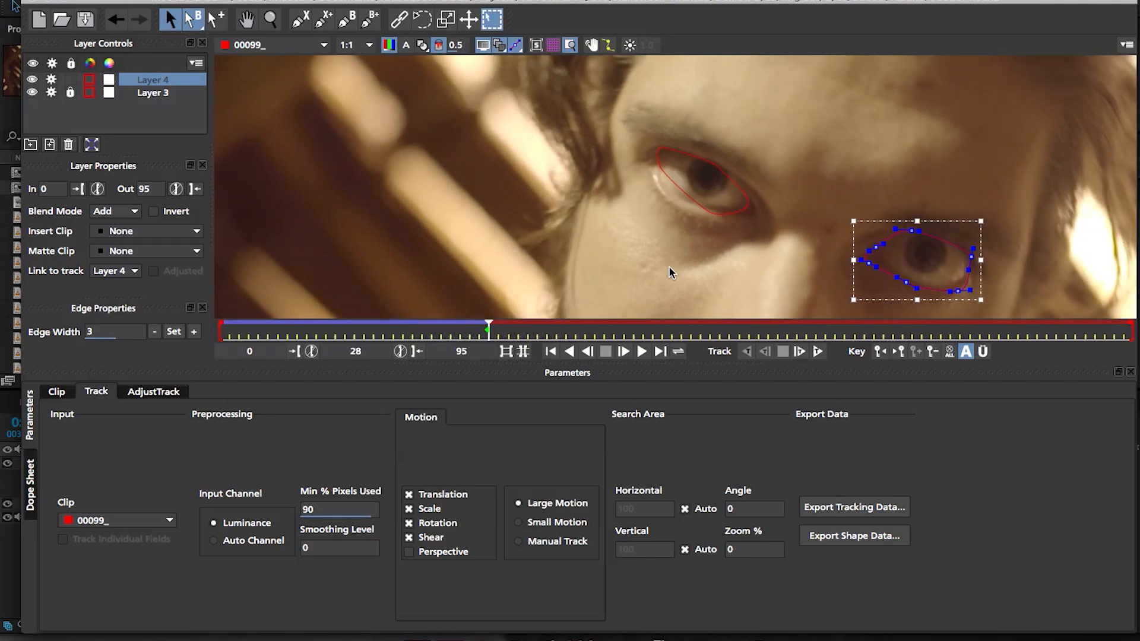
pyautogui.click(817, 352)
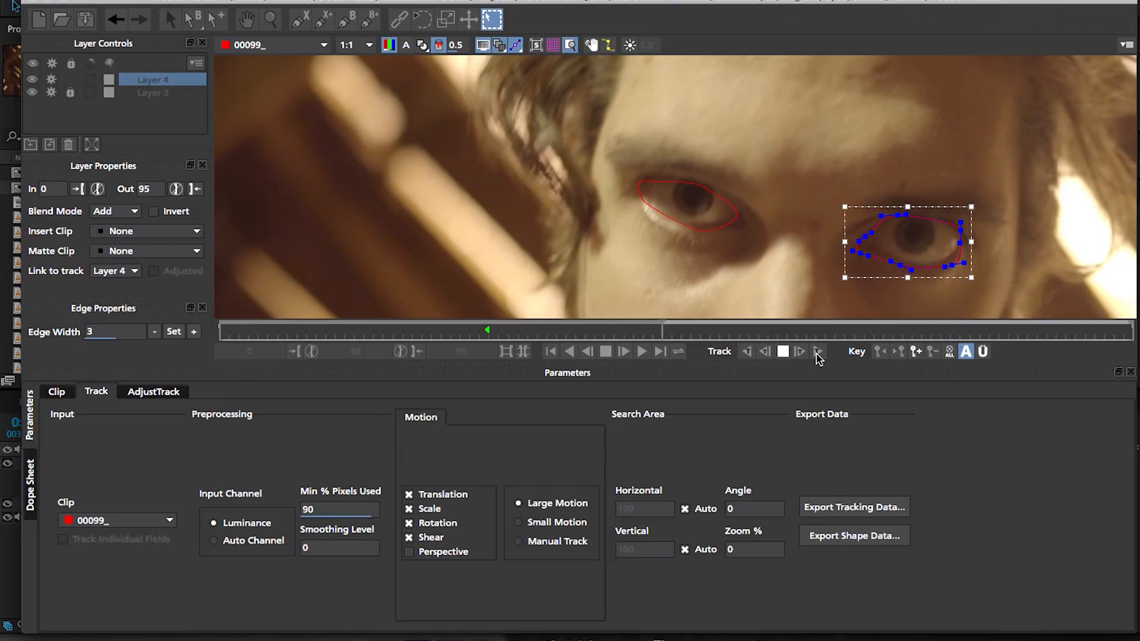
pyautogui.click(798, 351)
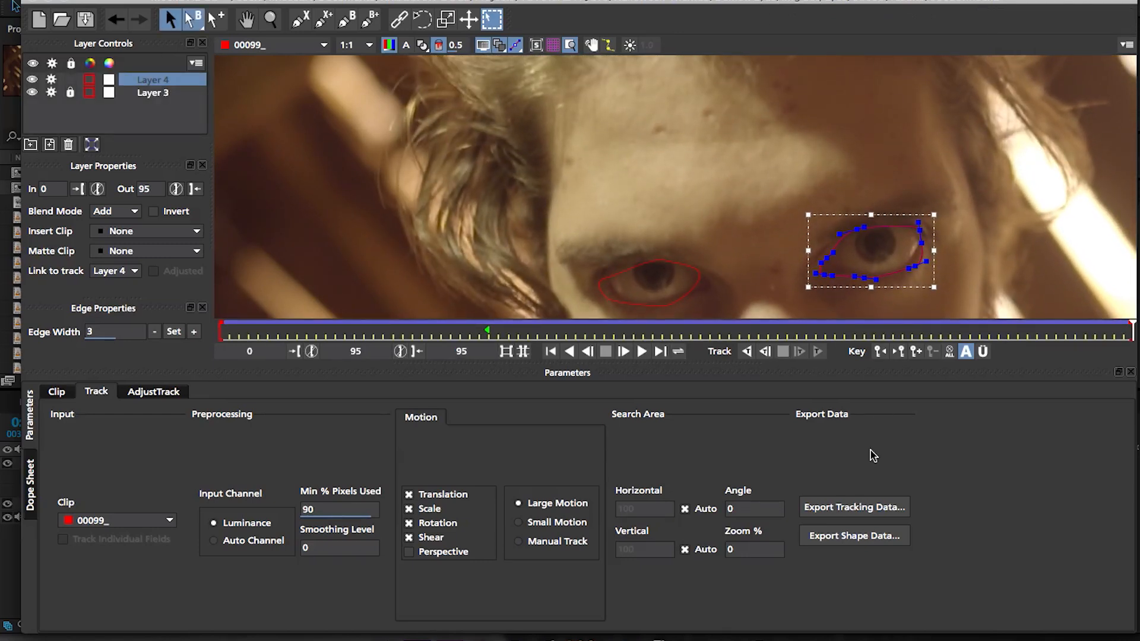
pyautogui.click(854, 508)
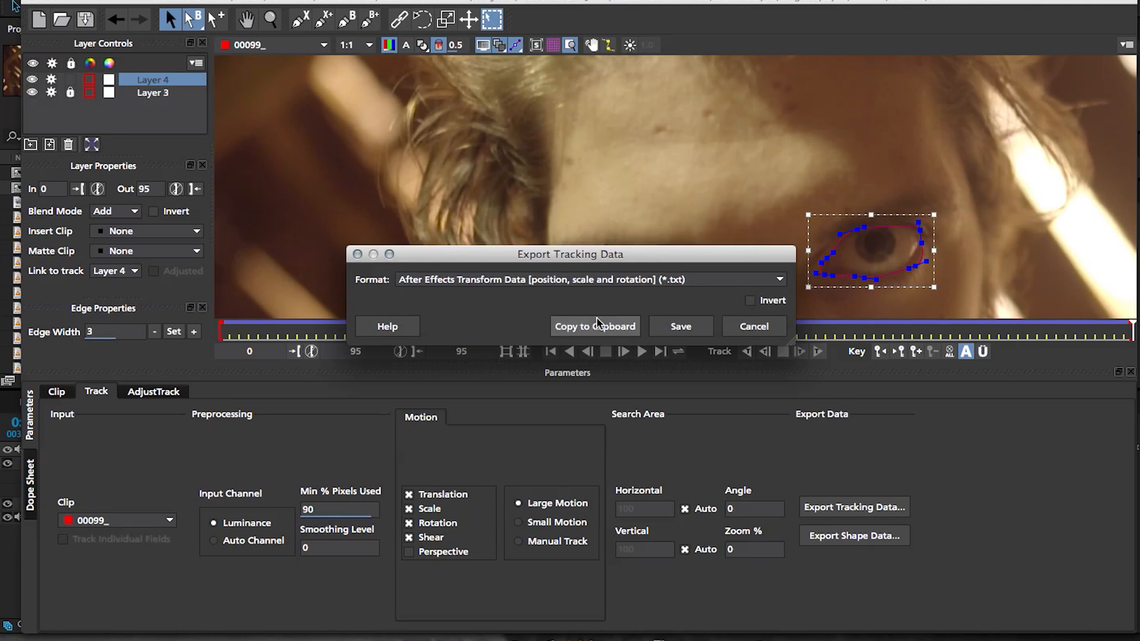
# Copy the eye's After Effects transform data to the clipboard and return to the 00099 comp.
pyautogui.click(753, 325)
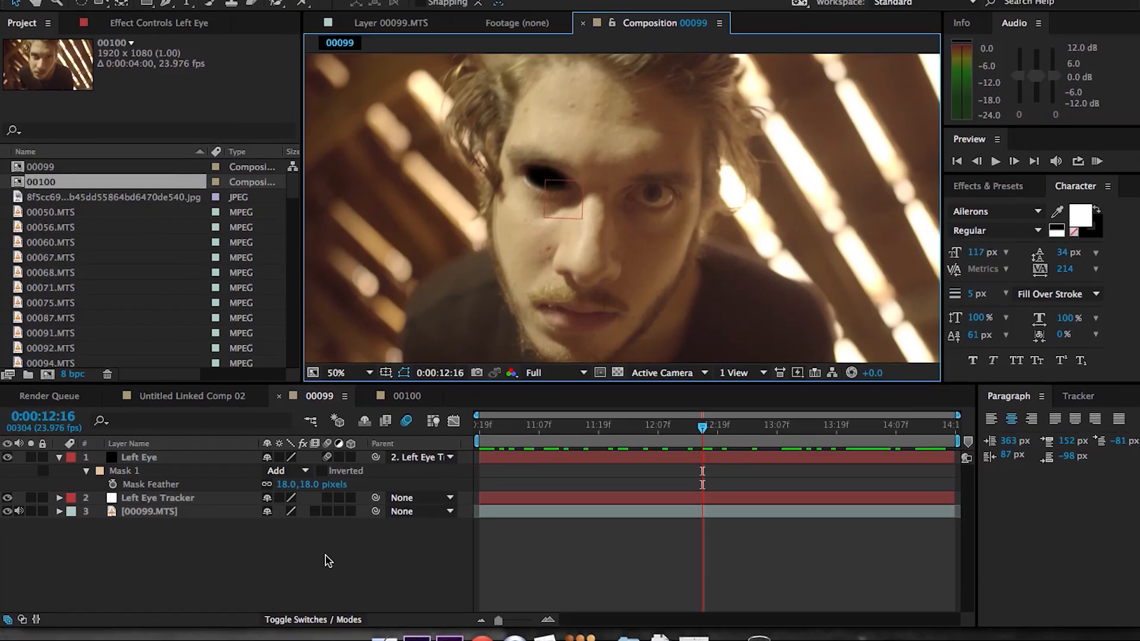
pyautogui.click(336, 372)
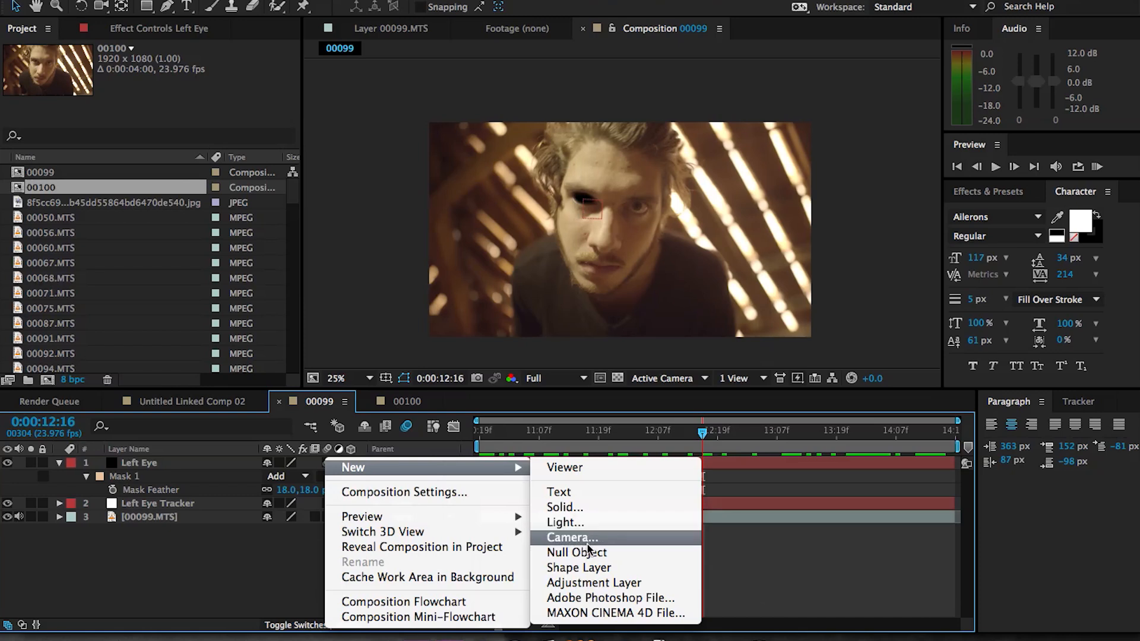
# Add a null named Right Eye Tracker and paste the tracked eye motion onto it.
pyautogui.click(576, 552)
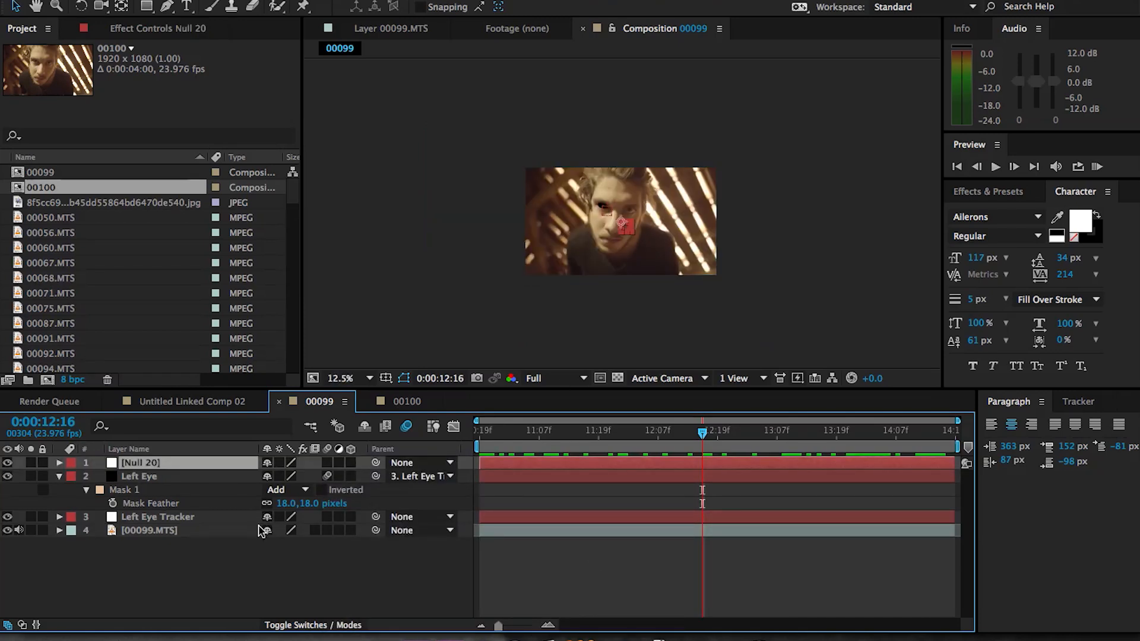
pyautogui.doubleClick(140, 462)
pyautogui.write('Right Eye Tracker')
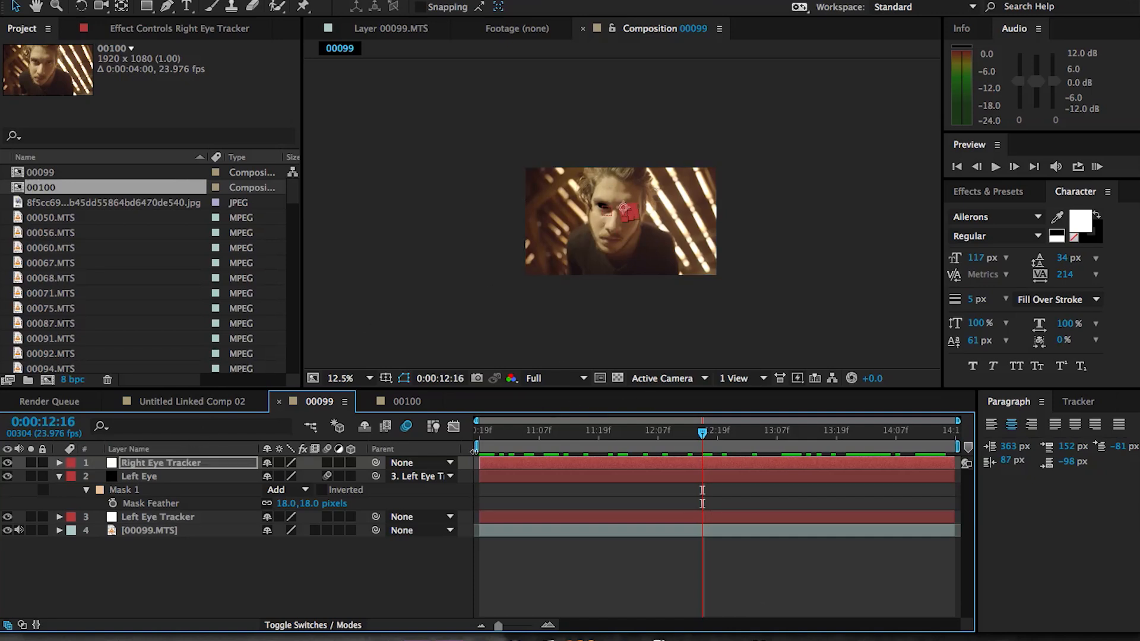
pyautogui.click(58, 463)
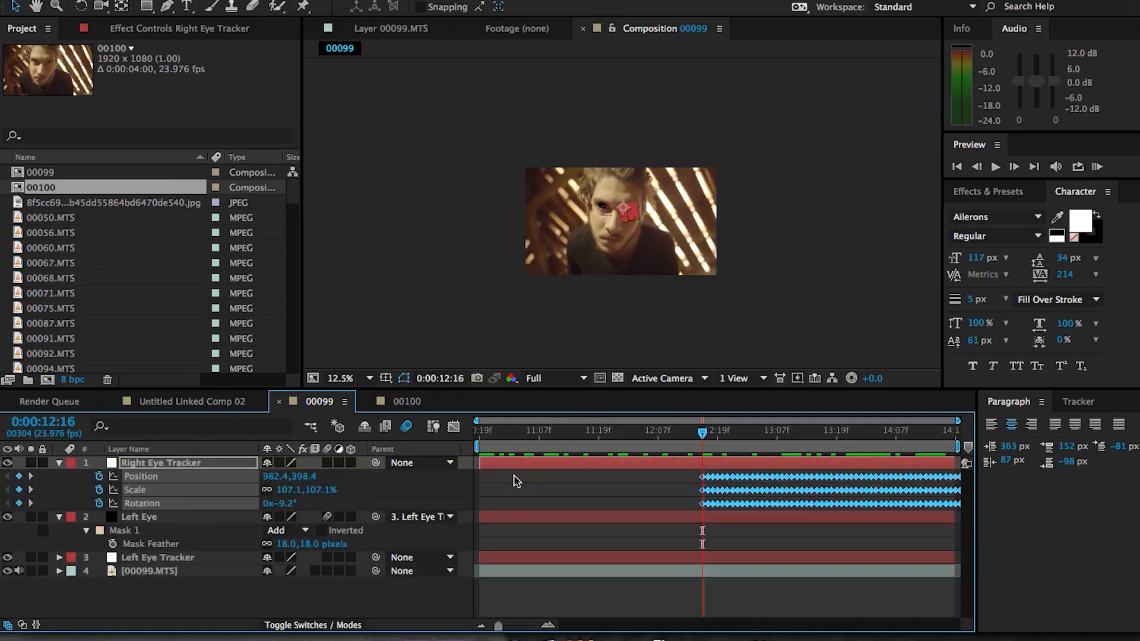
pyautogui.moveTo(651, 522)
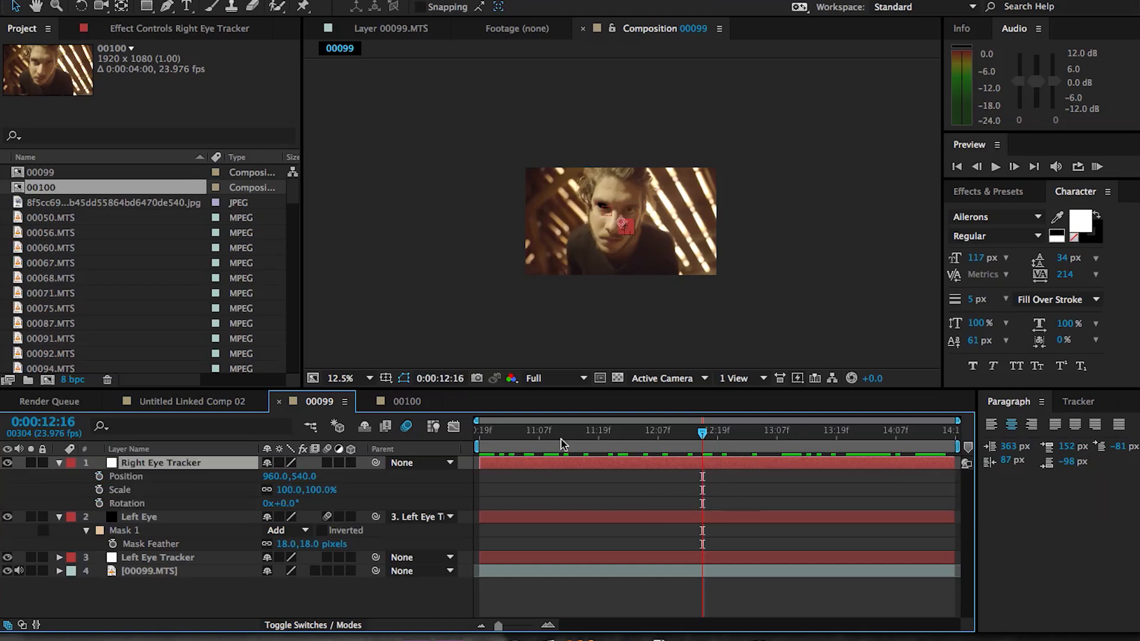
# Mask a black solid over the right eye and parent it to Right Eye Tracker.
pyautogui.click(478, 430)
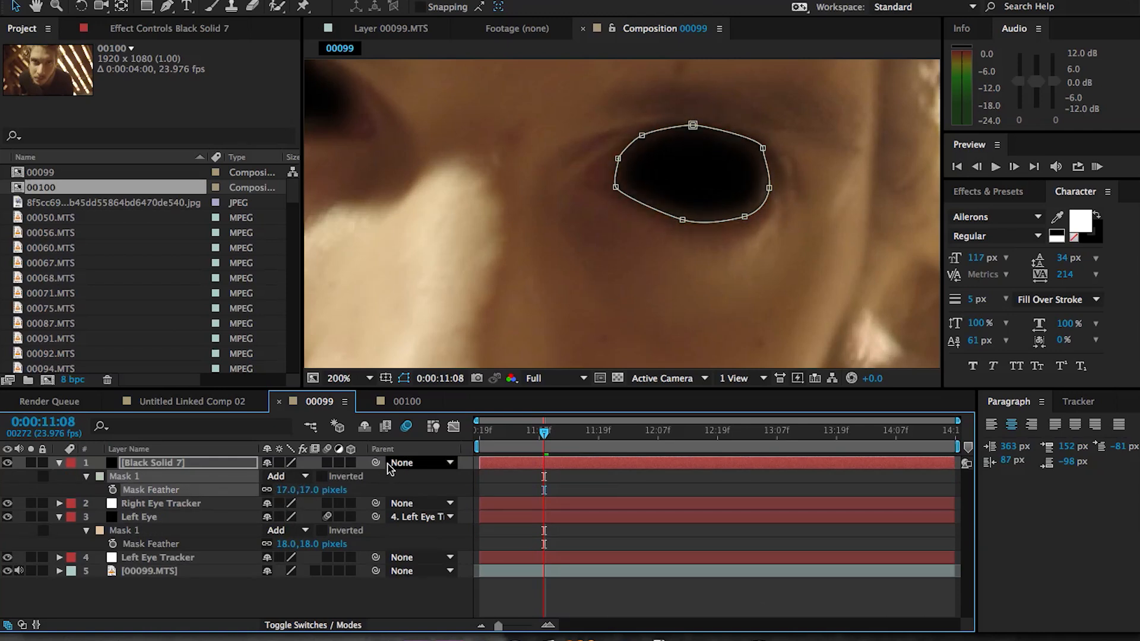
pyautogui.click(424, 462)
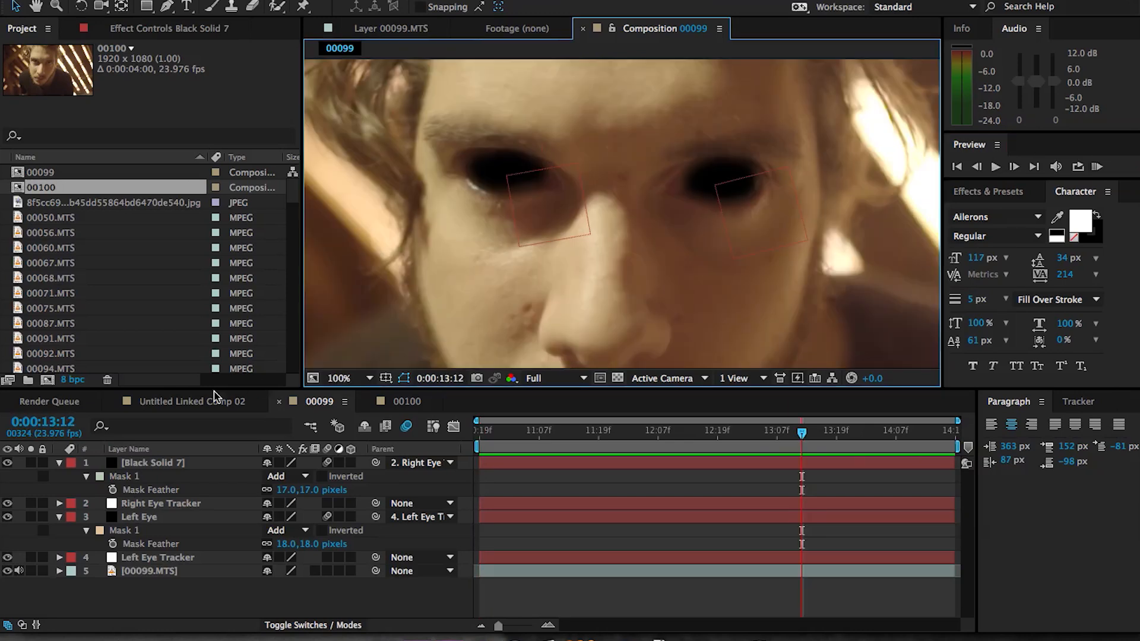
pyautogui.click(192, 402)
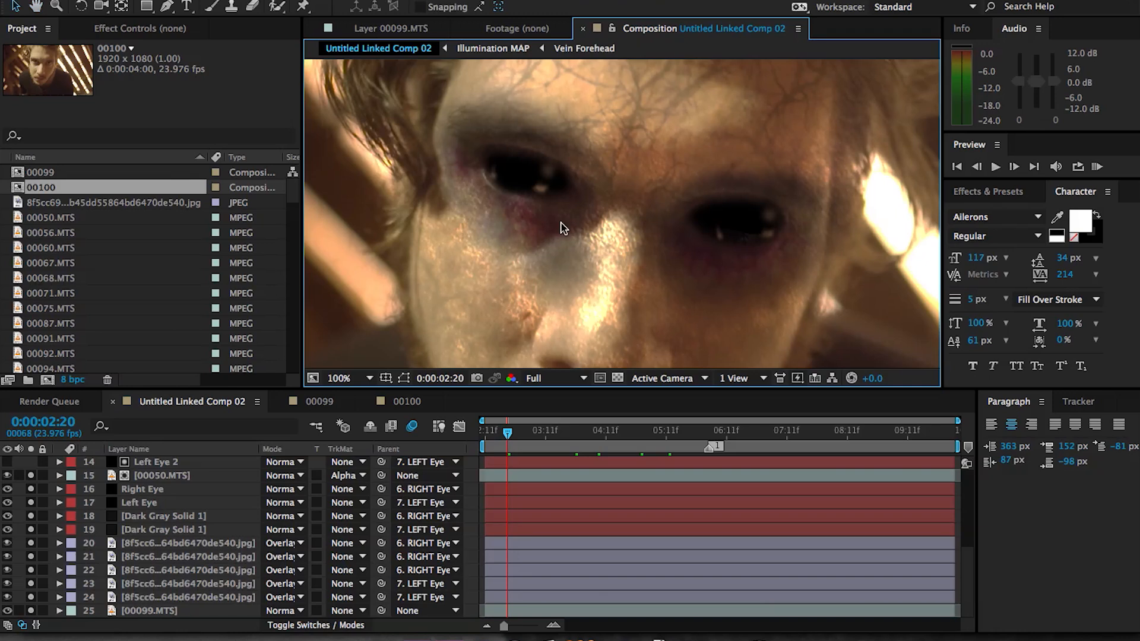
# Zoom into the reference comp's eye, view the Medium Orange Solid 1 highlight mask, then show comp 00100.
pyautogui.click(339, 378)
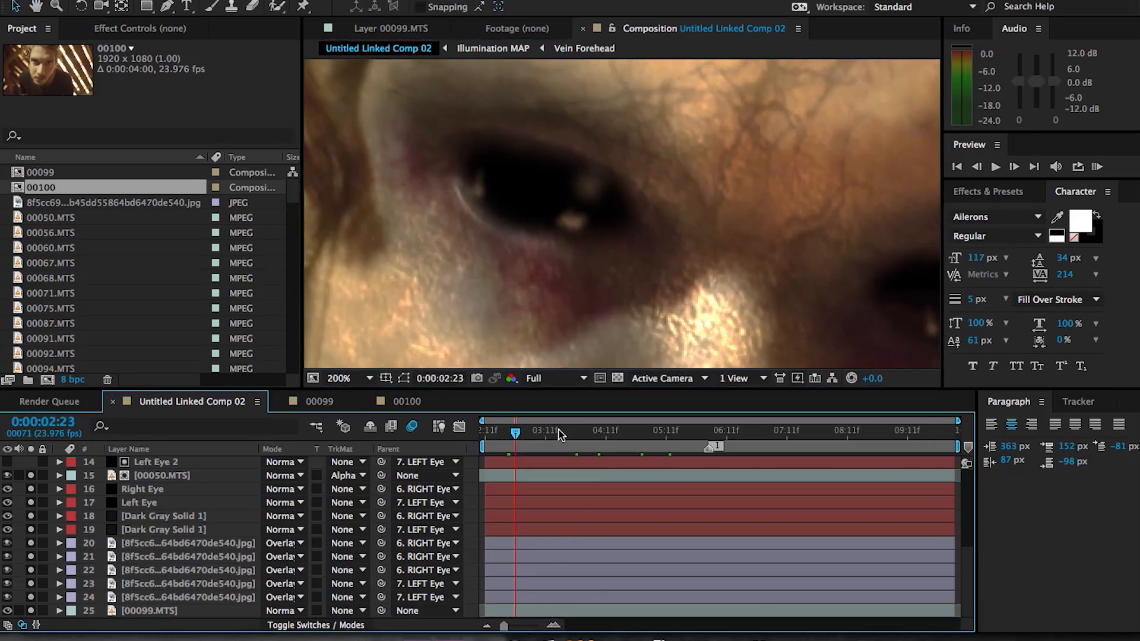
pyautogui.click(731, 430)
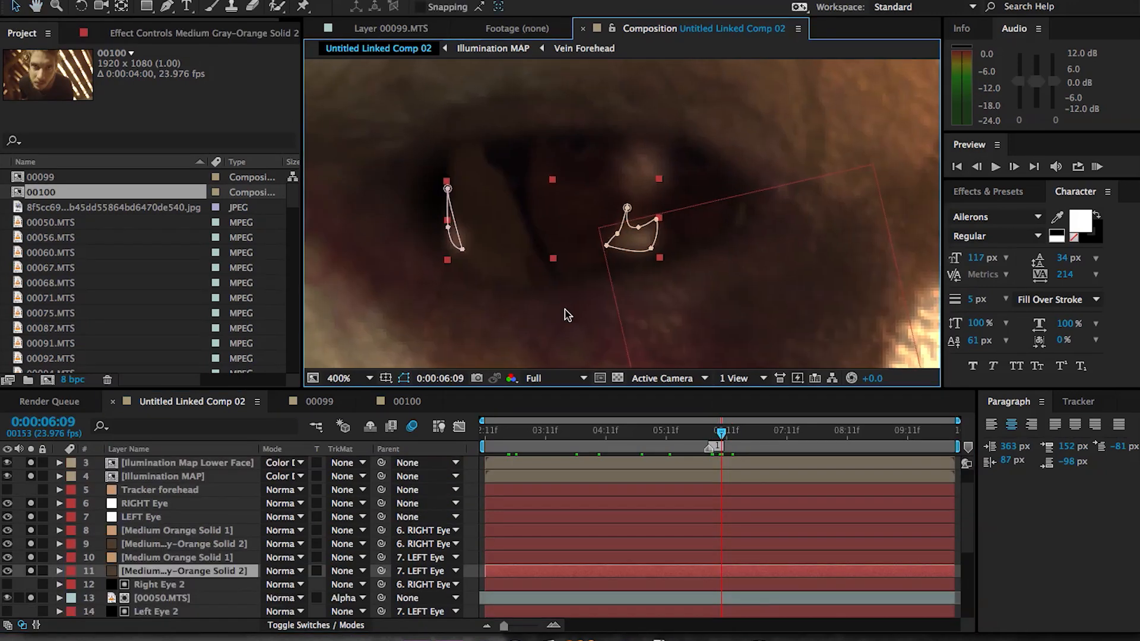
pyautogui.click(182, 557)
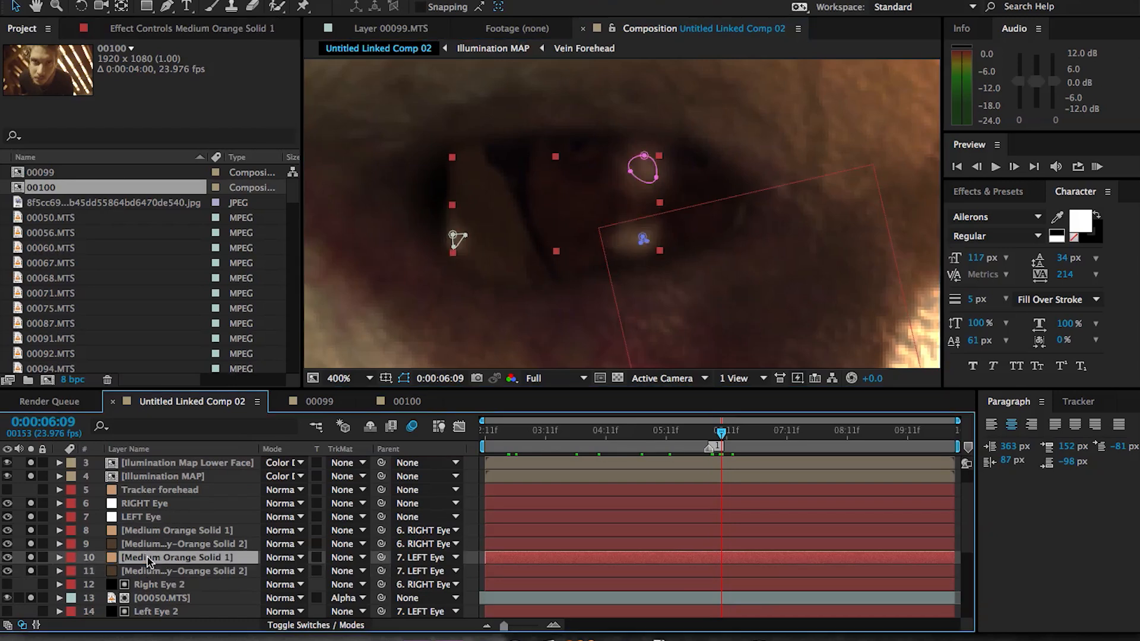
pyautogui.moveTo(480, 344)
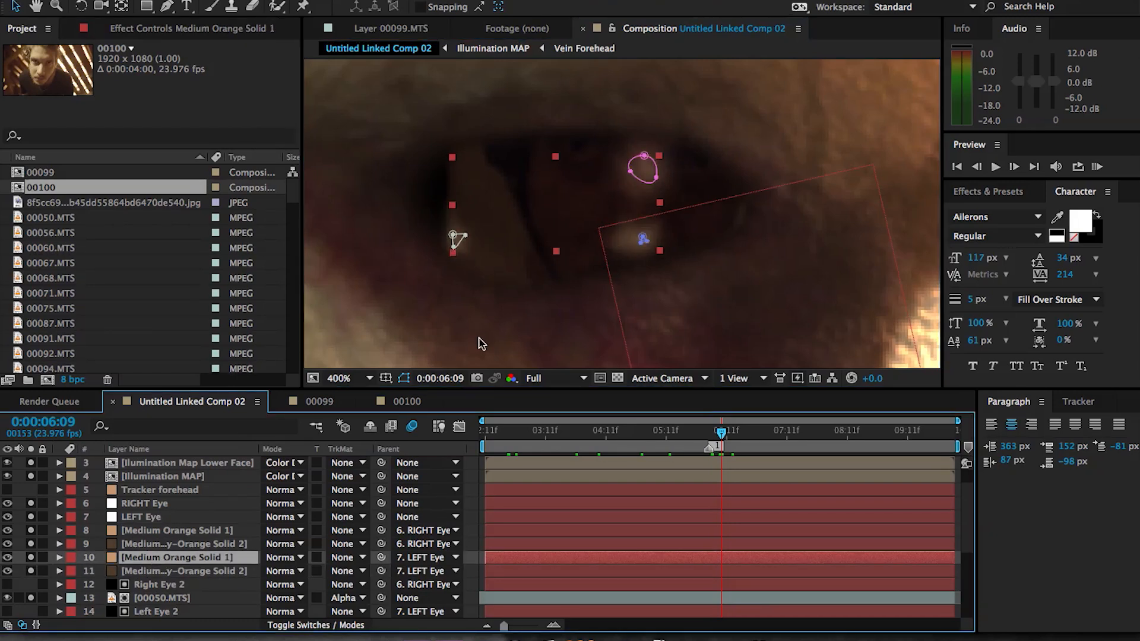
pyautogui.click(408, 402)
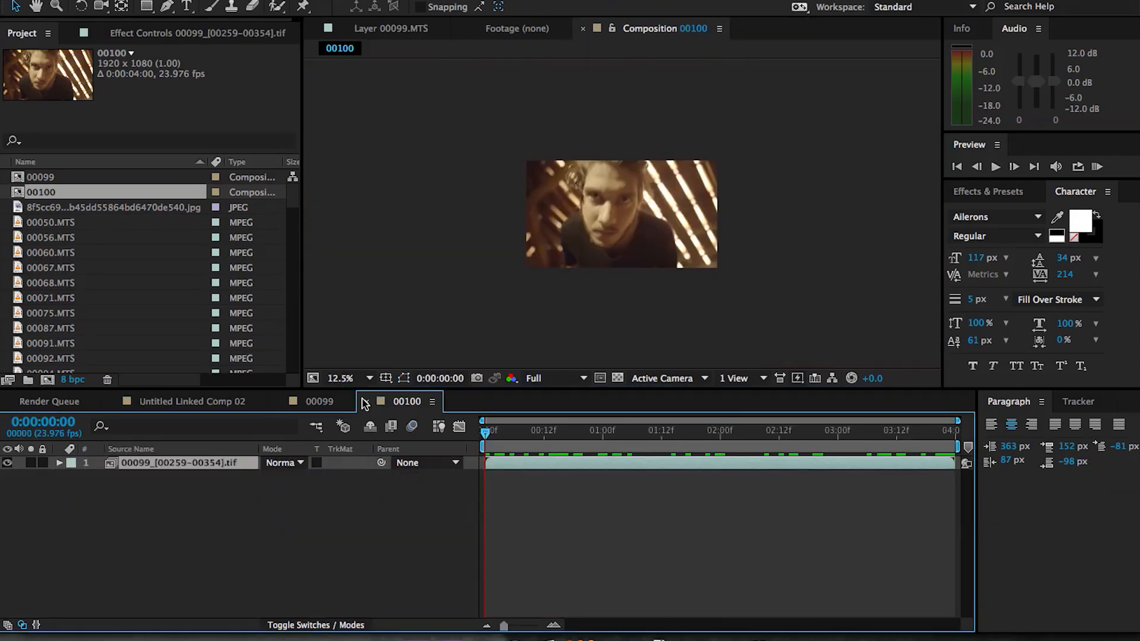
# Create a new solid in comp 00099 coloured with an eyedroppered skin tone.
pyautogui.click(318, 402)
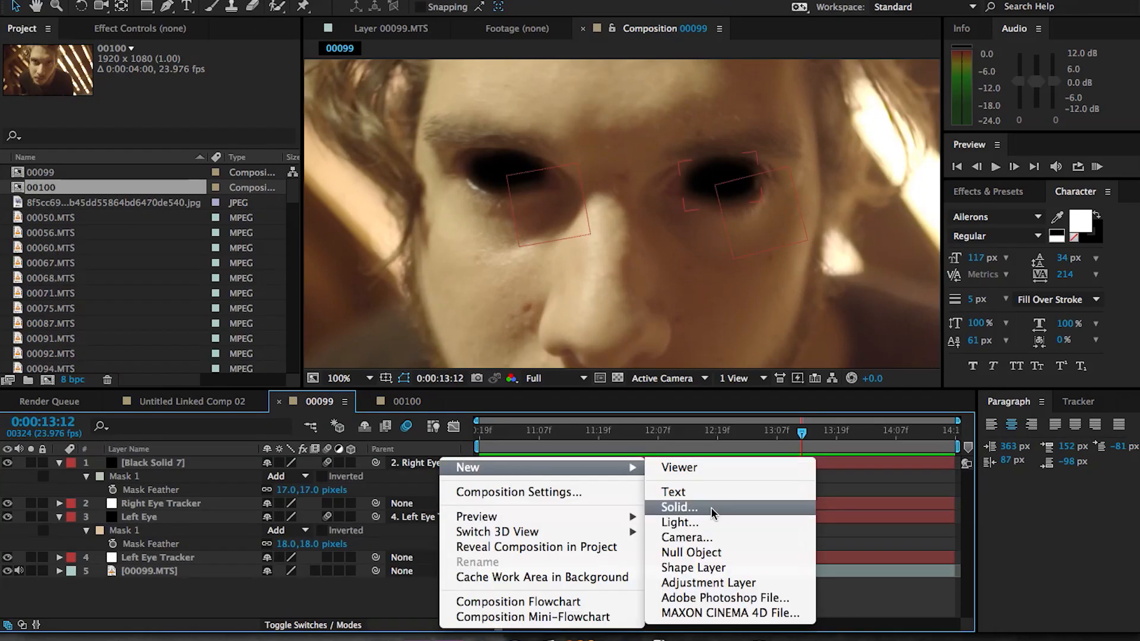
pyautogui.click(678, 507)
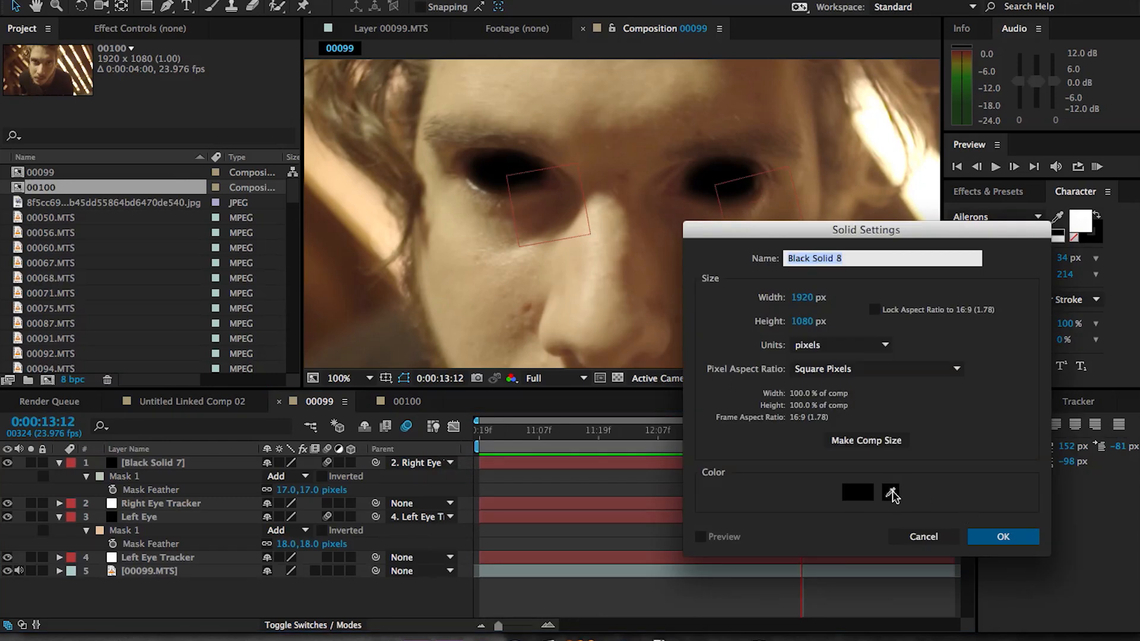
pyautogui.click(891, 493)
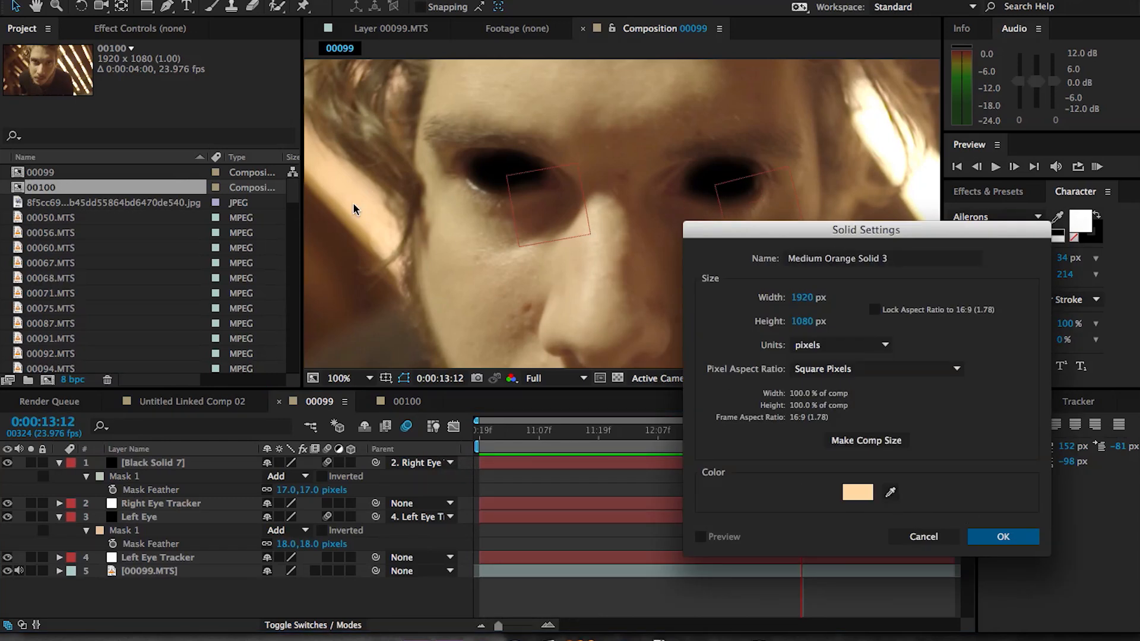
pyautogui.click(1002, 537)
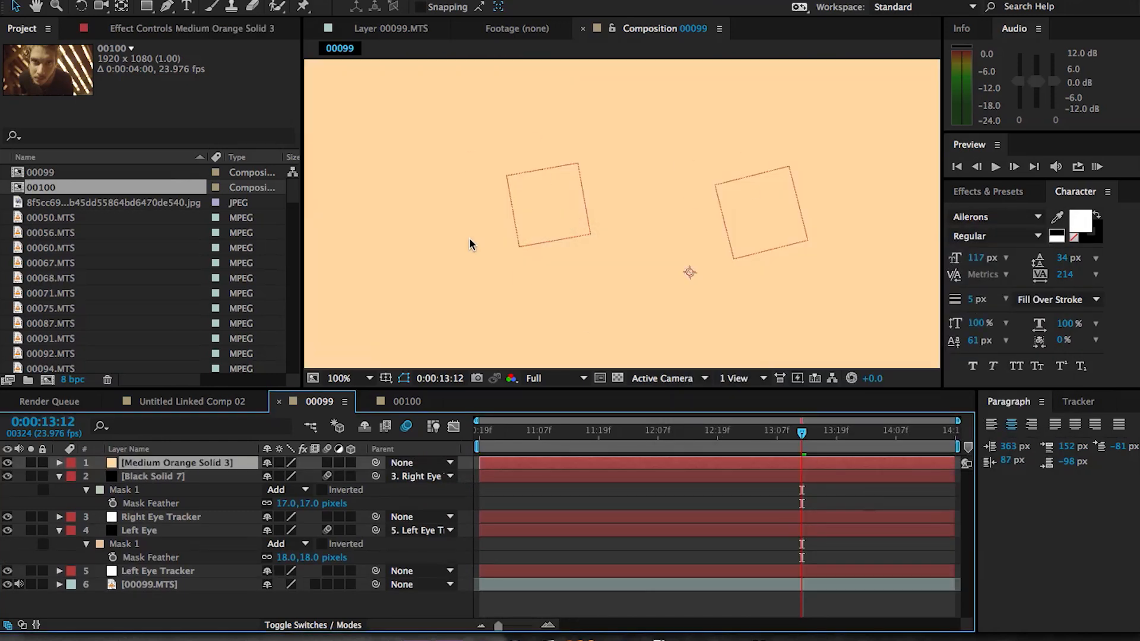
# Start a RotoBezier mask outlining a curved highlight on the black left eye.
pyautogui.click(9, 462)
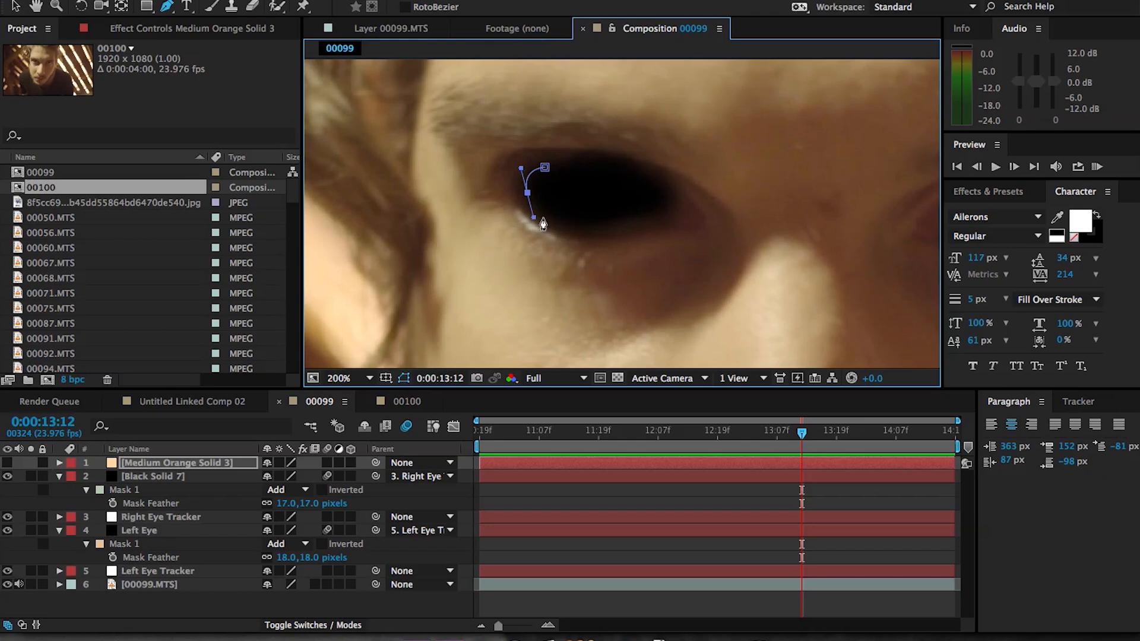
pyautogui.moveTo(528, 193); pyautogui.dragTo(555, 226)
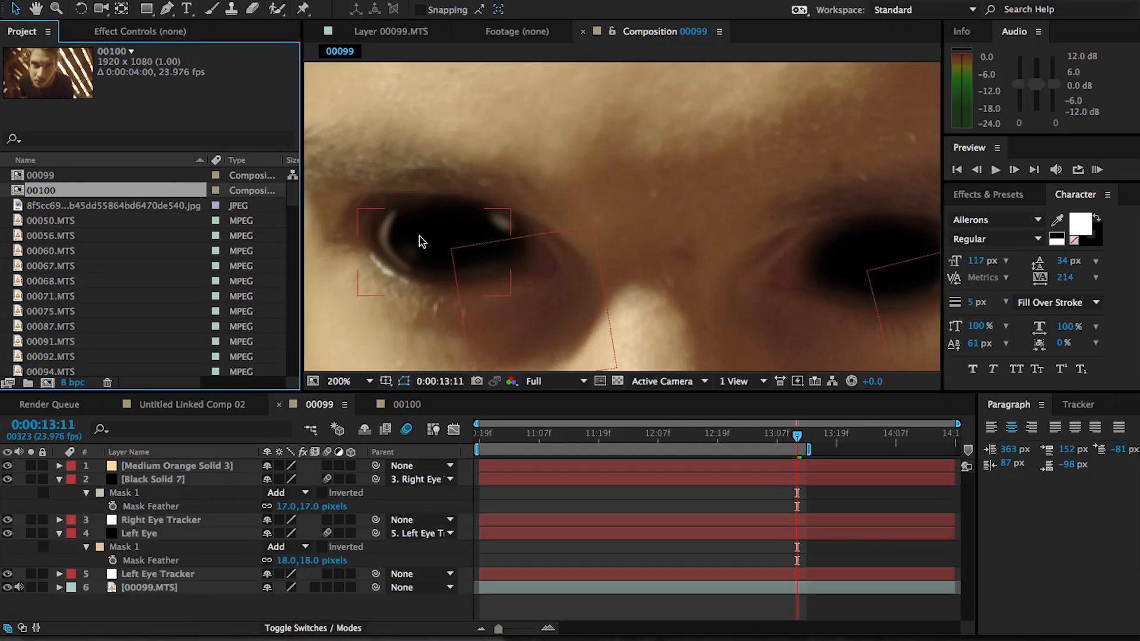
# Copy the 00050.MTS victim clip from the reference comp into 00099 and hide its video.
pyautogui.click(192, 404)
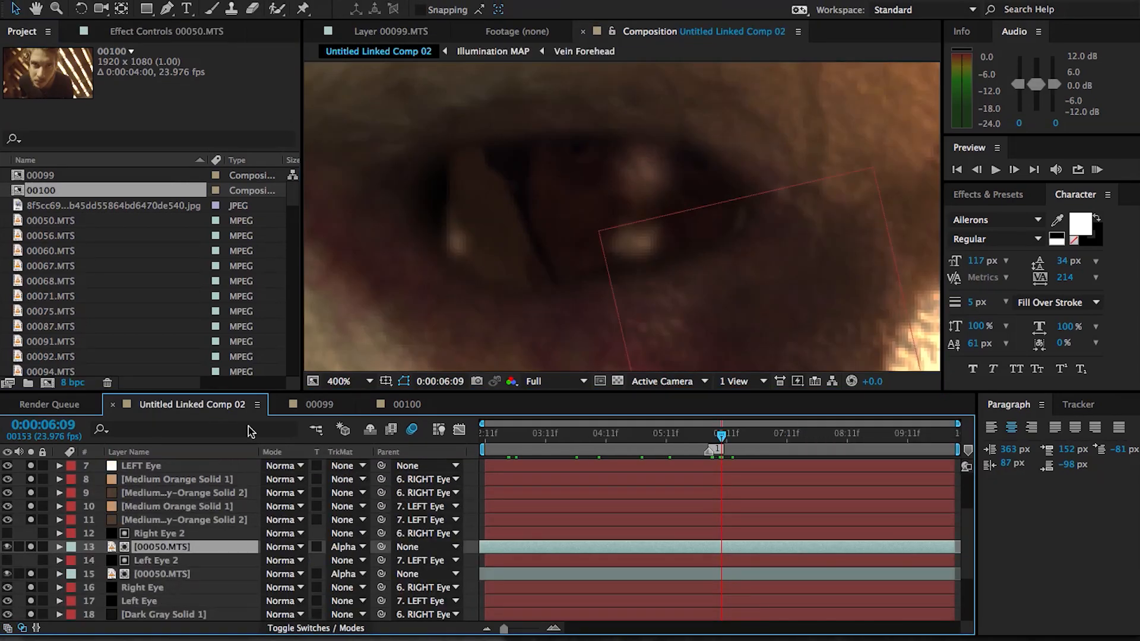
pyautogui.click(318, 404)
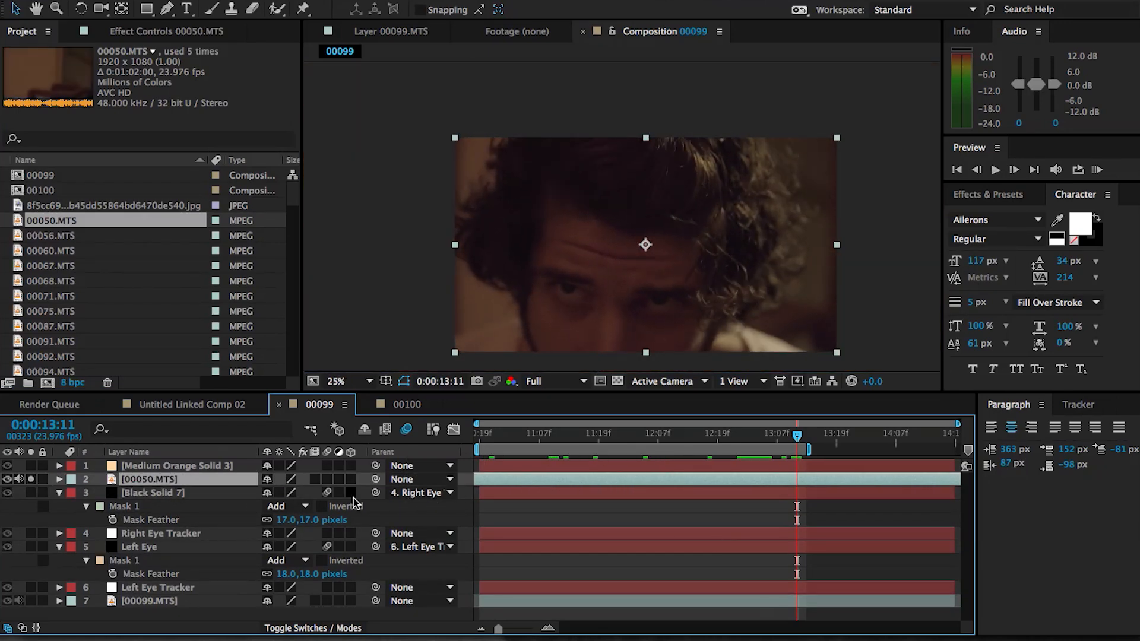
pyautogui.click(573, 433)
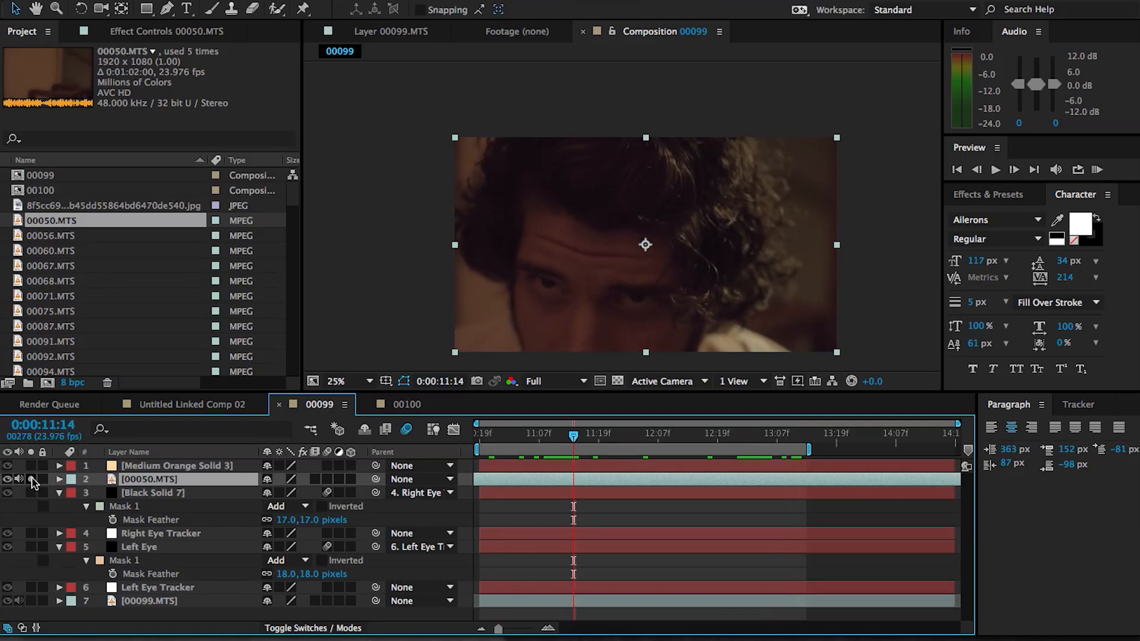
pyautogui.click(154, 491)
pyautogui.write('Right Eye')
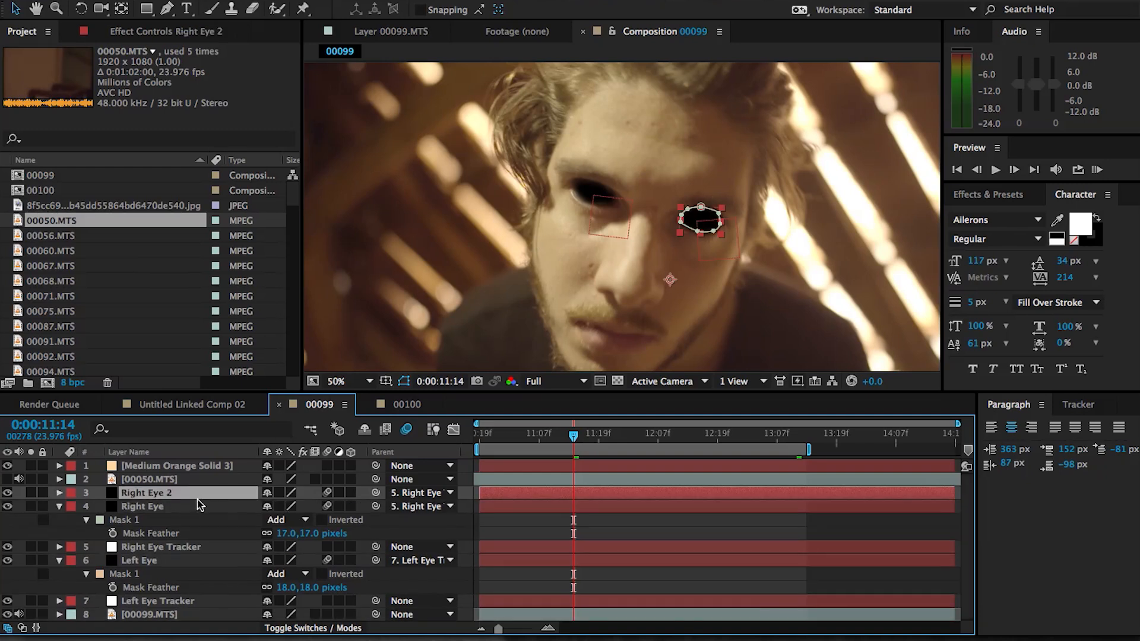
# Rename the duplicated eye solid to Right Eye Reflection Matte.
pyautogui.click(149, 479)
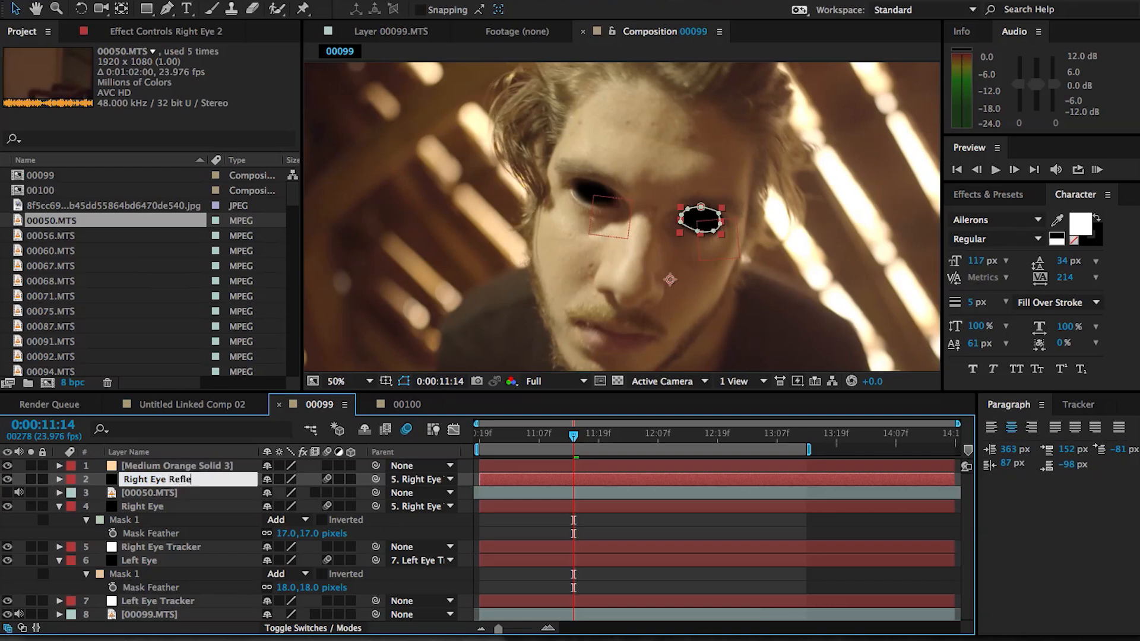
pyautogui.click(149, 493)
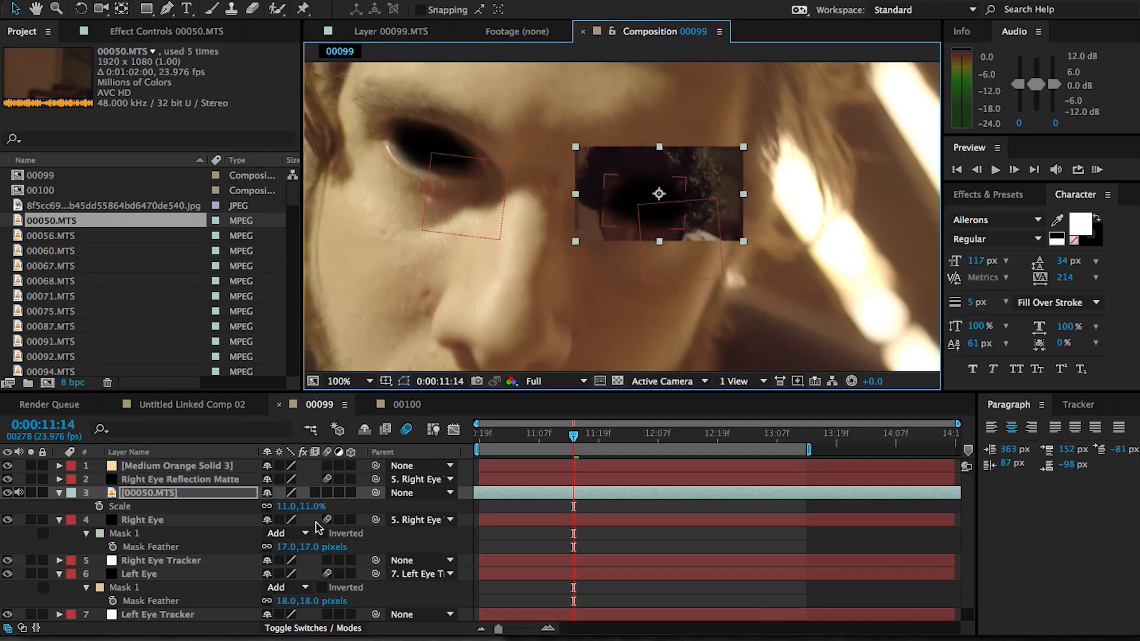
# Set the 00050 clip's track matte to Alpha Matte "Right Eye Reflection Matte".
pyautogui.click(312, 628)
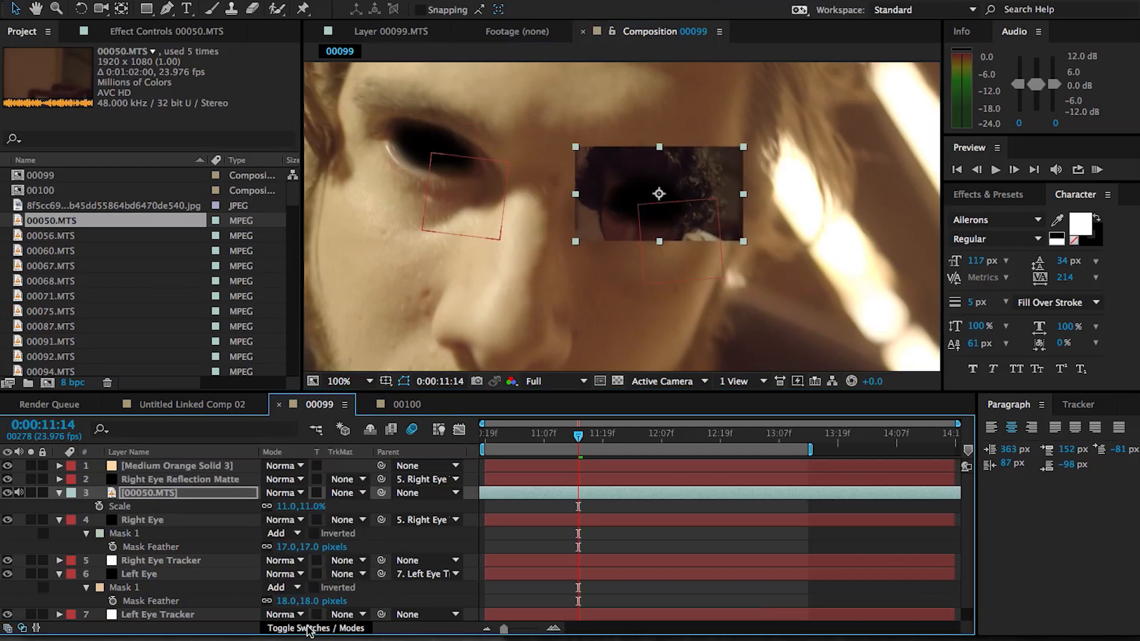
pyautogui.click(342, 493)
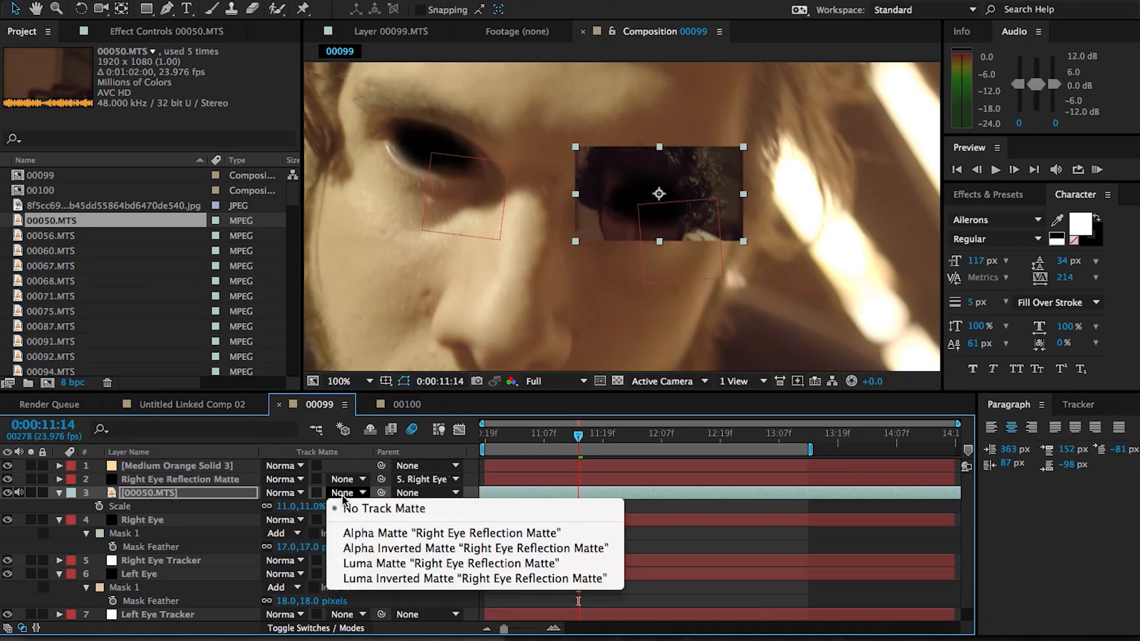
pyautogui.click(452, 534)
pyautogui.write('s')
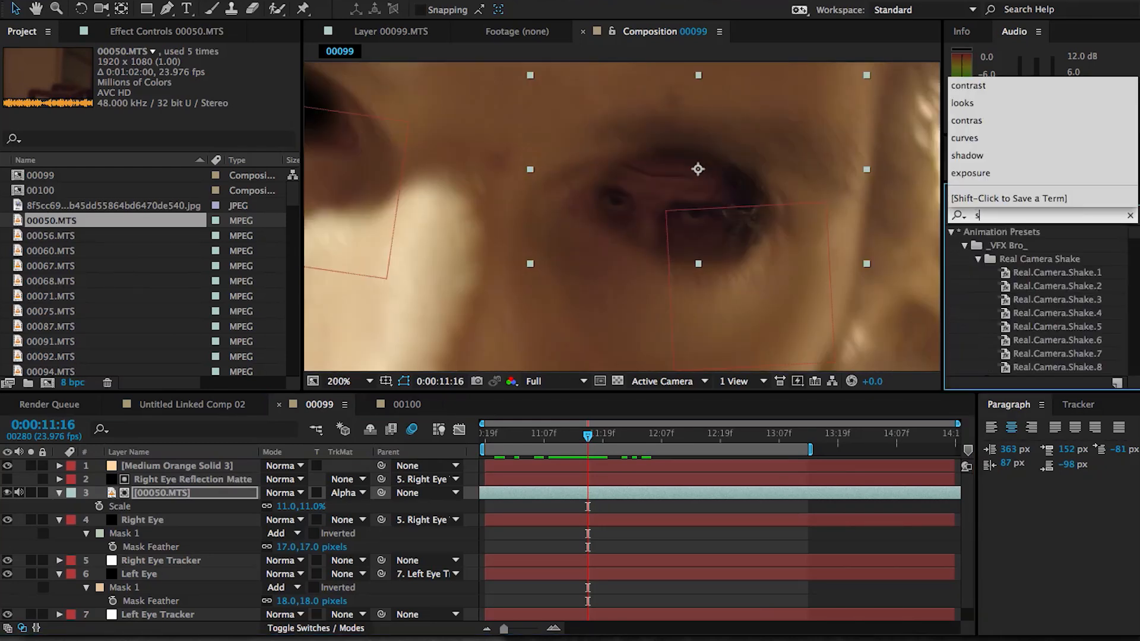
# Apply Spherize to the 00050 clip and reduce its radius.
pyautogui.write('phe')
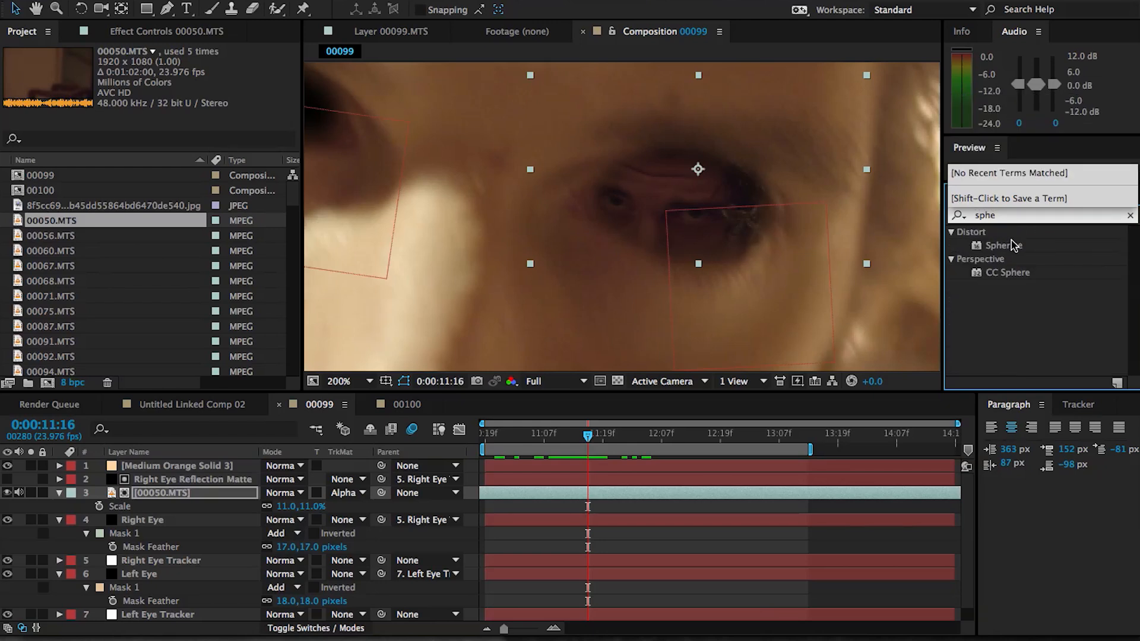
pyautogui.doubleClick(1004, 245)
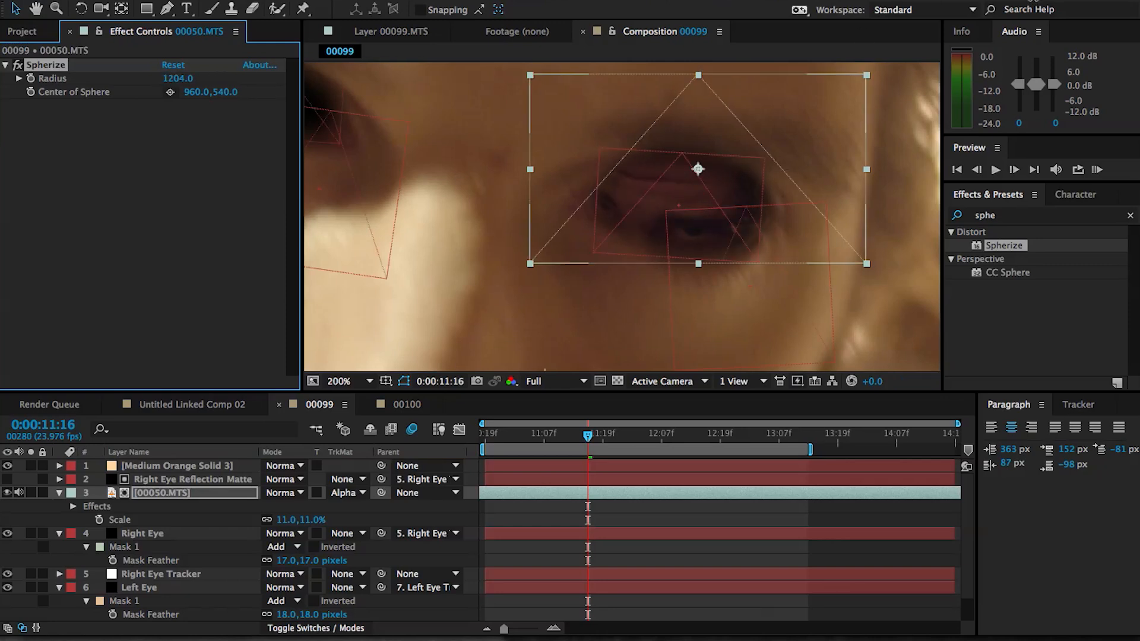
pyautogui.moveTo(177, 78); pyautogui.dragTo(164, 78)
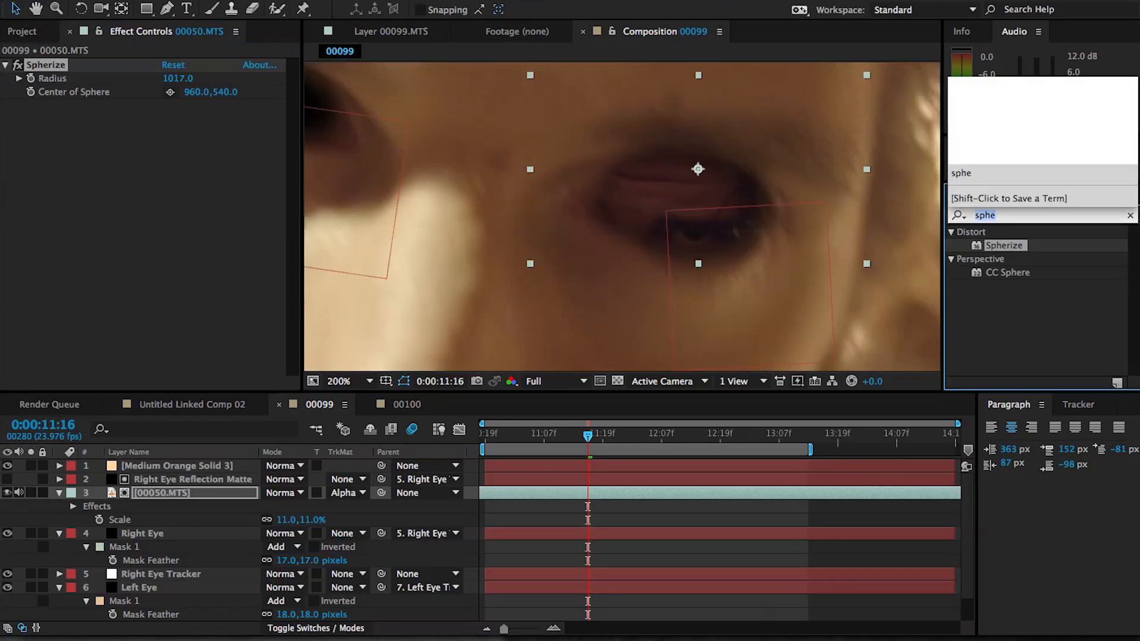
# Apply Brightness & Contrast with contrast 100, brightness 0, and set opacity to 76%.
pyautogui.write('brig')
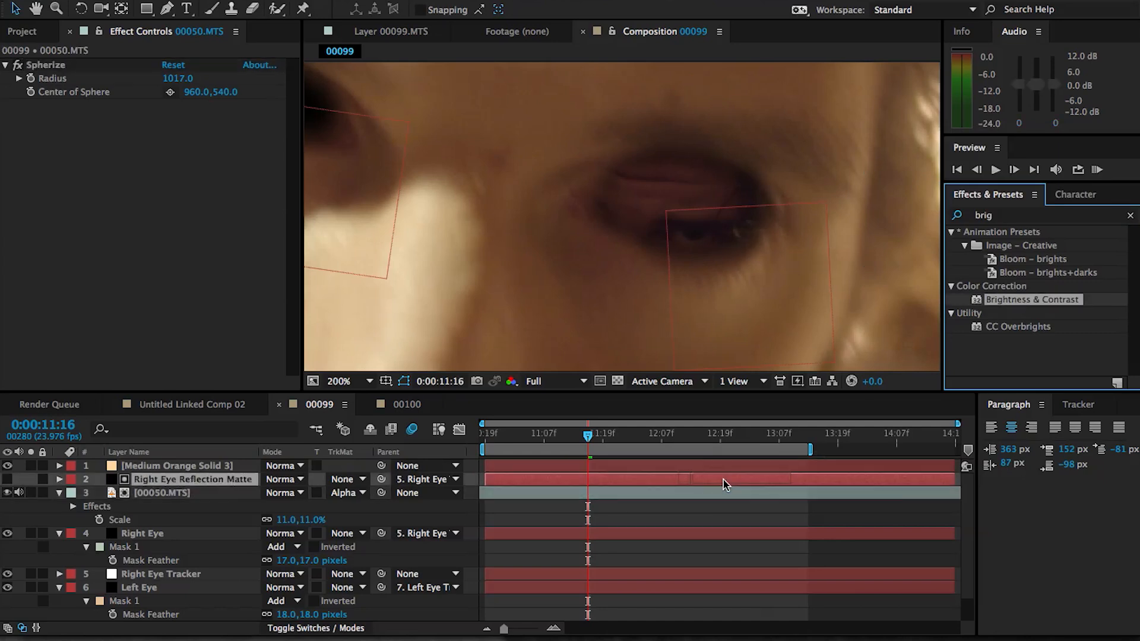
pyautogui.doubleClick(1032, 300)
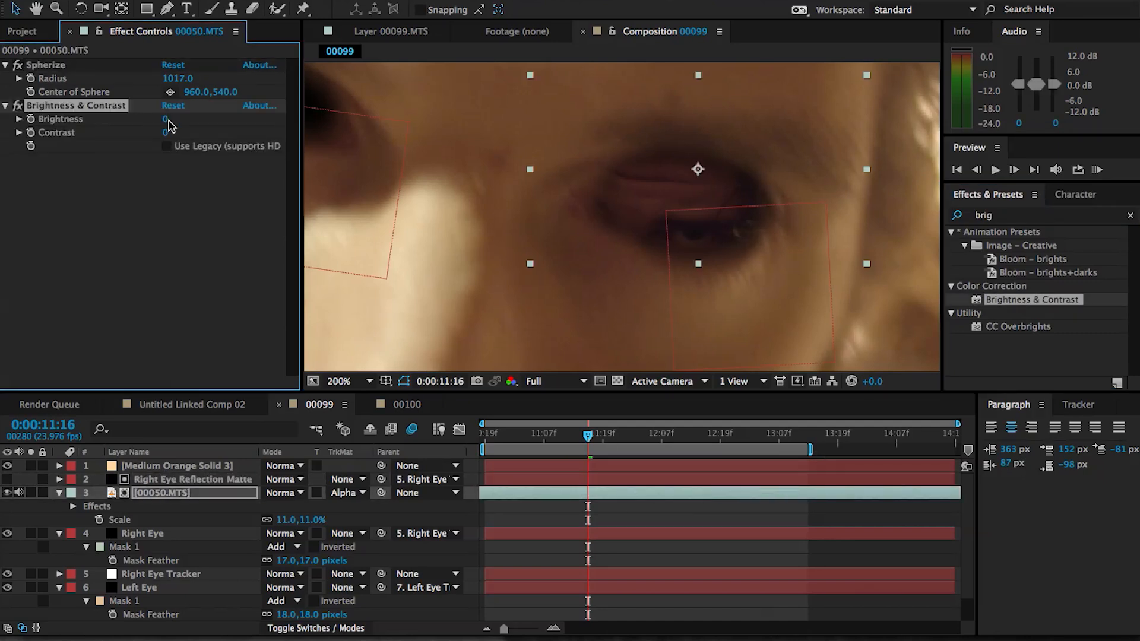
pyautogui.moveTo(168, 123); pyautogui.dragTo(167, 135)
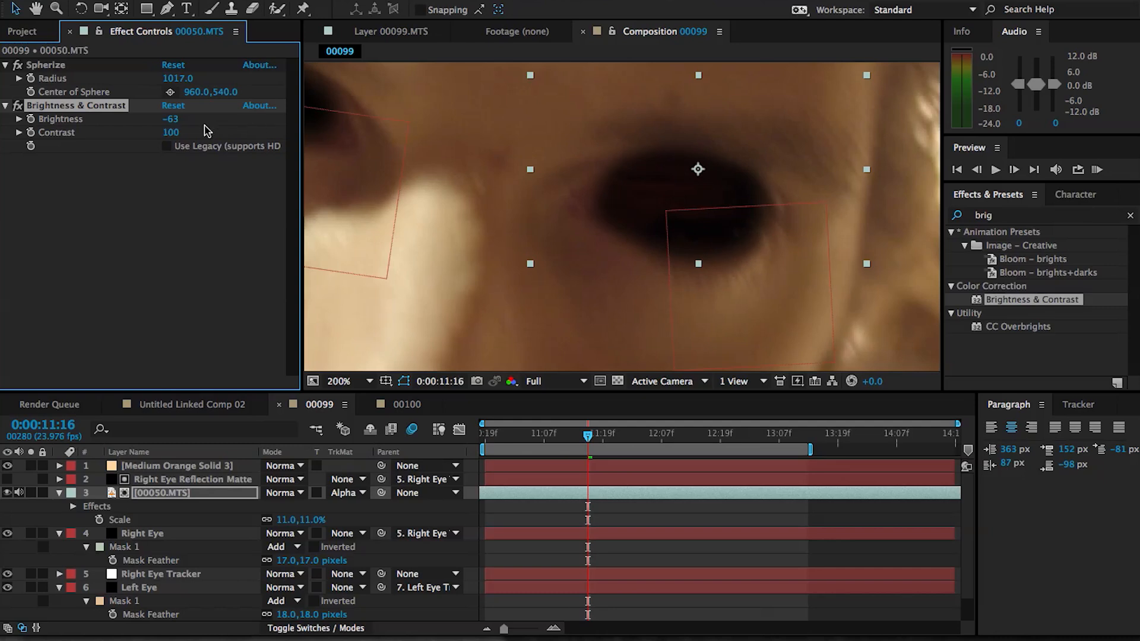
pyautogui.moveTo(170, 118); pyautogui.dragTo(229, 119)
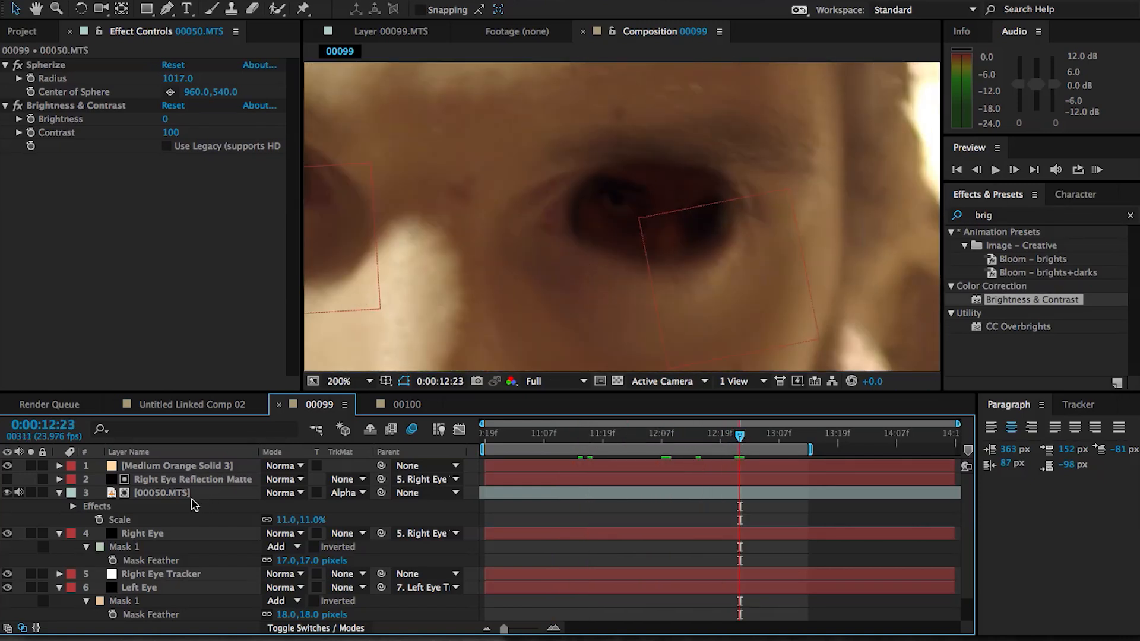
pyautogui.click(161, 493)
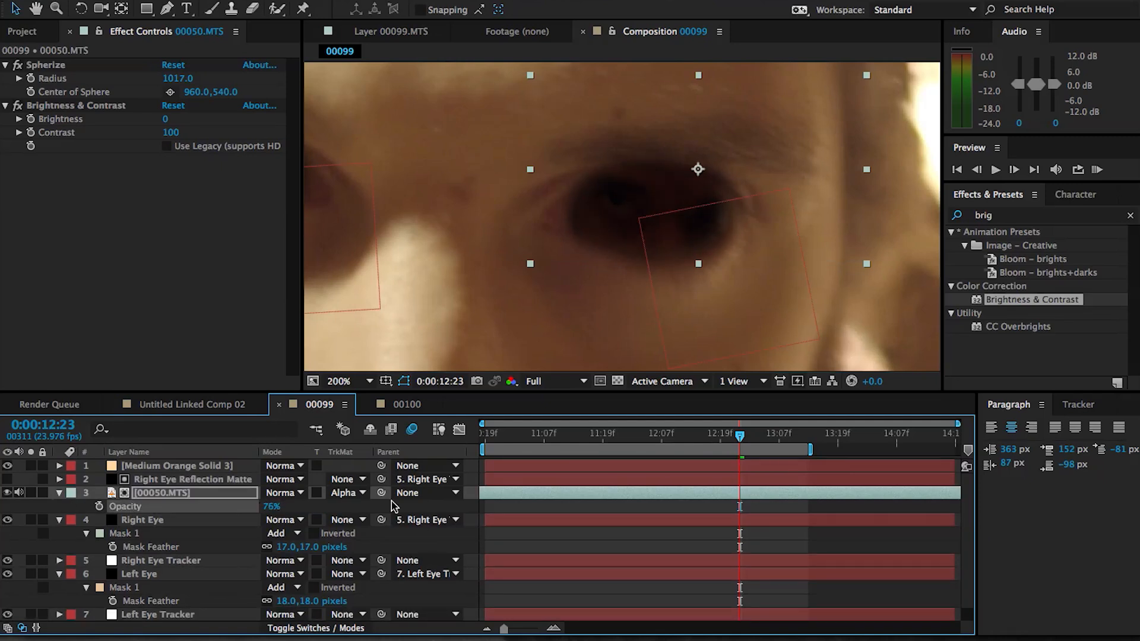
pyautogui.click(194, 404)
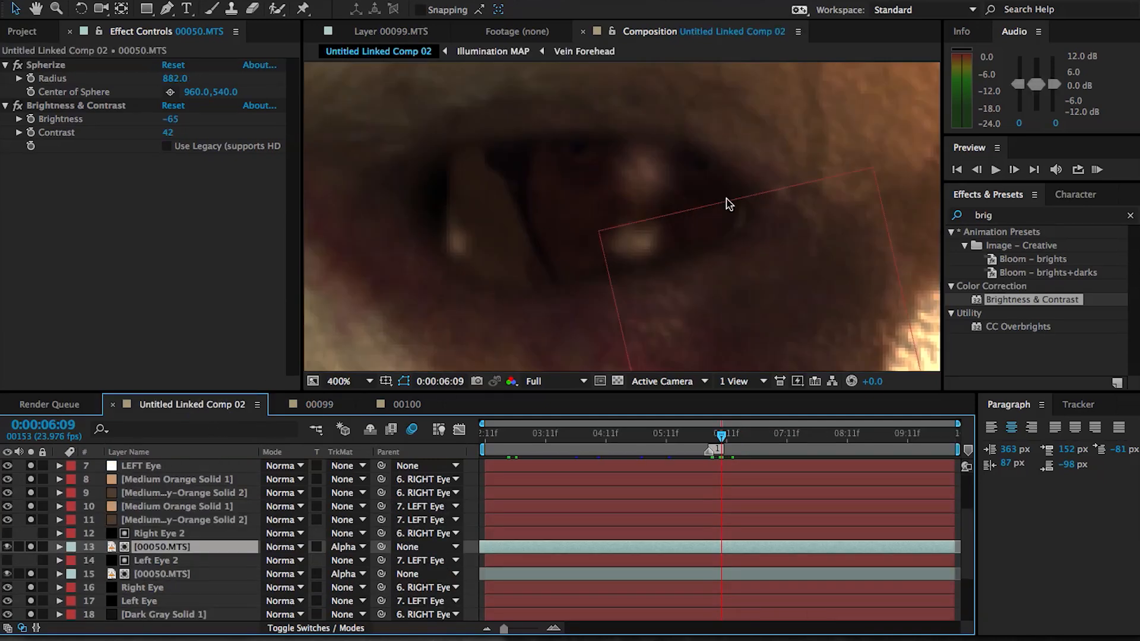
# Switch to Untitled Linked Comp 09 and scrub to an earlier frame of the hand-over-mouth shot.
pyautogui.click(529, 410)
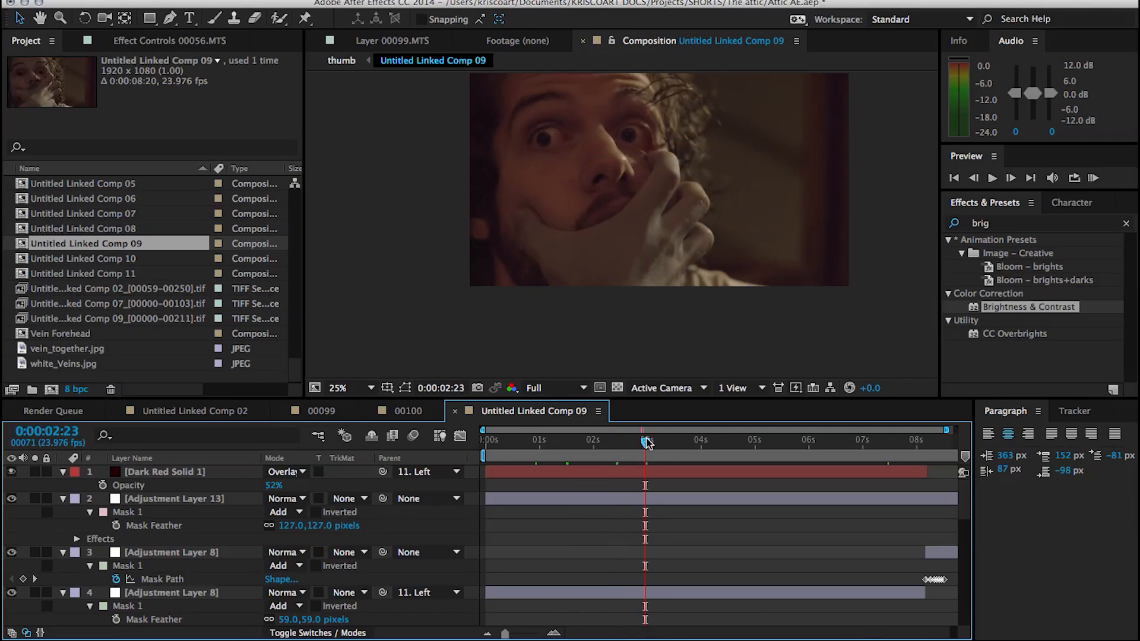
pyautogui.click(174, 497)
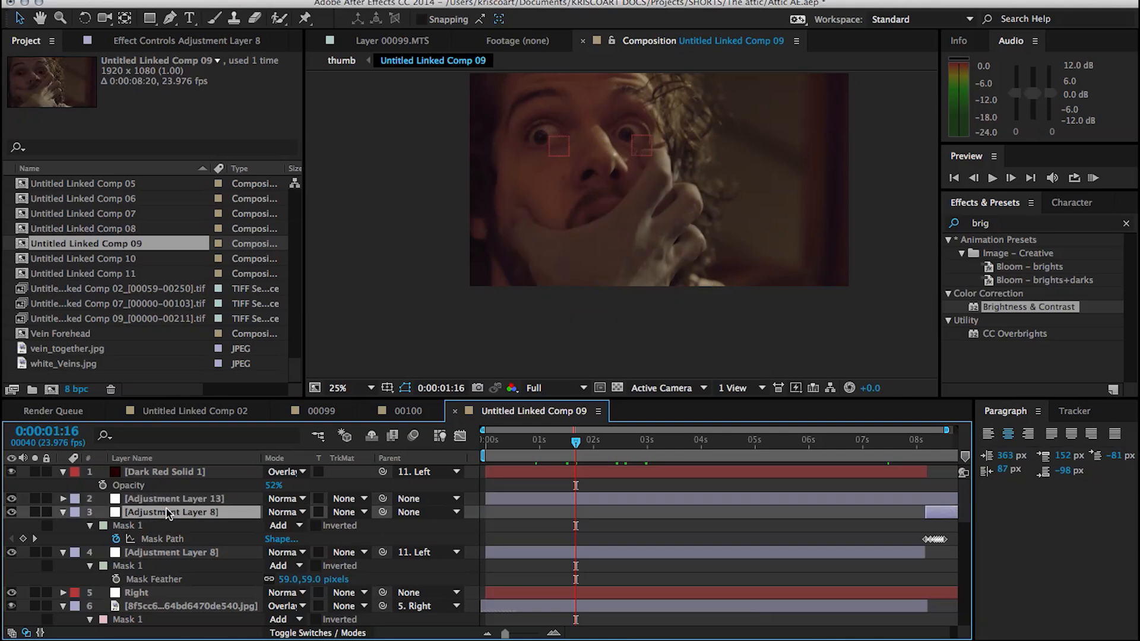
pyautogui.click(171, 552)
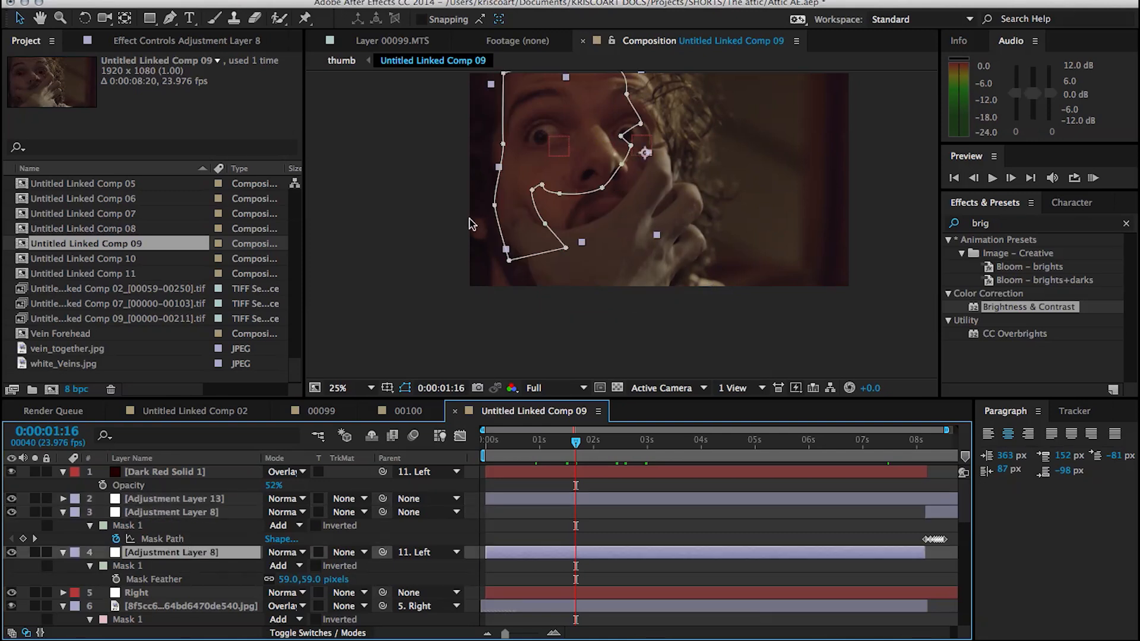
pyautogui.click(708, 442)
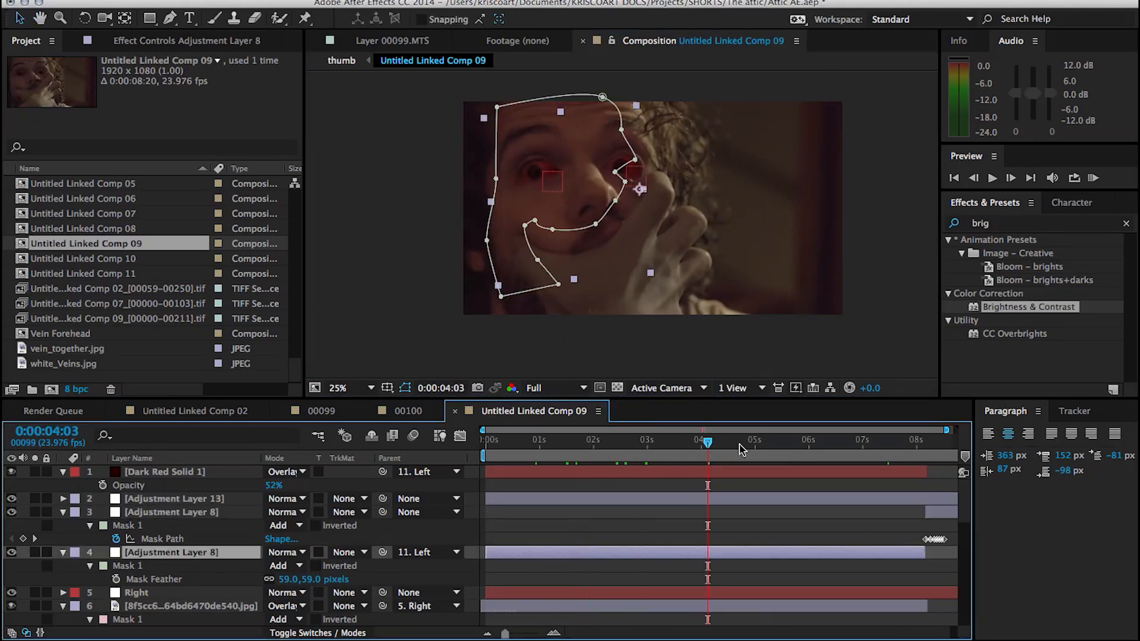
pyautogui.click(822, 442)
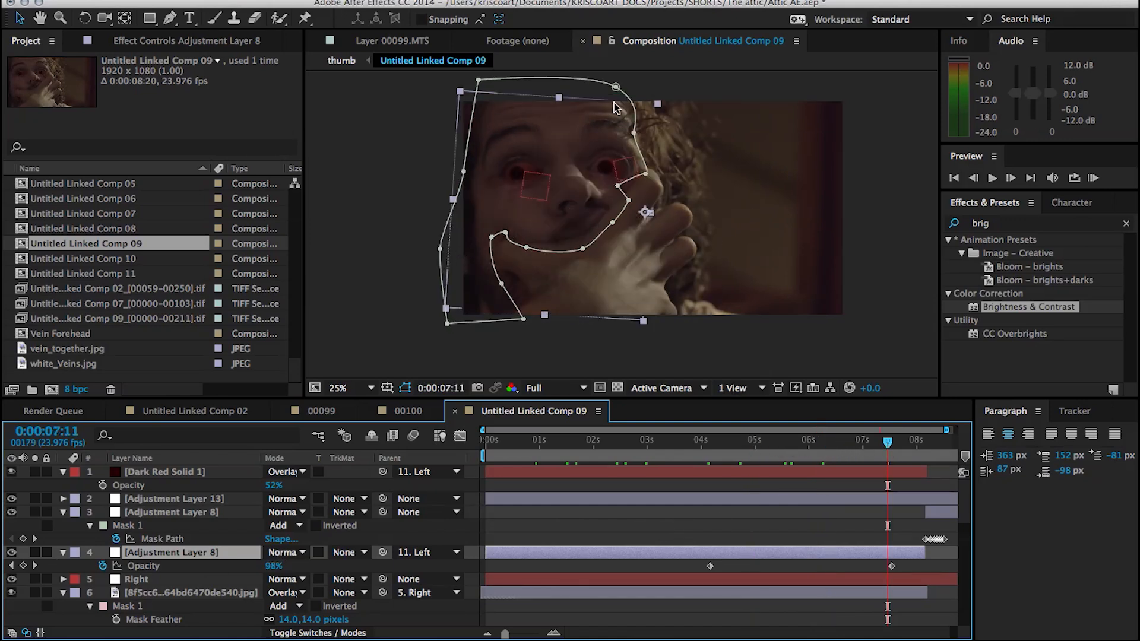
pyautogui.moveTo(147, 44)
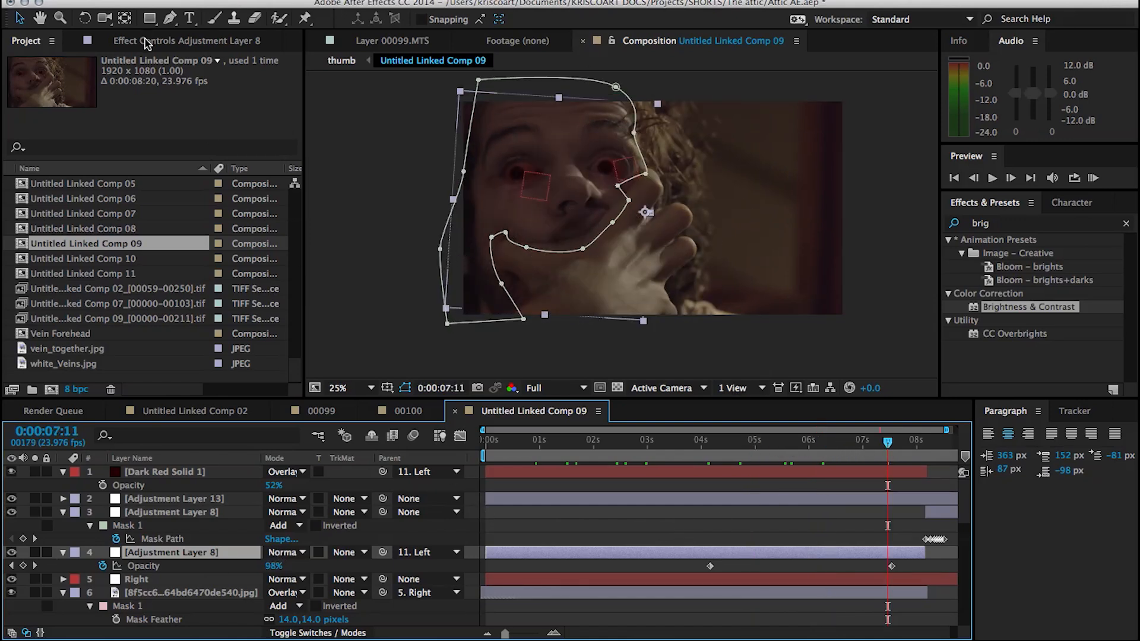
pyautogui.click(185, 40)
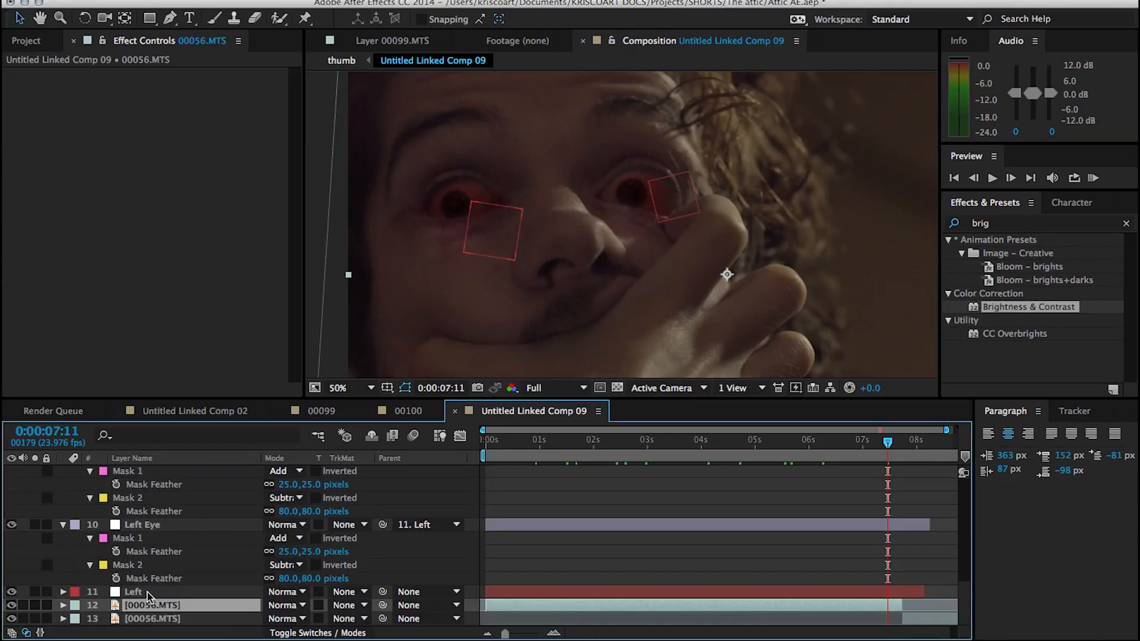
pyautogui.click(142, 523)
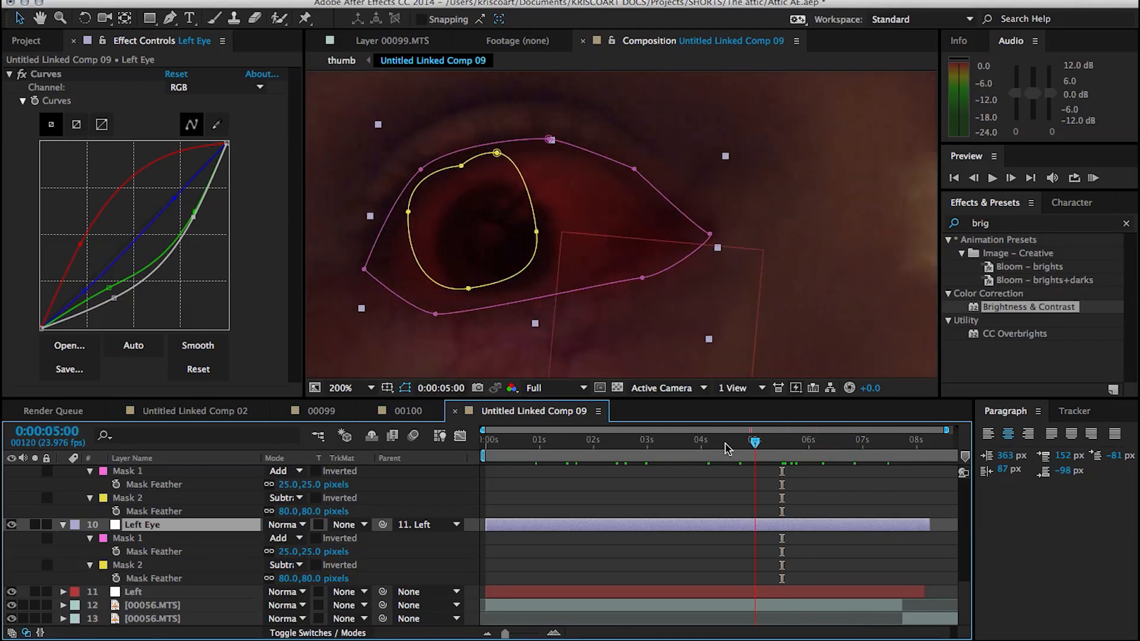
pyautogui.click(688, 439)
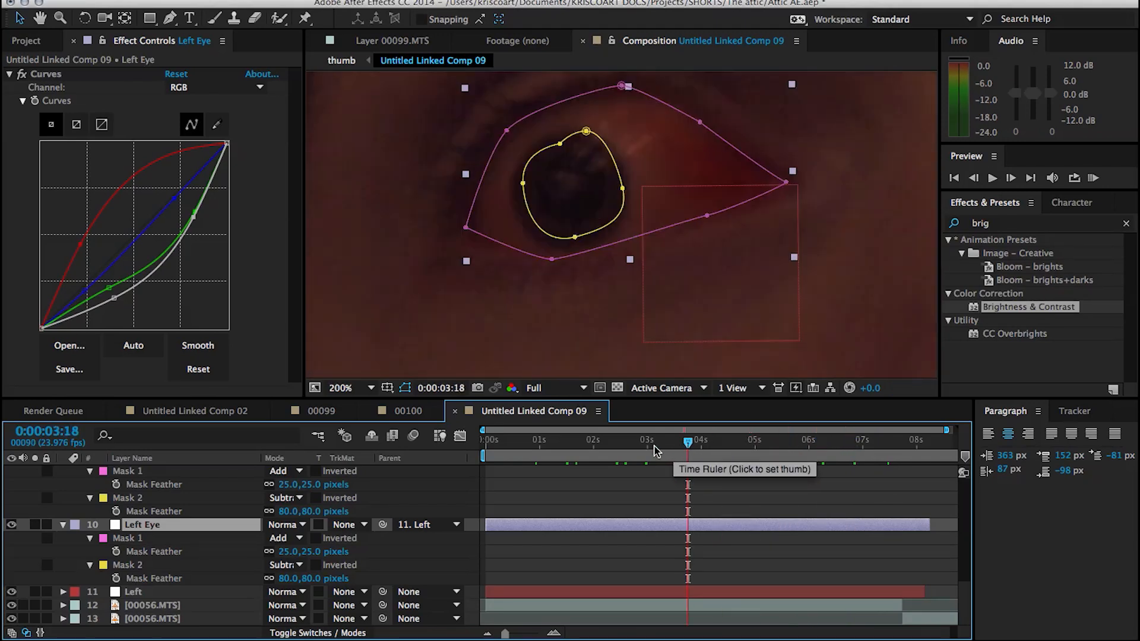
pyautogui.click(654, 442)
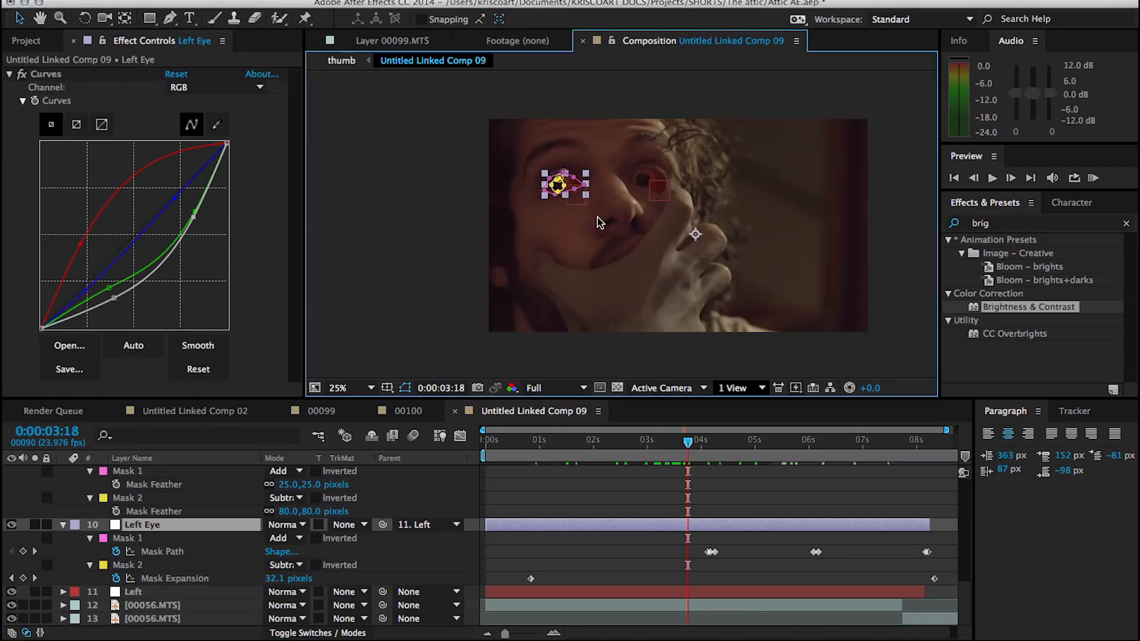
pyautogui.moveTo(212, 468)
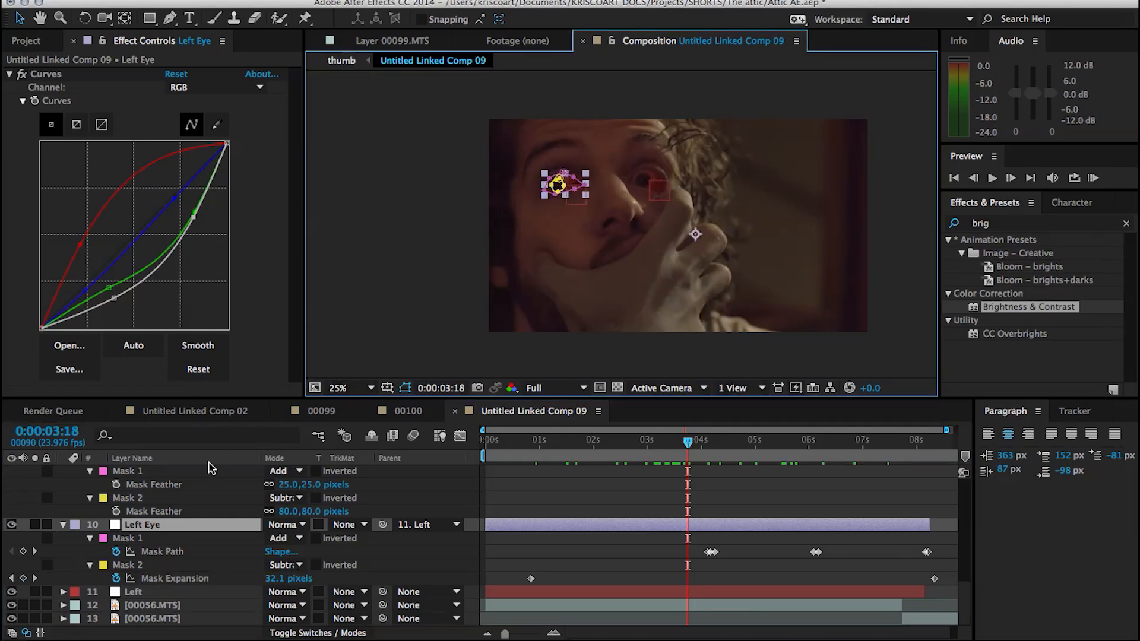
pyautogui.click(143, 498)
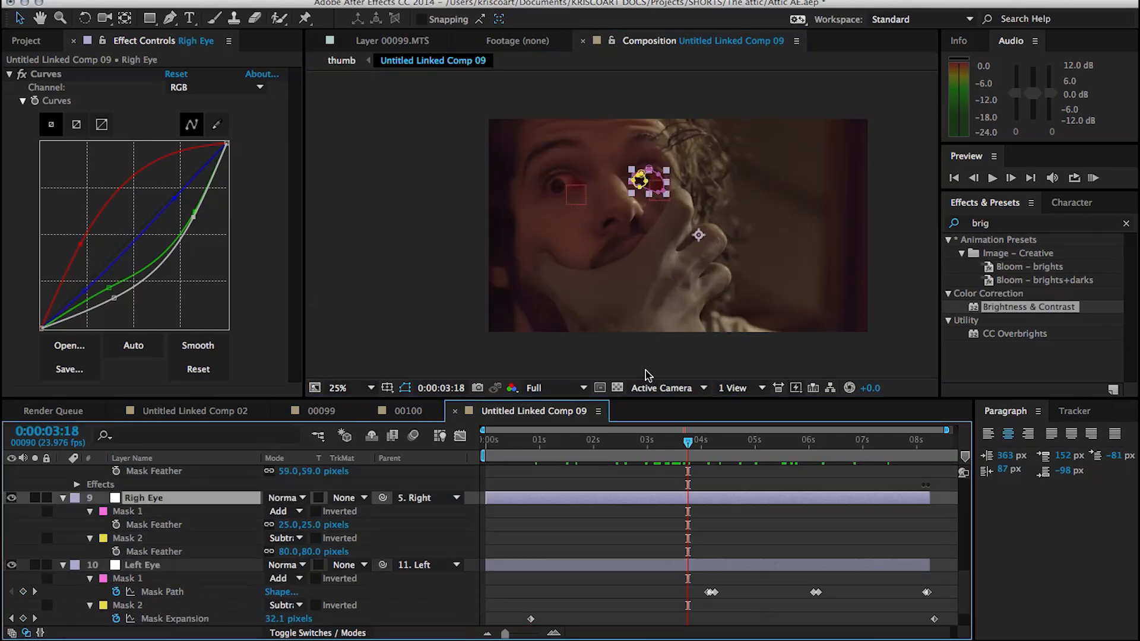